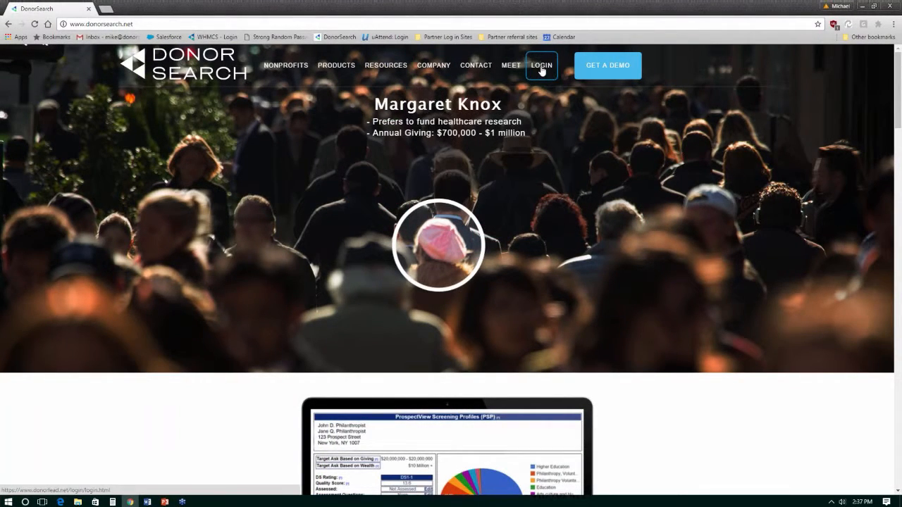
# Log in from the donorsearch.net homepage with the saved credentials, landing on Gift Search
pyautogui.click(541, 65)
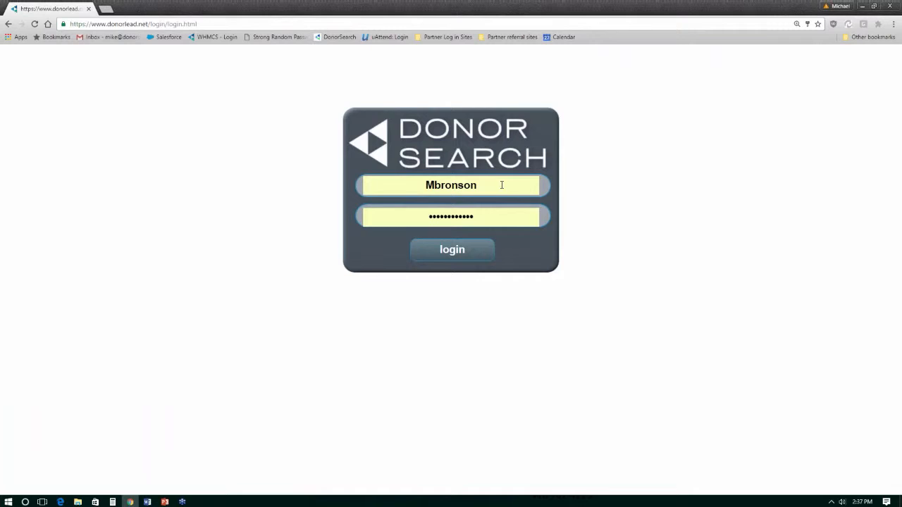
pyautogui.click(451, 249)
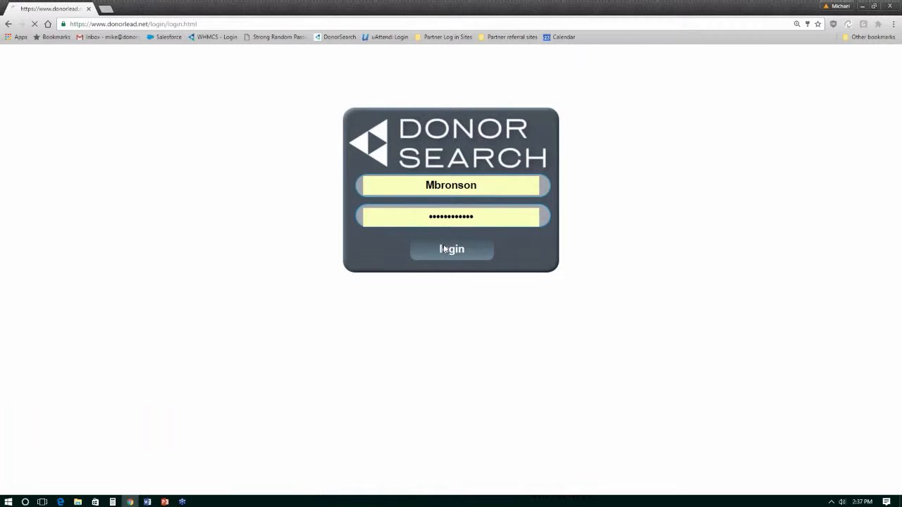
pyautogui.click(451, 248)
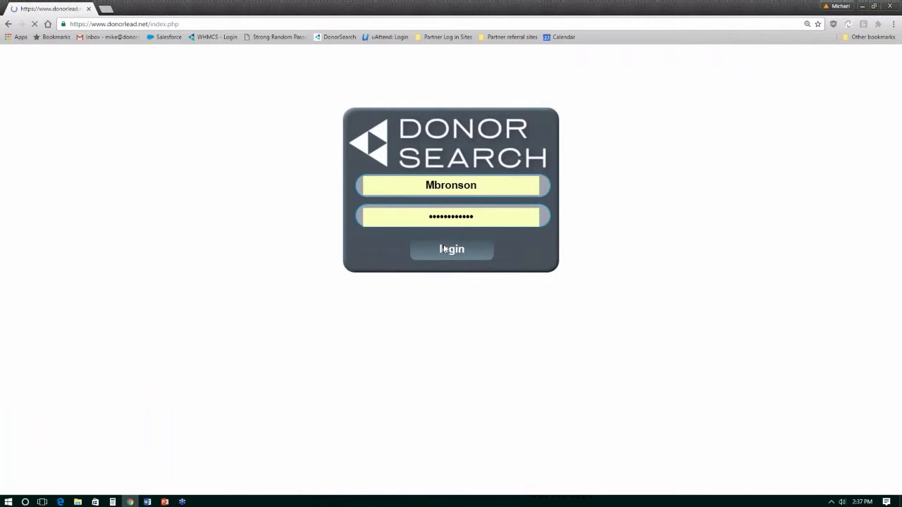
pyautogui.click(452, 249)
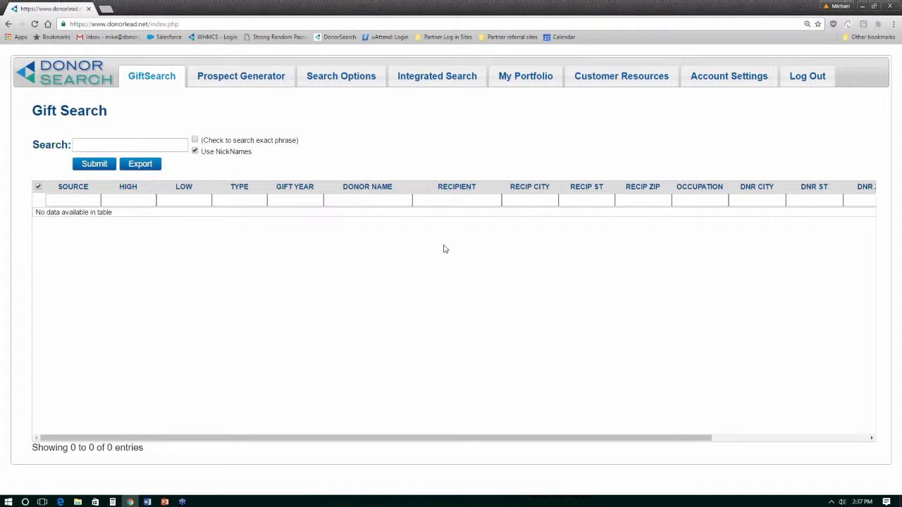
pyautogui.moveTo(433, 186)
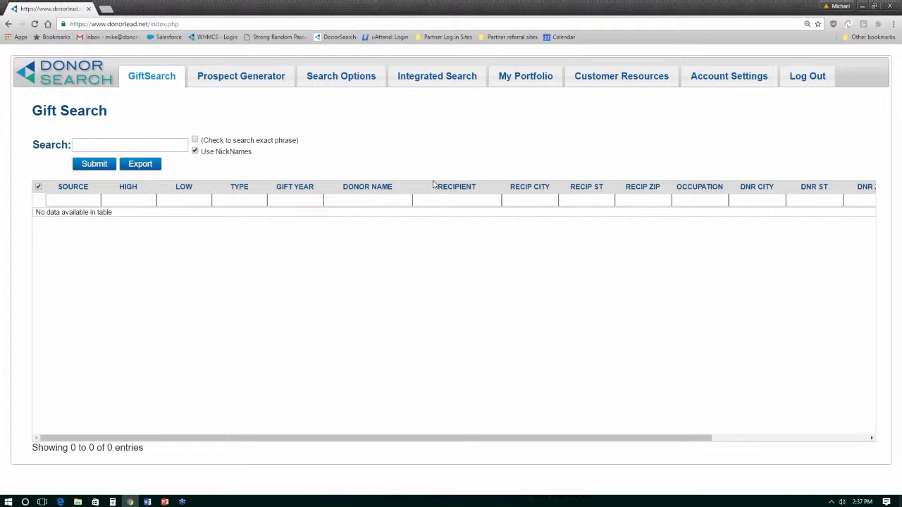
pyautogui.moveTo(433, 99)
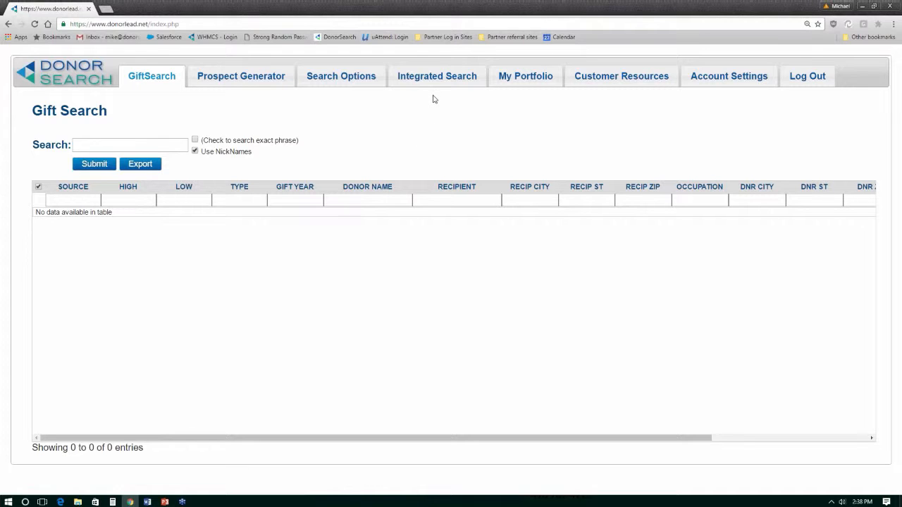
# On Integrated Search, enter first name Kevin, last name Plank and state MD
pyautogui.click(436, 76)
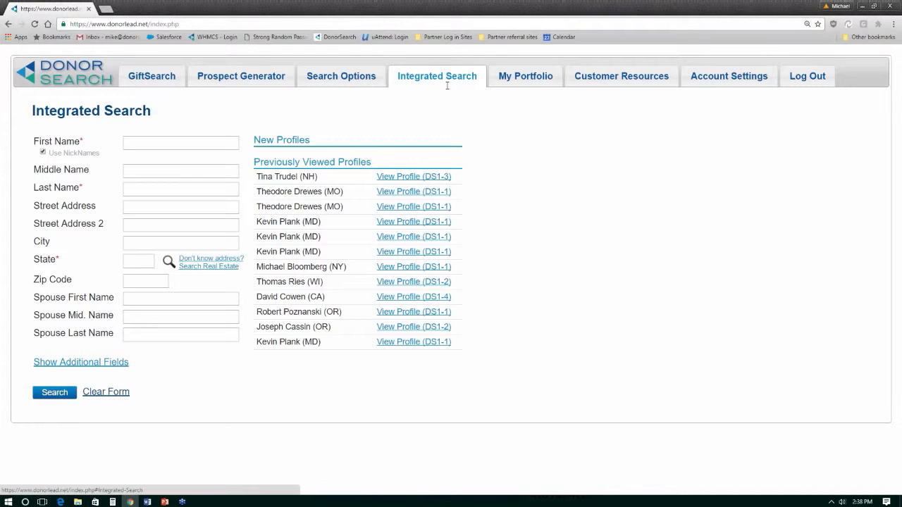
pyautogui.click(180, 143)
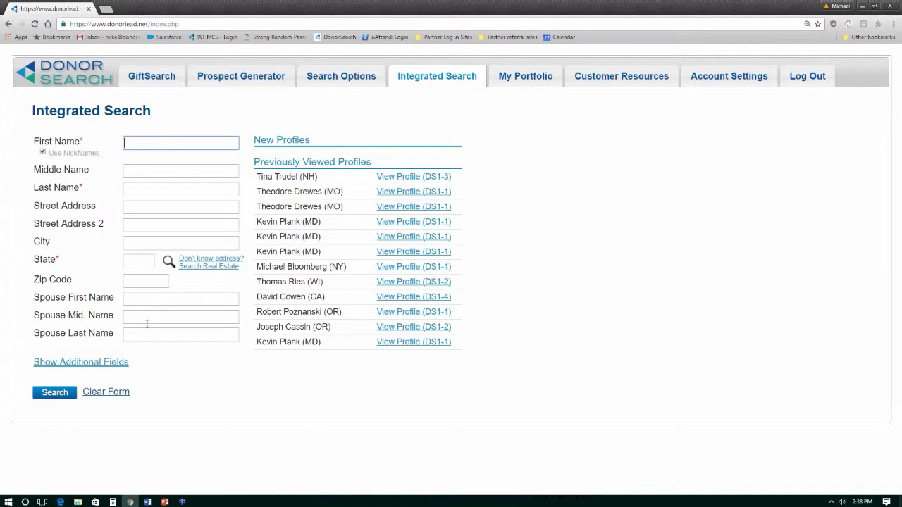
pyautogui.moveTo(169, 221)
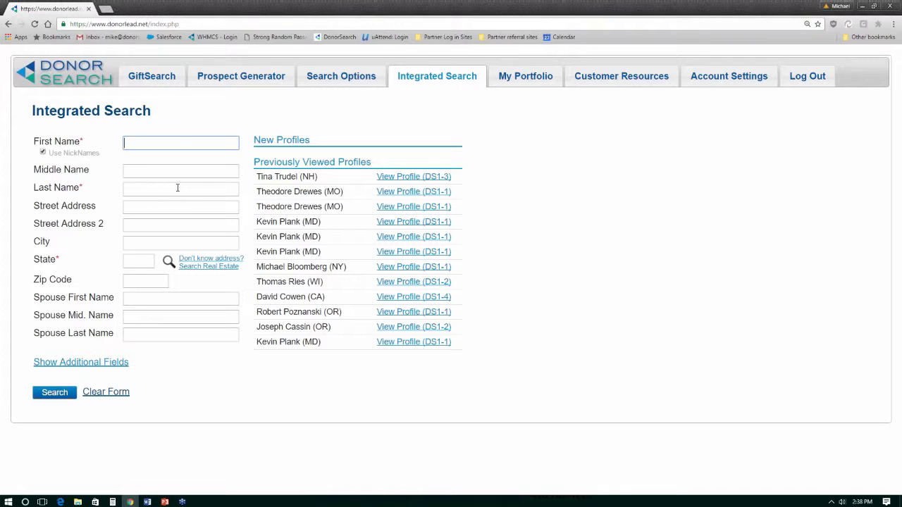
pyautogui.write('Kevin')
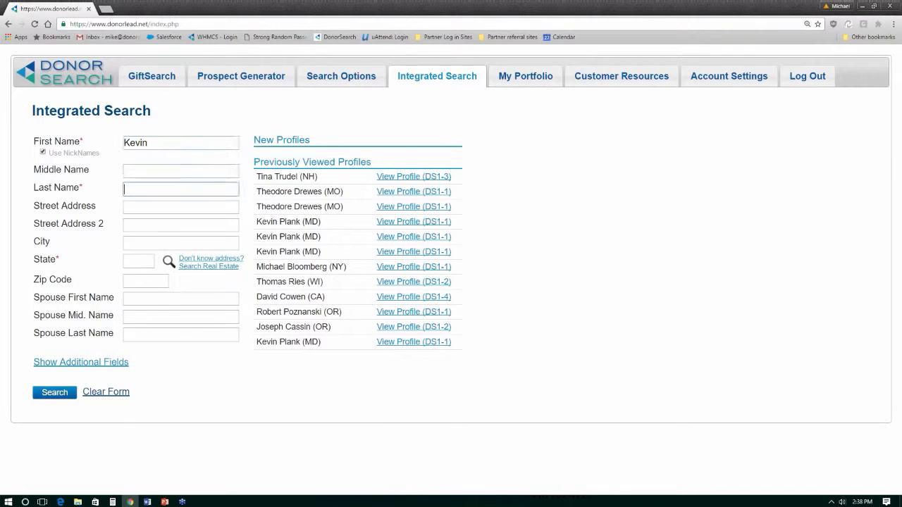
pyautogui.write('Plank')
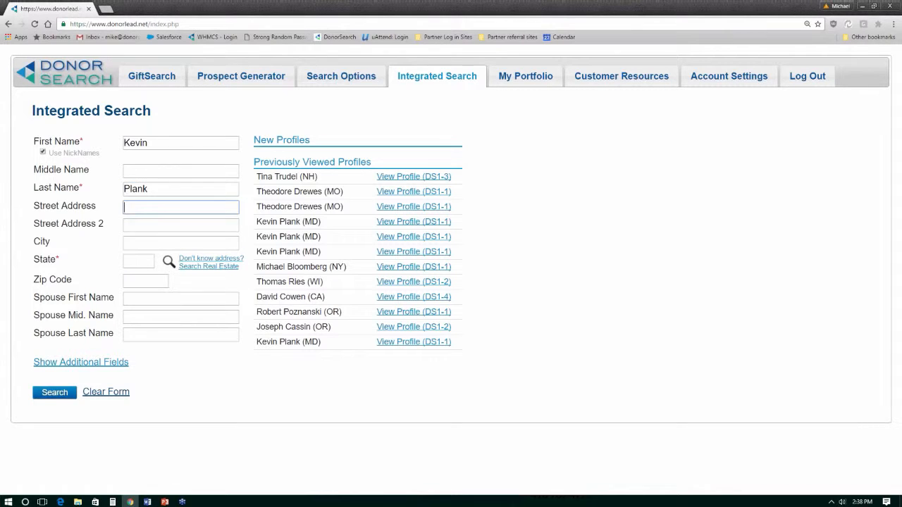
pyautogui.write('MD')
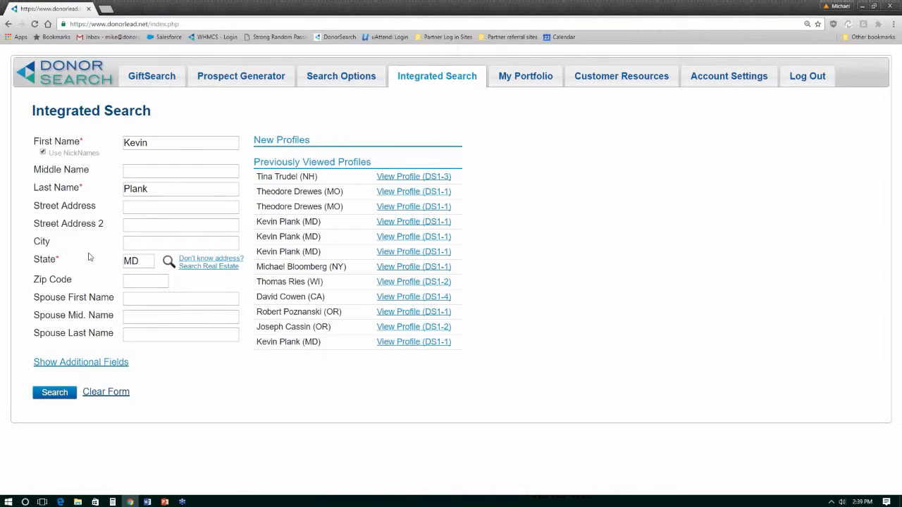
# Search addresses and pick Kevin A Plank's Greenspring Valley match to auto-fill the form
pyautogui.click(208, 266)
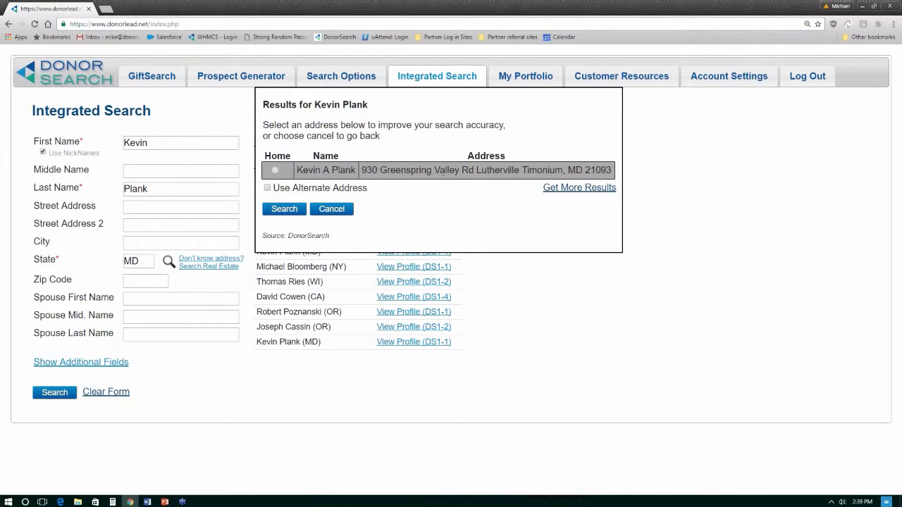
pyautogui.moveTo(466, 178)
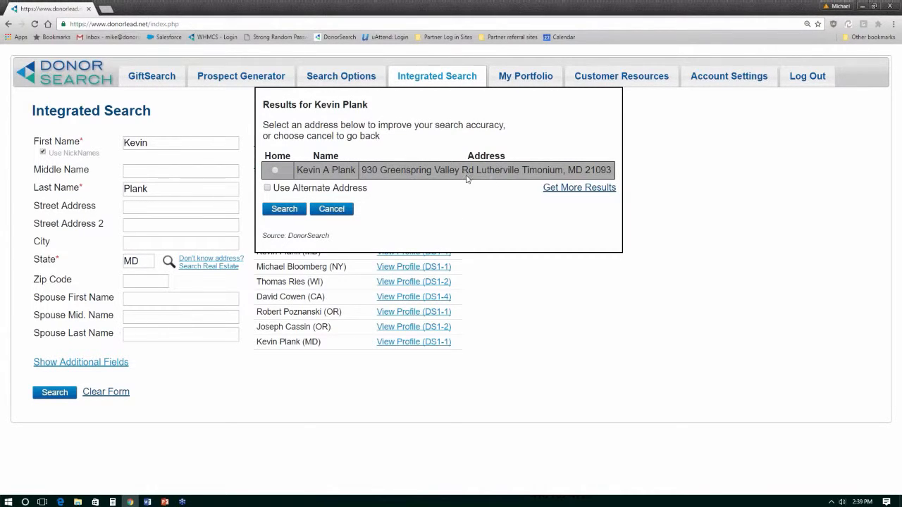
pyautogui.click(275, 170)
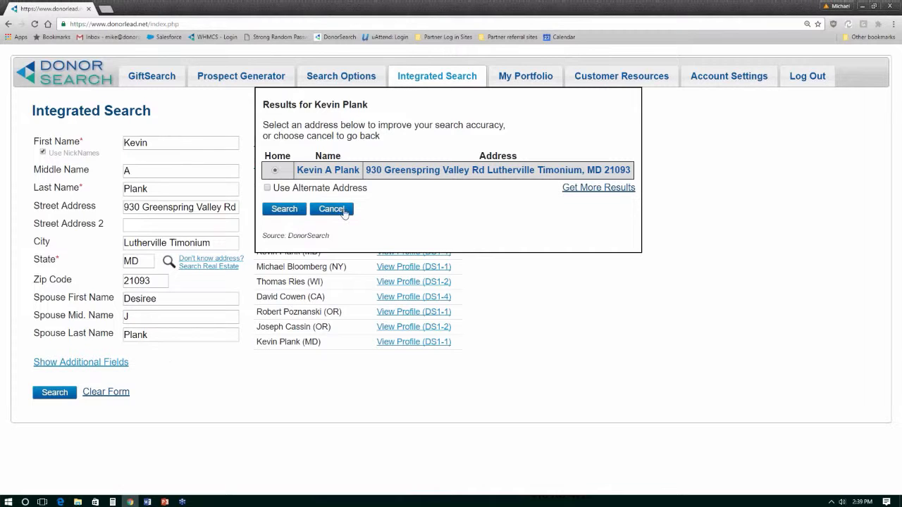
pyautogui.click(330, 208)
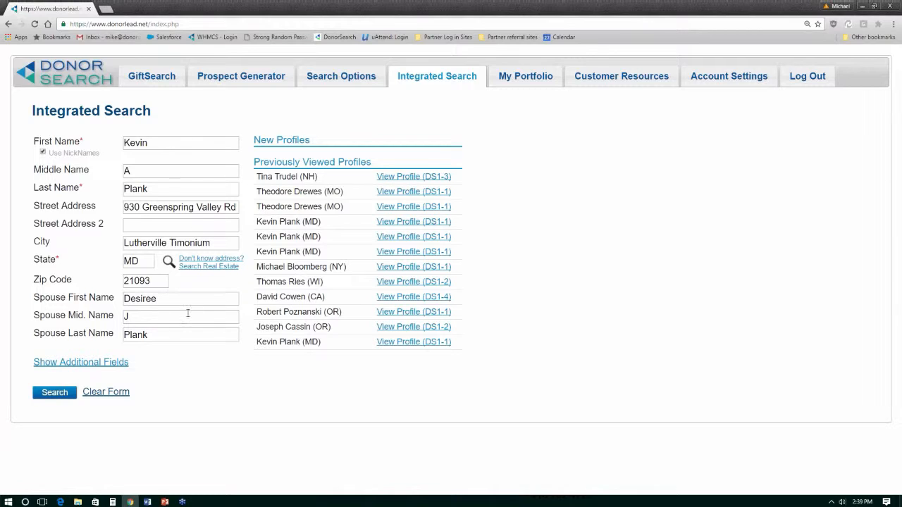
pyautogui.moveTo(150, 129)
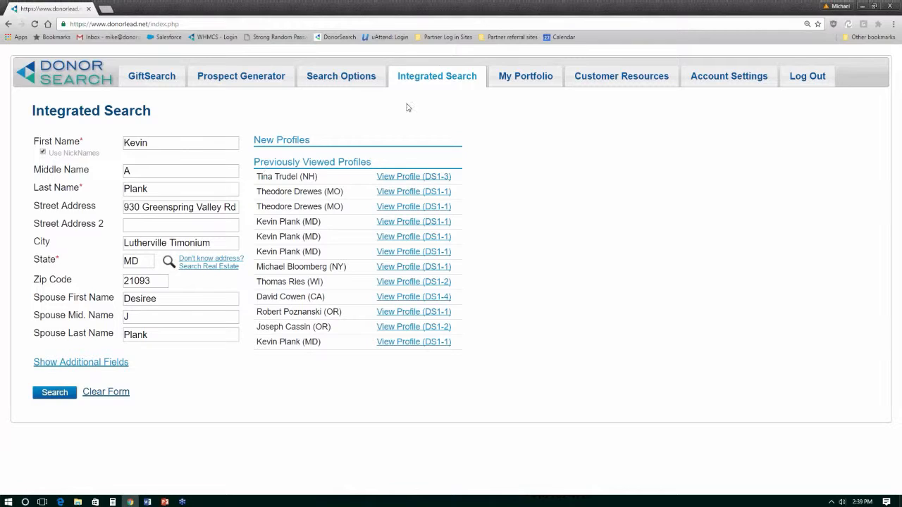
pyautogui.moveTo(174, 159)
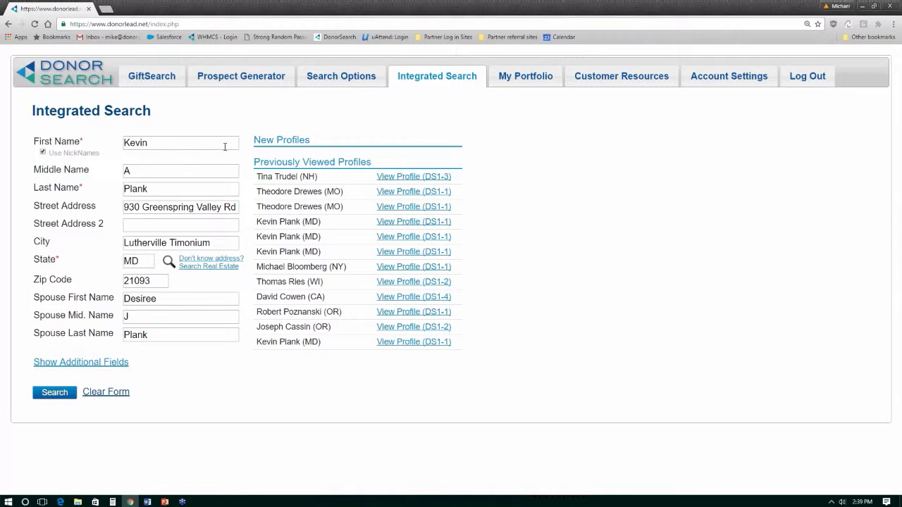
pyautogui.moveTo(229, 220)
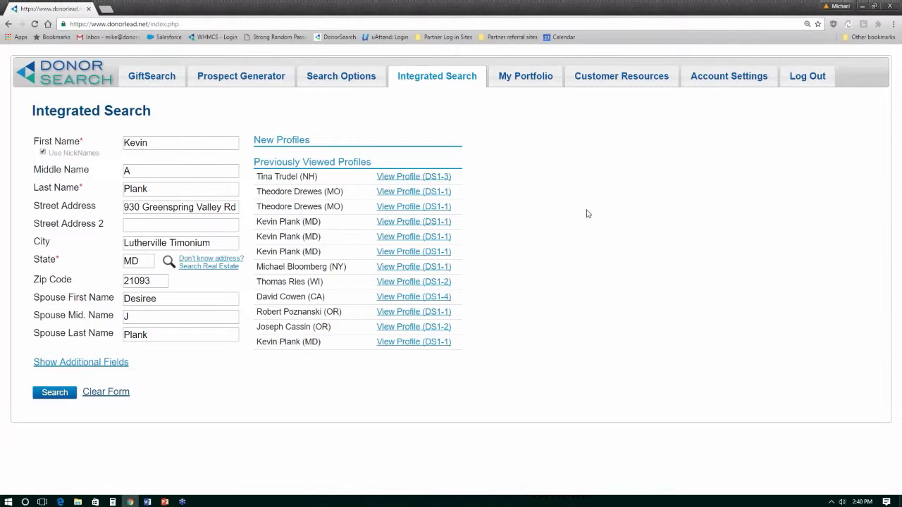
pyautogui.moveTo(151, 76)
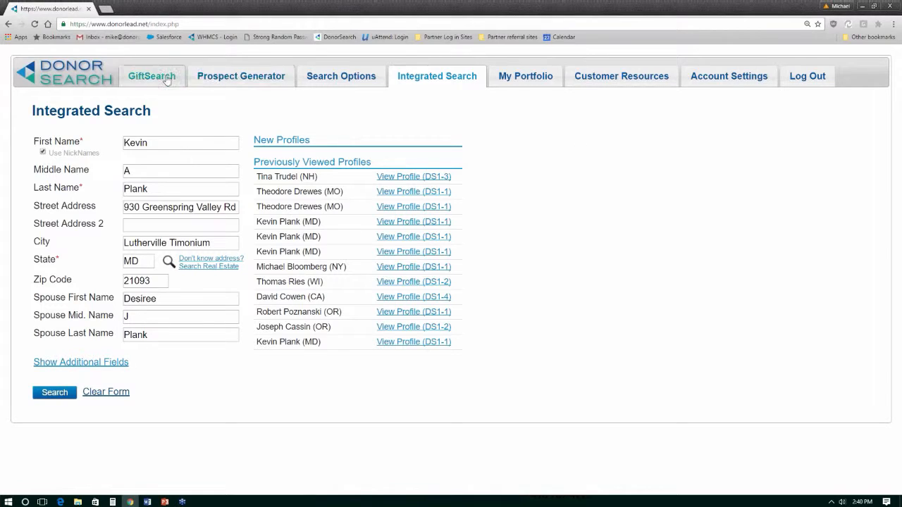
# Run a Gift Search for 'under armour' and browse the 143 results
pyautogui.click(152, 76)
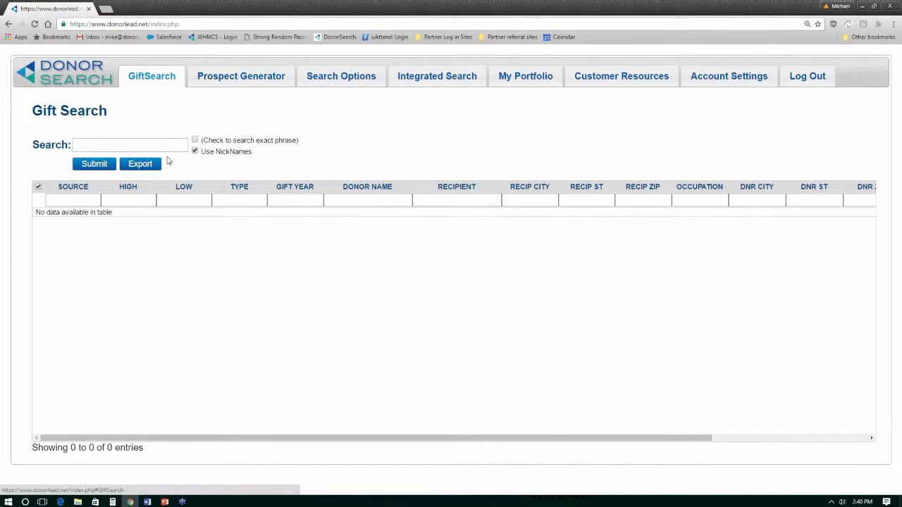
pyautogui.click(131, 145)
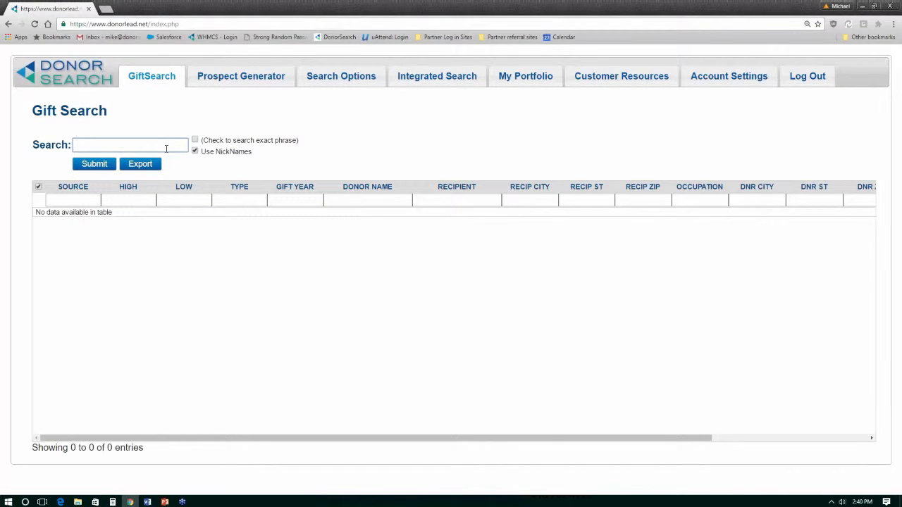
pyautogui.write('under')
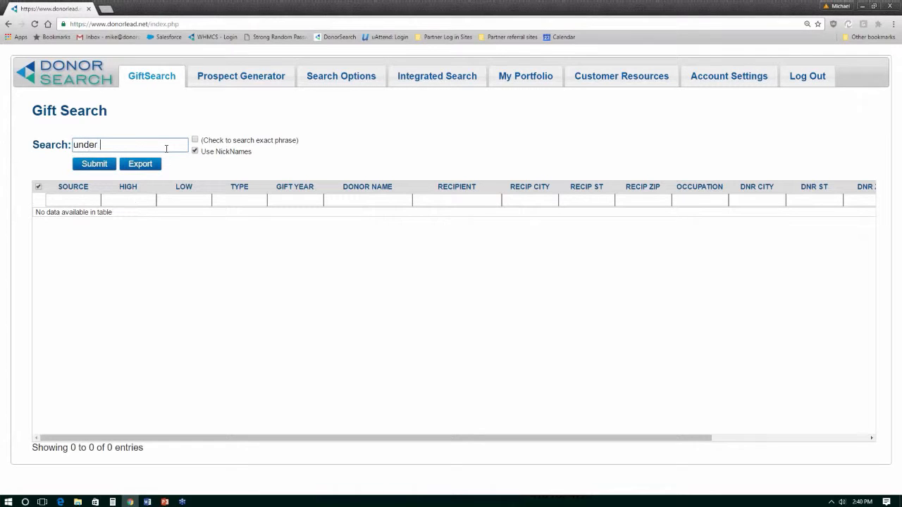
pyautogui.write('armour')
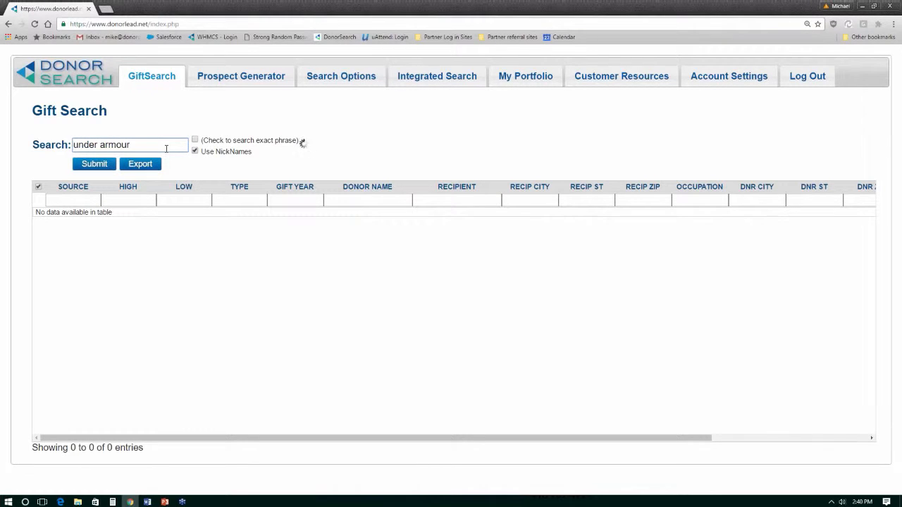
pyautogui.click(94, 164)
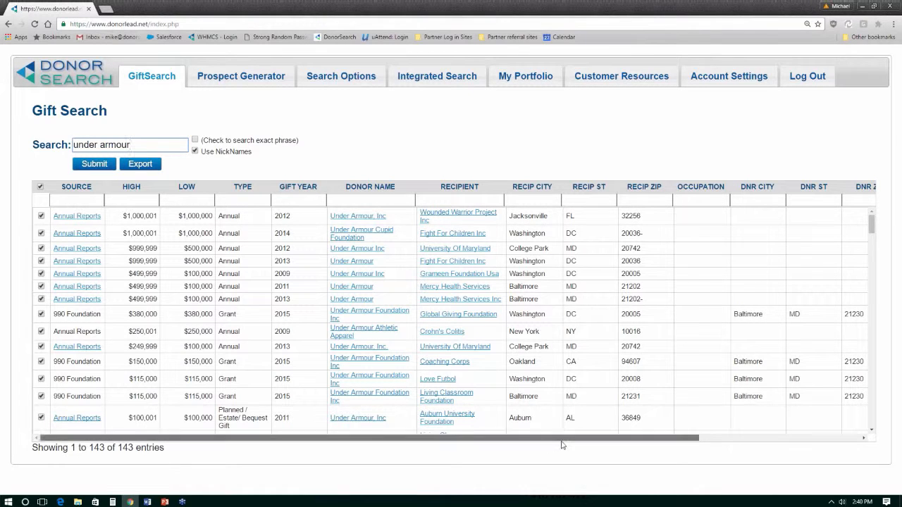
pyautogui.hscroll(3)
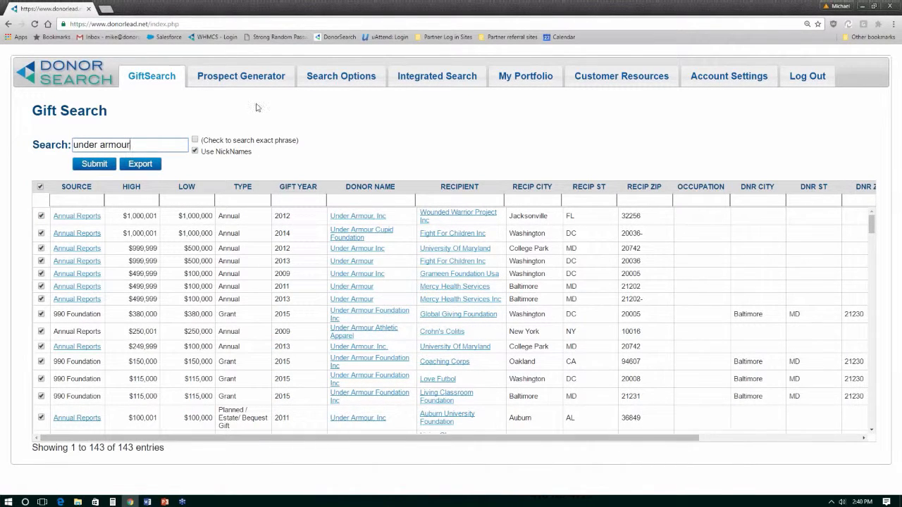
# In Prospect Generator, set category to Animal Related and state to AK
pyautogui.click(241, 76)
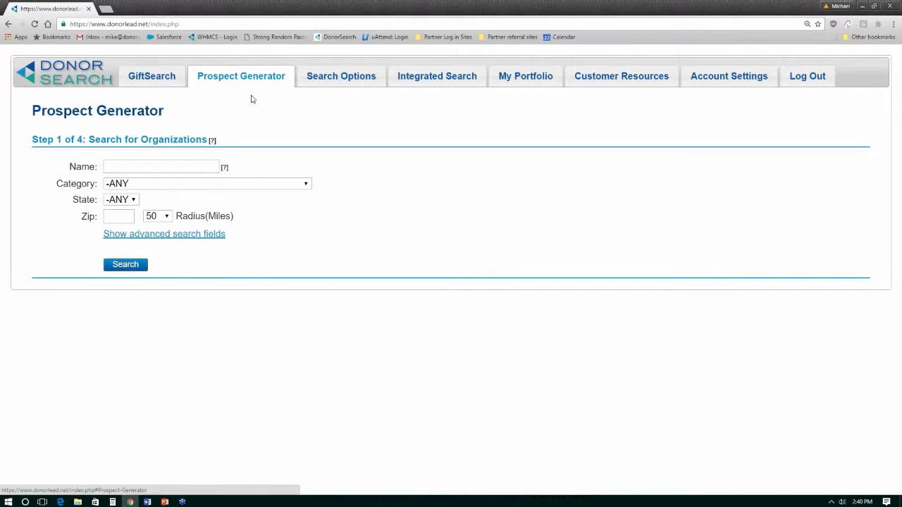
pyautogui.click(207, 183)
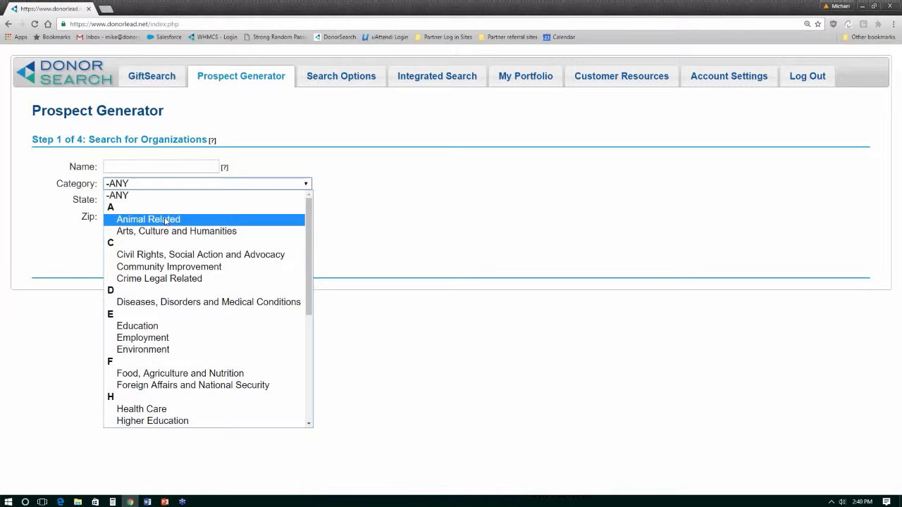
pyautogui.moveTo(143, 338)
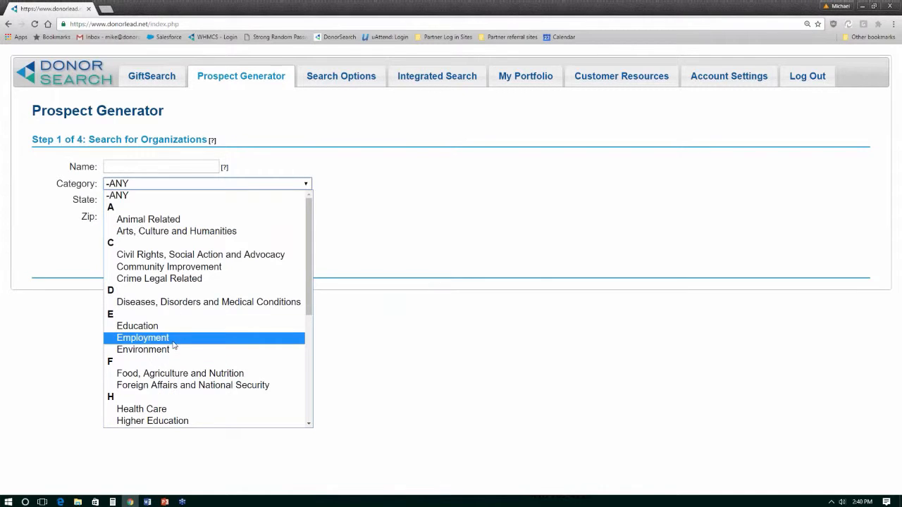
pyautogui.moveTo(148, 219)
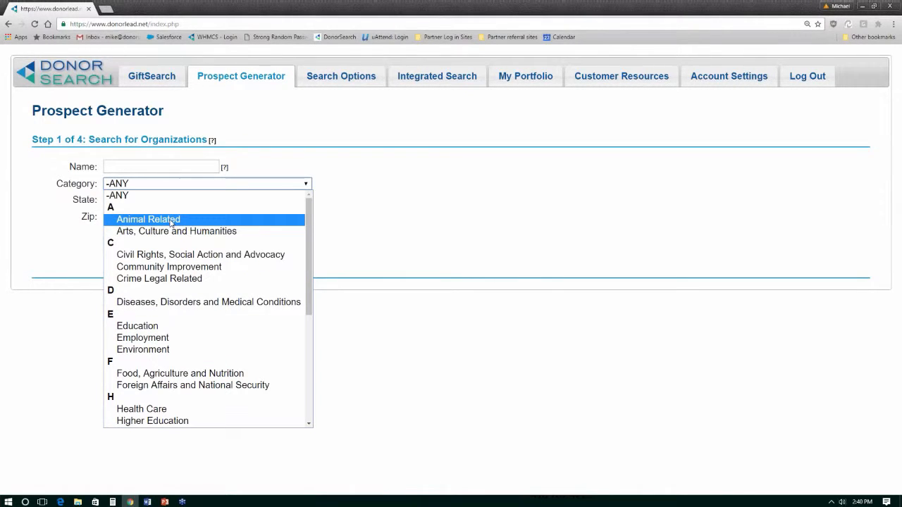
pyautogui.click(148, 219)
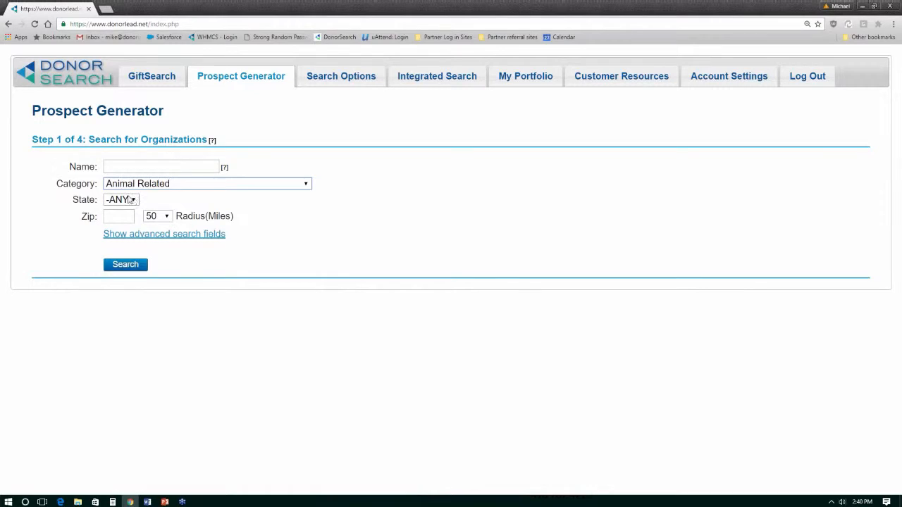
pyautogui.click(120, 199)
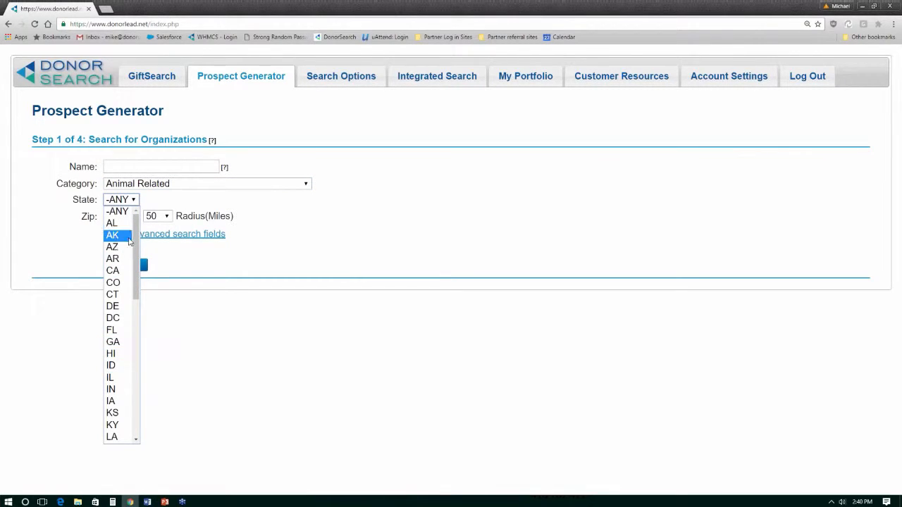
pyautogui.click(112, 235)
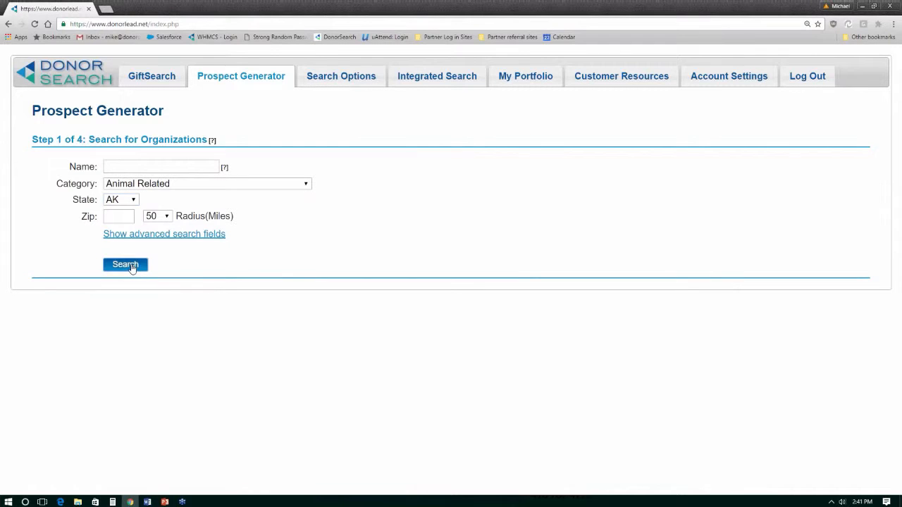
# Search organizations and open the 2013 Alaska Sealife Center donor list
pyautogui.click(126, 264)
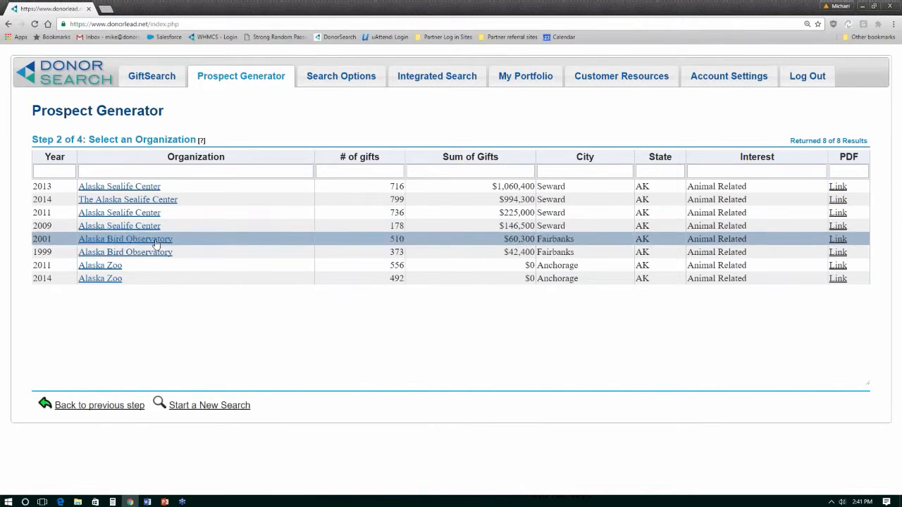
pyautogui.moveTo(158, 265)
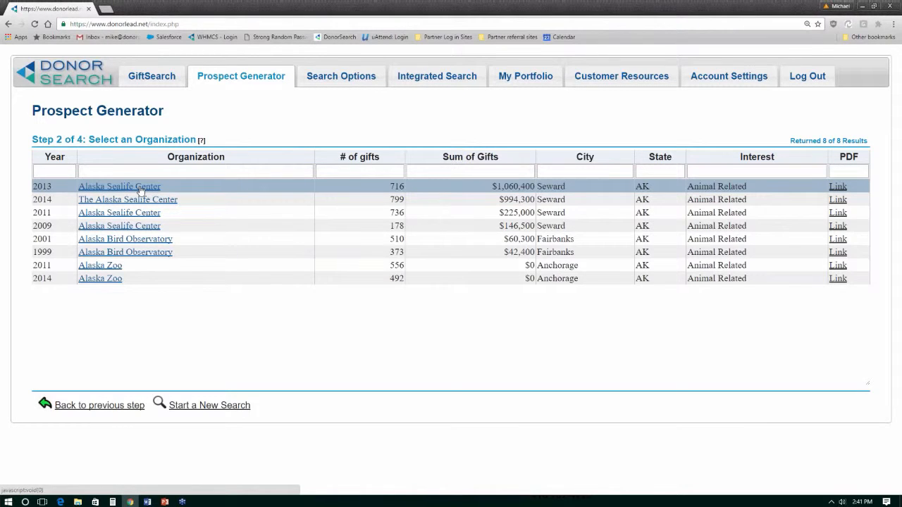
pyautogui.click(120, 186)
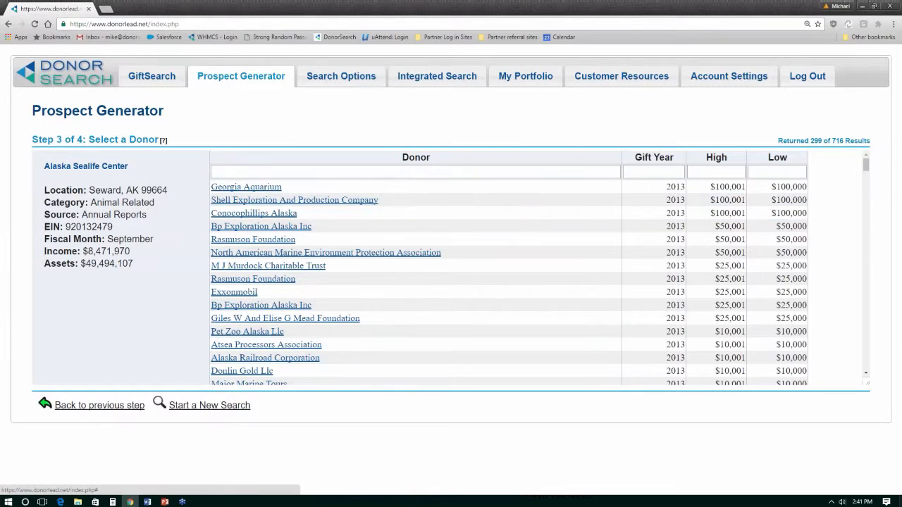
pyautogui.moveTo(298, 371)
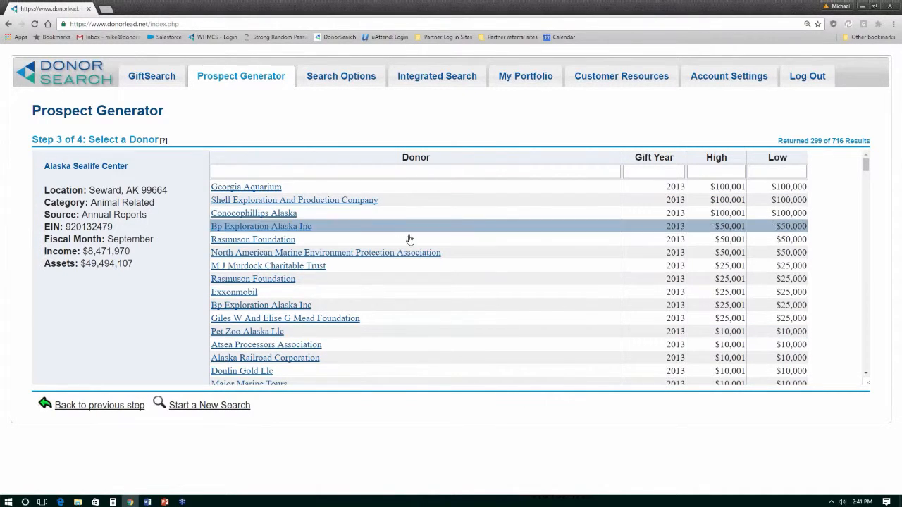
pyautogui.moveTo(385, 252)
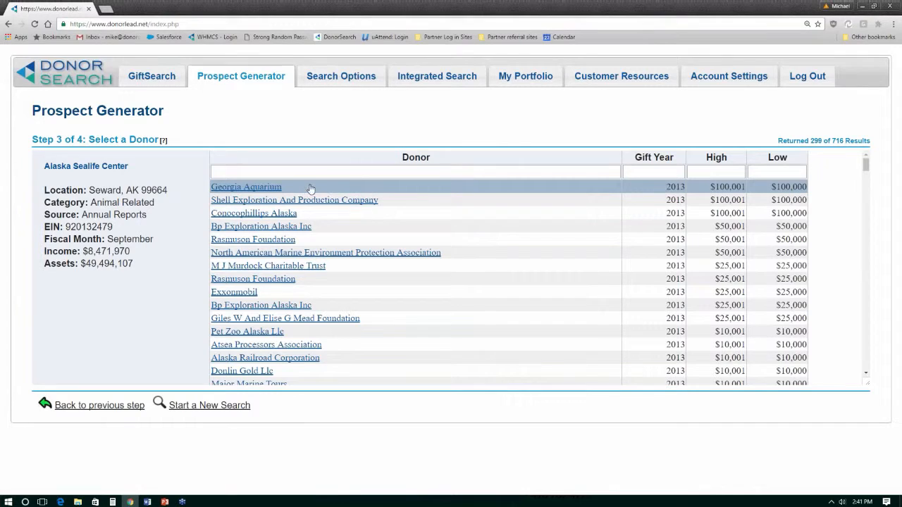
pyautogui.moveTo(342, 371)
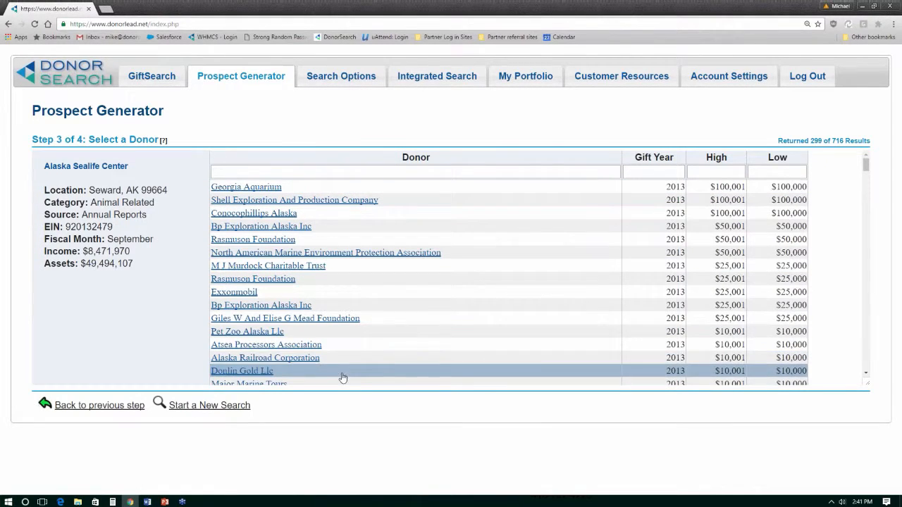
pyautogui.moveTo(435, 232)
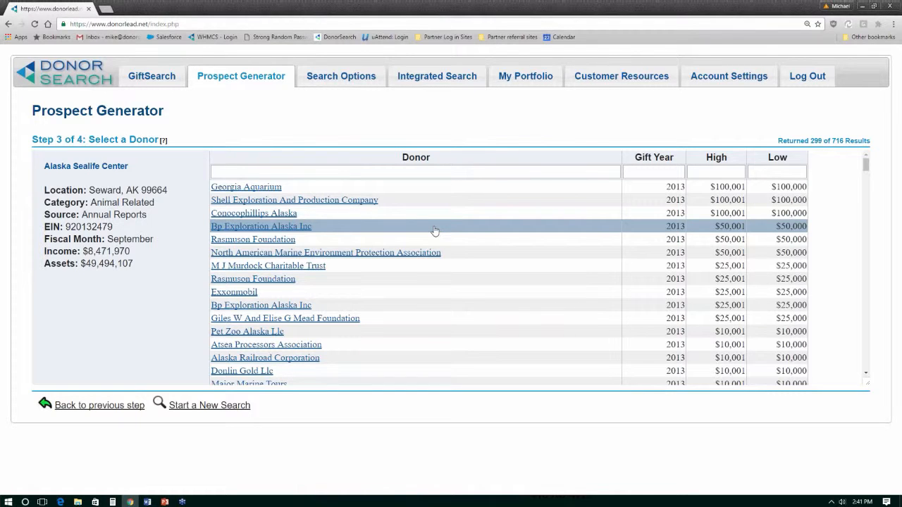
pyautogui.moveTo(418, 233)
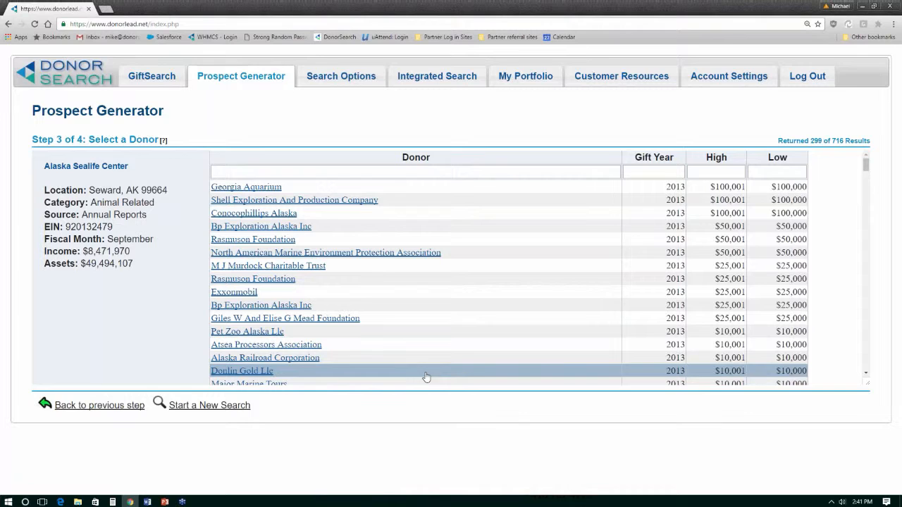
pyautogui.moveTo(451, 345)
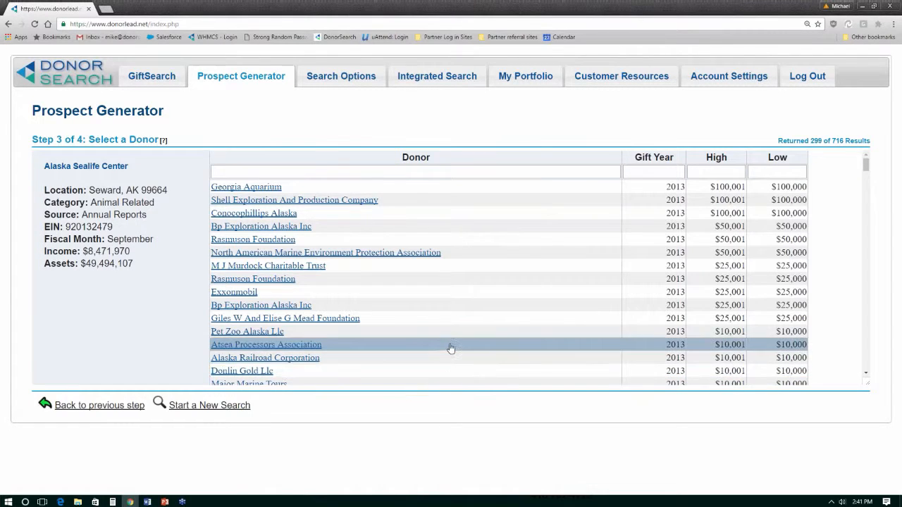
pyautogui.moveTo(486, 253)
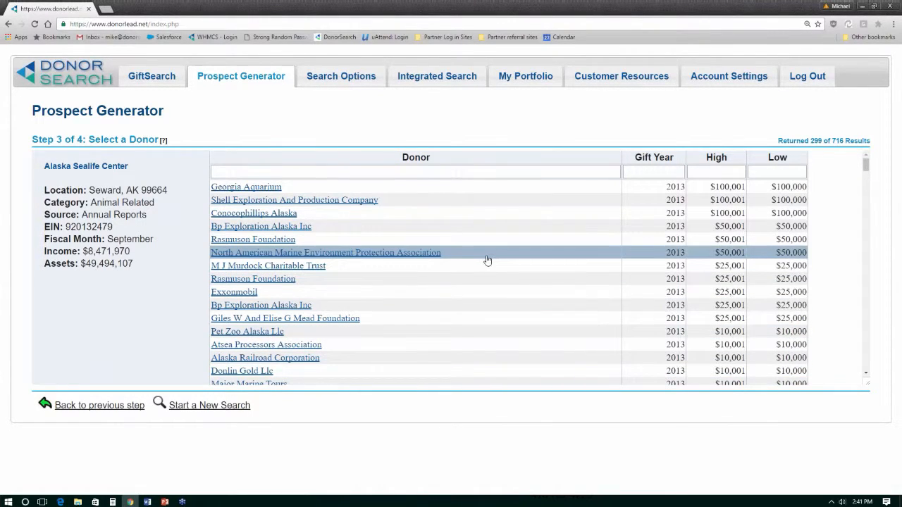
pyautogui.moveTo(494, 226)
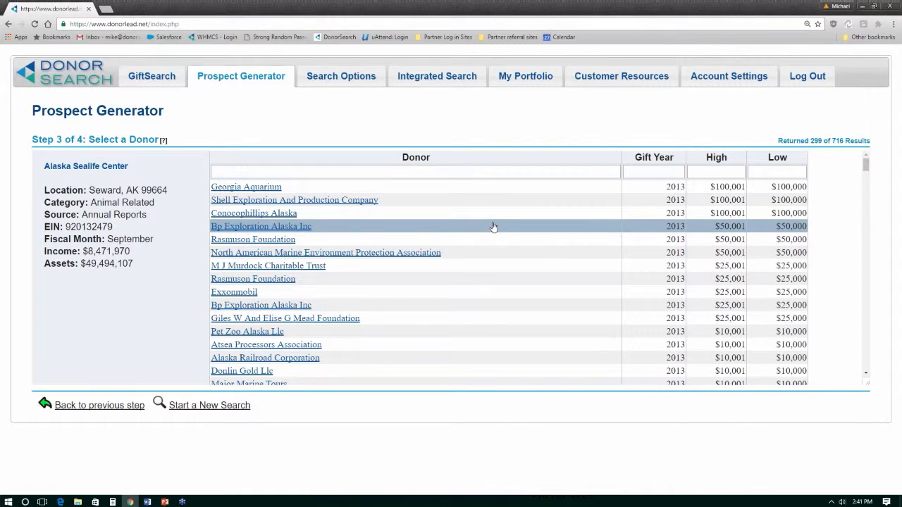
pyautogui.moveTo(234, 291)
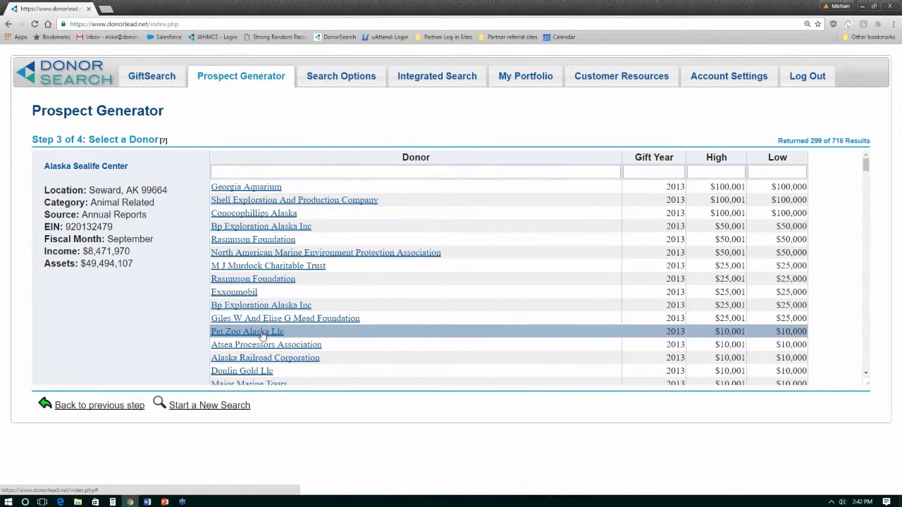
pyautogui.click(247, 331)
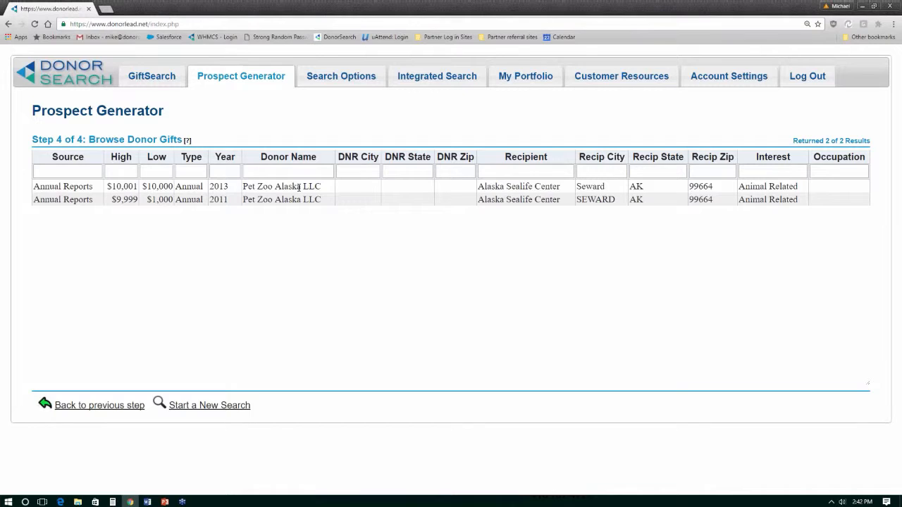
pyautogui.moveTo(302, 215)
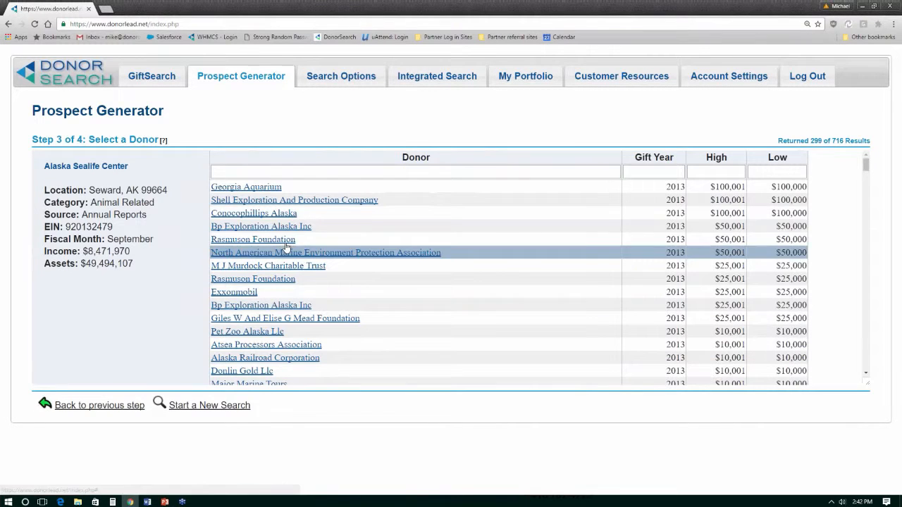
# Open Rasmuson Foundation's gift history and scroll through its 295 gifts
pyautogui.click(253, 239)
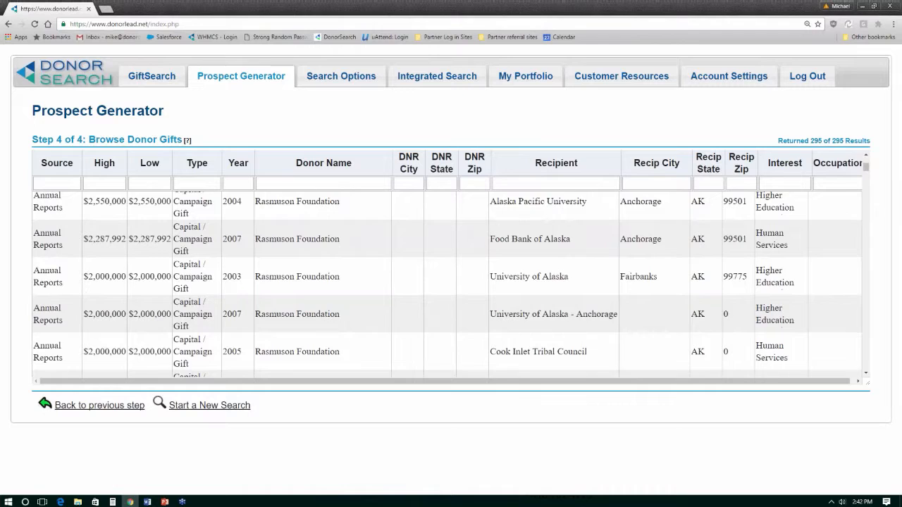
pyautogui.scroll(-3)
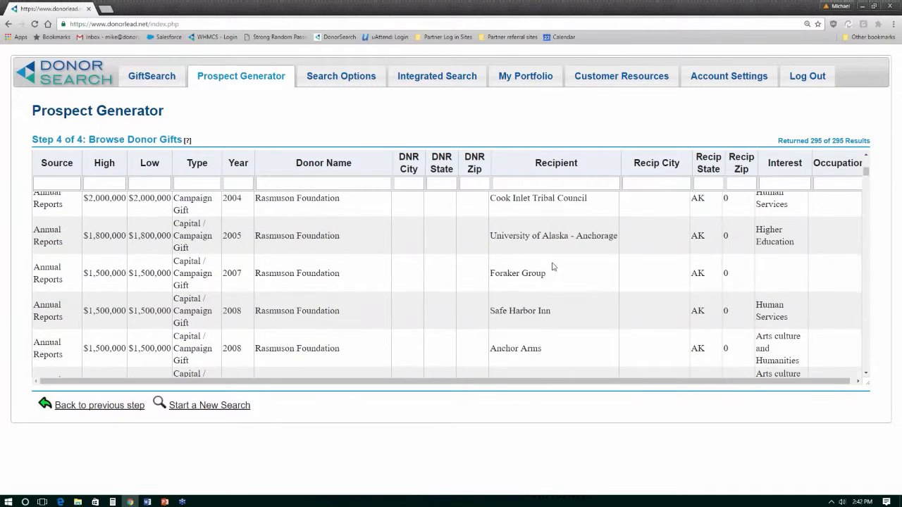
pyautogui.scroll(-3)
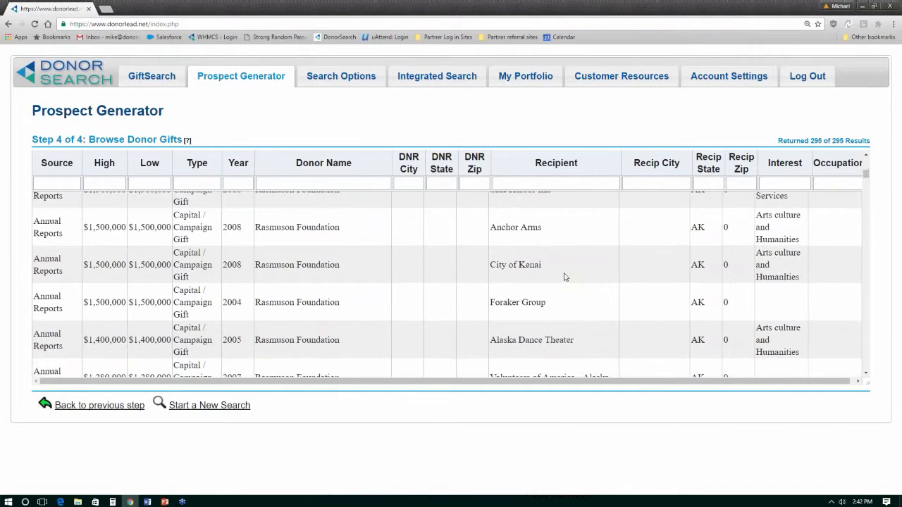
pyautogui.scroll(-3)
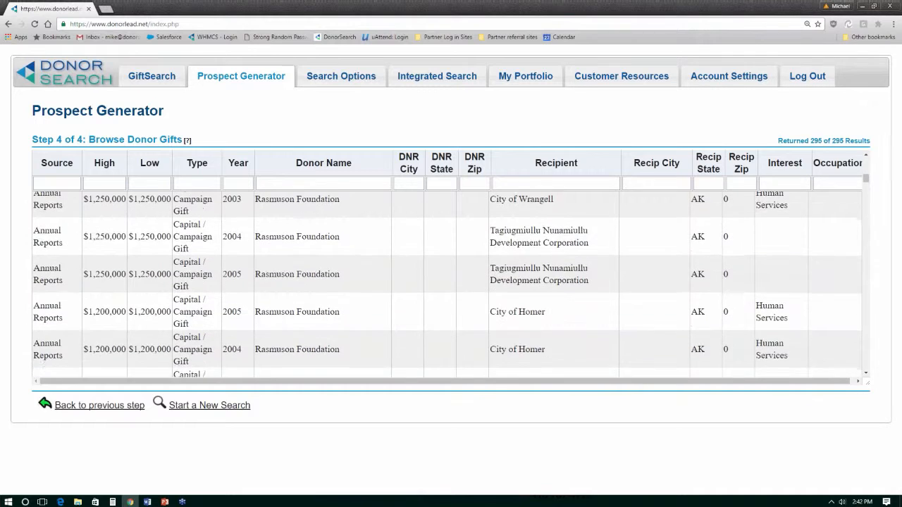
pyautogui.scroll(-3)
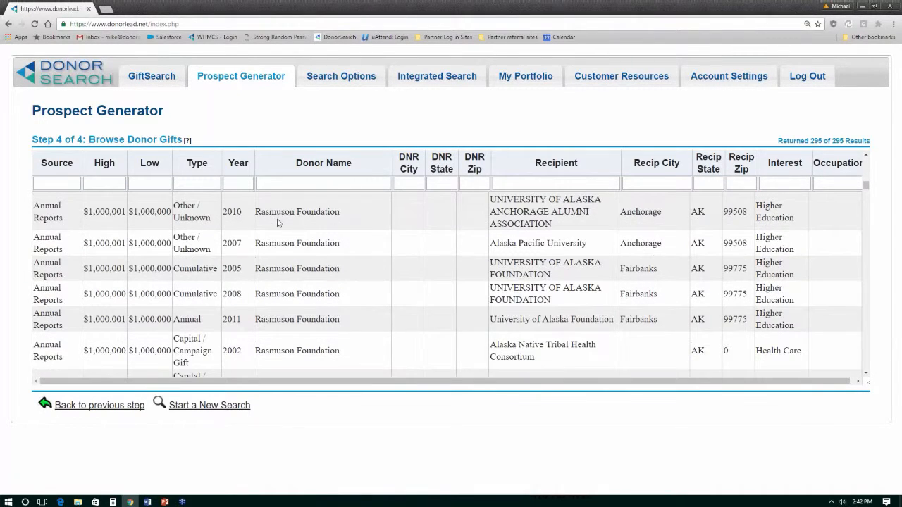
pyautogui.moveTo(298, 262)
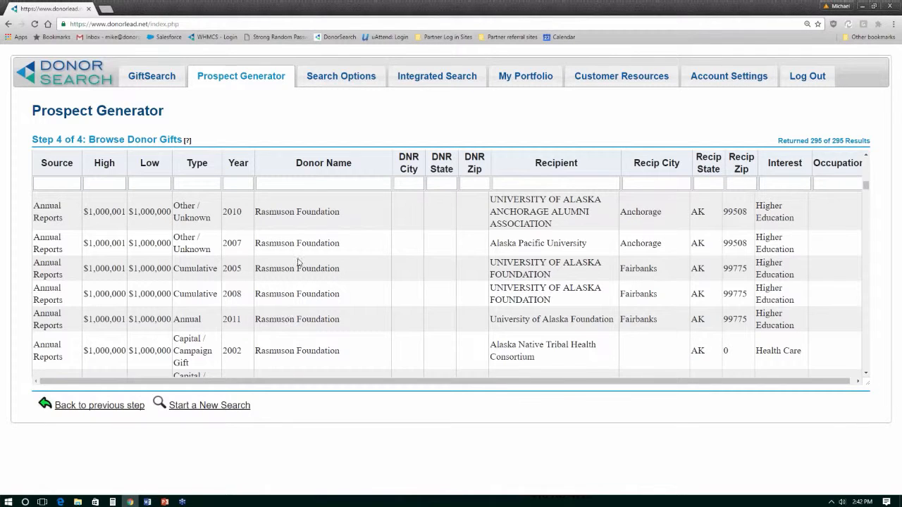
pyautogui.scroll(-3)
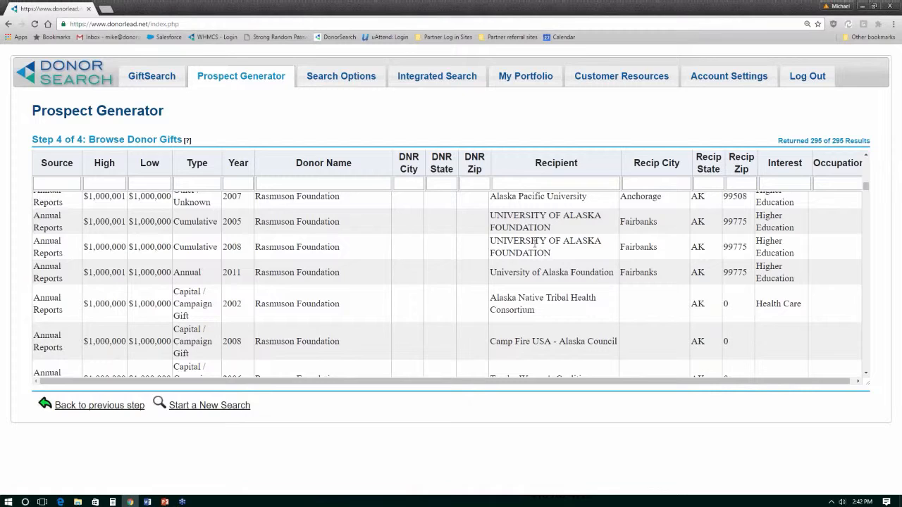
pyautogui.moveTo(642, 259)
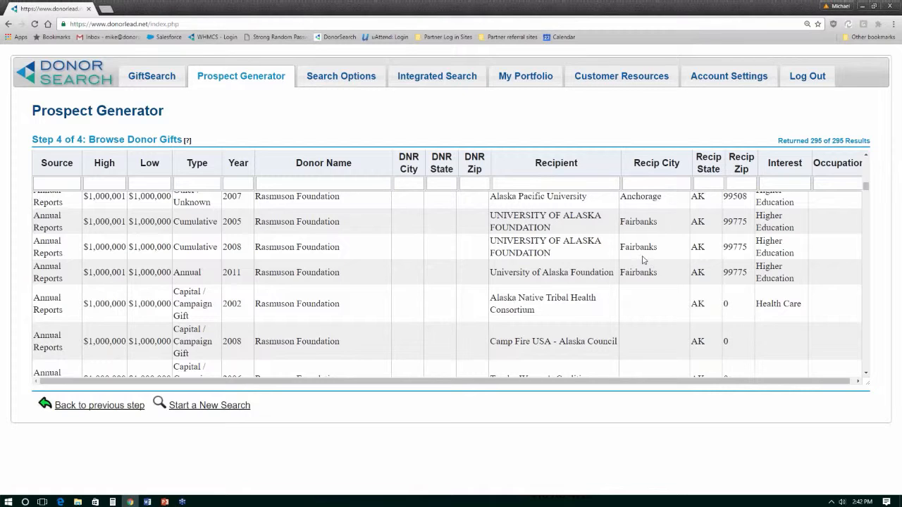
pyautogui.moveTo(387, 100)
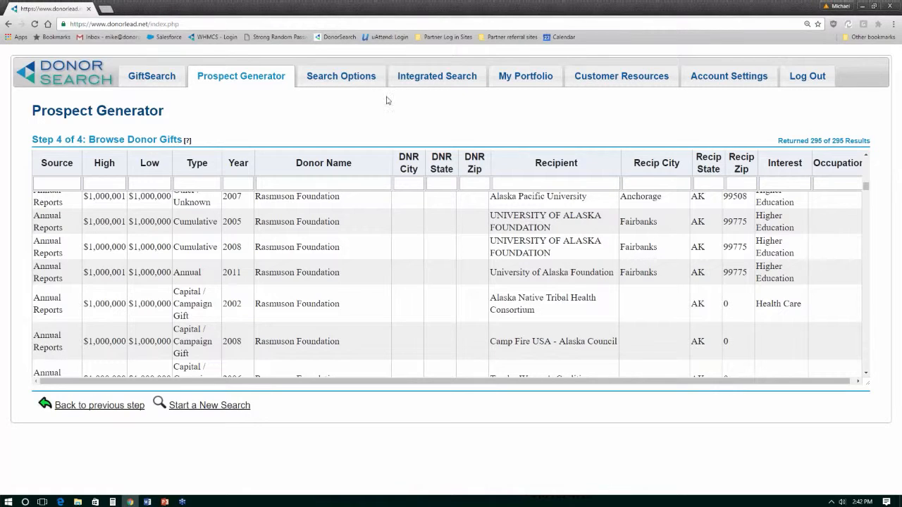
pyautogui.moveTo(291, 209)
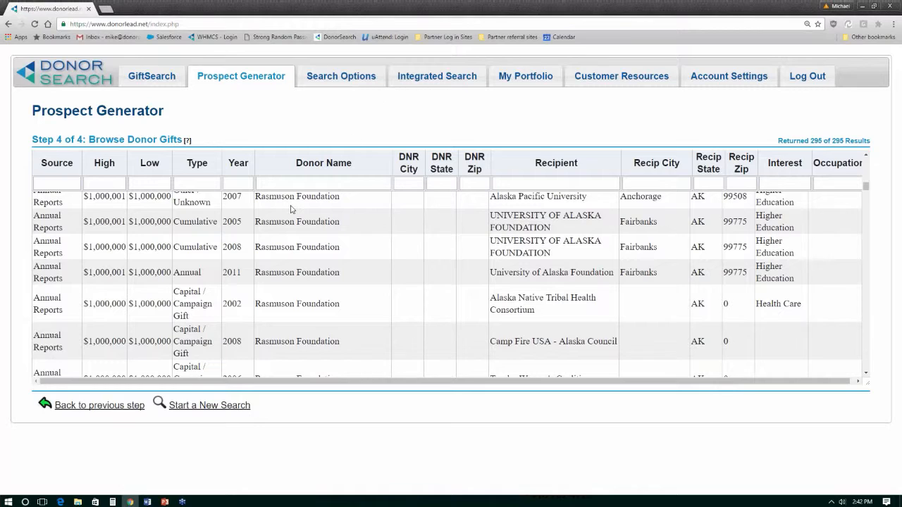
pyautogui.moveTo(555, 264)
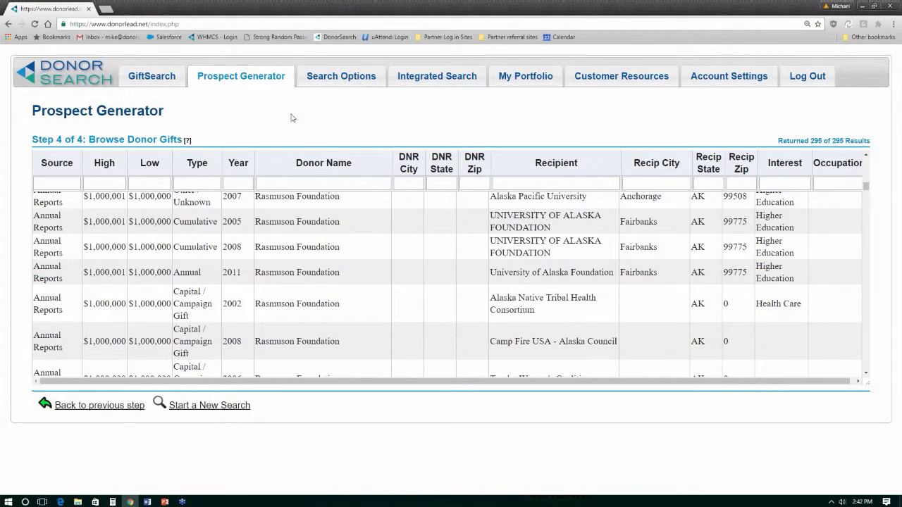
# In Search Options, step through phone and email search to Company Gift Matching
pyautogui.click(340, 77)
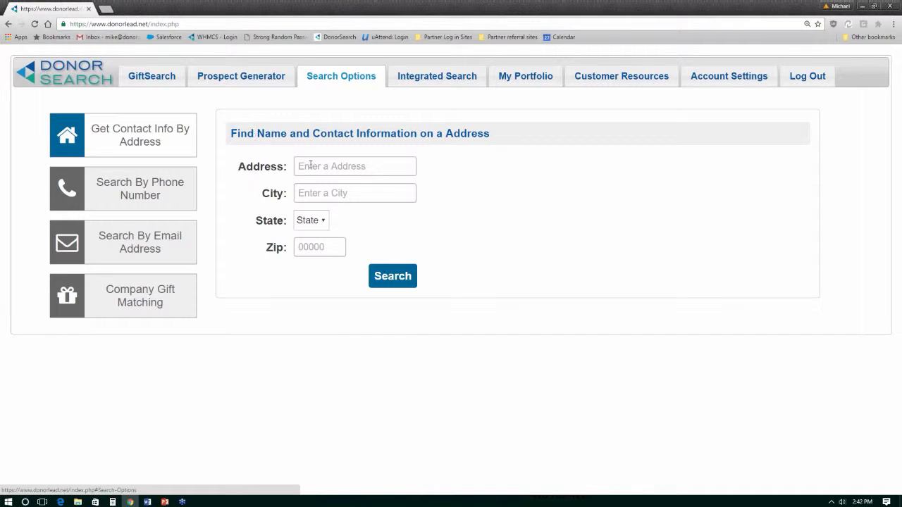
pyautogui.moveTo(259, 133); pyautogui.dragTo(356, 133)
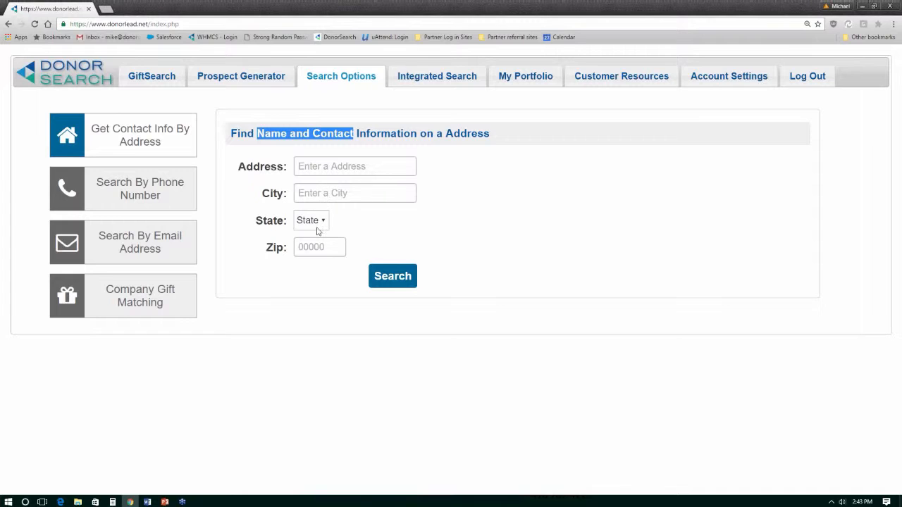
pyautogui.moveTo(140, 189)
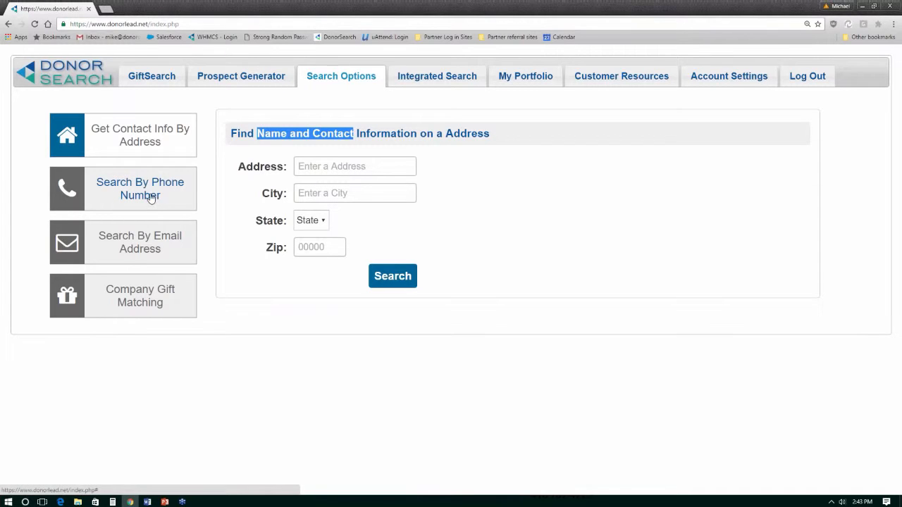
pyautogui.click(140, 189)
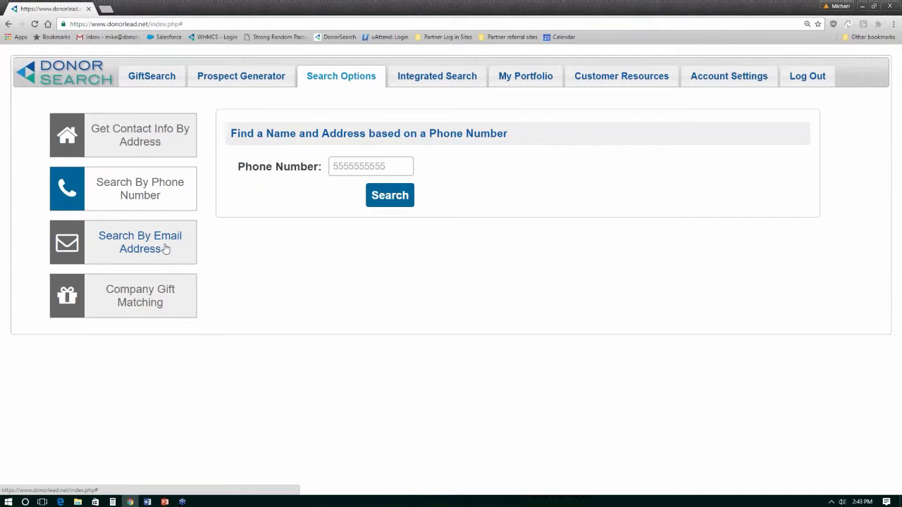
pyautogui.click(139, 242)
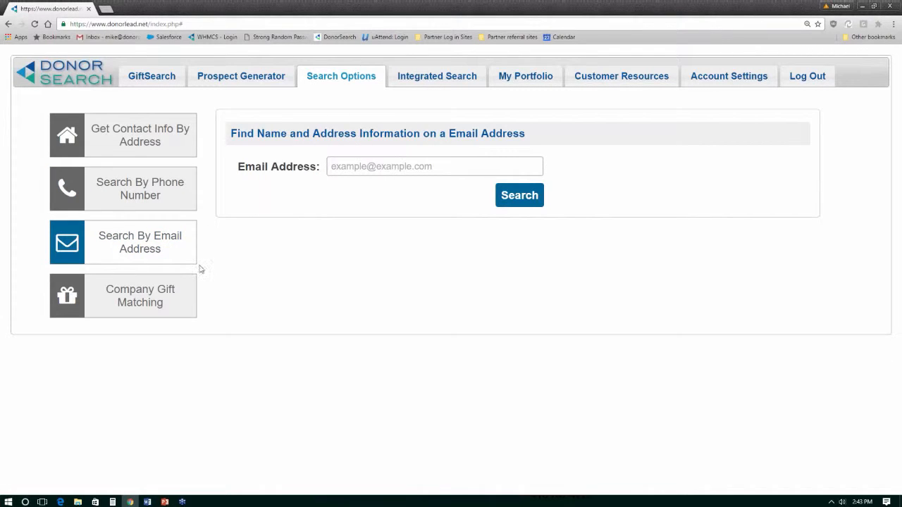
pyautogui.click(139, 295)
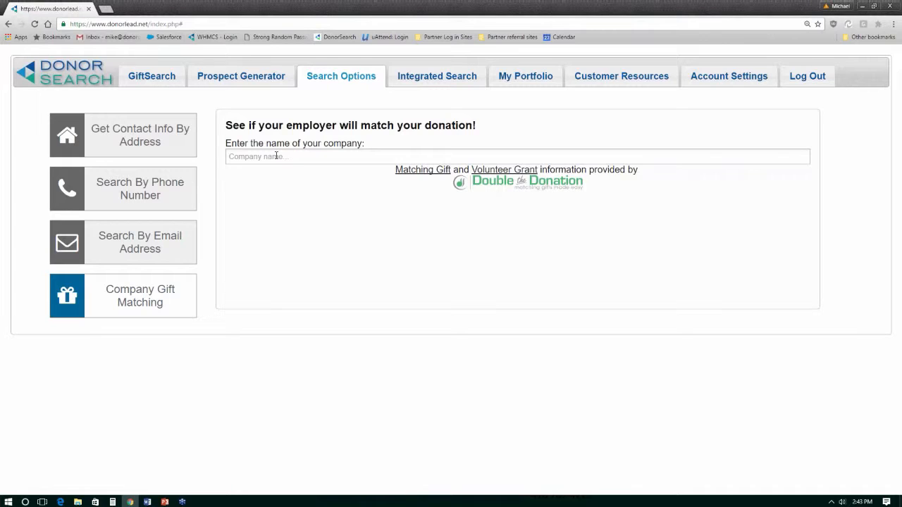
# Pick Microsoft from the company suggestions and scroll through its matching gift and volunteer grant details
pyautogui.write('microsoft')
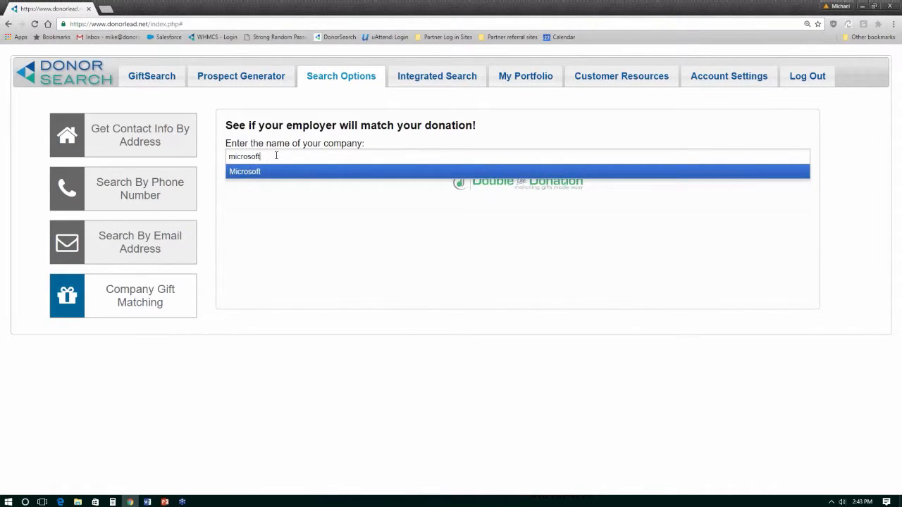
pyautogui.click(245, 171)
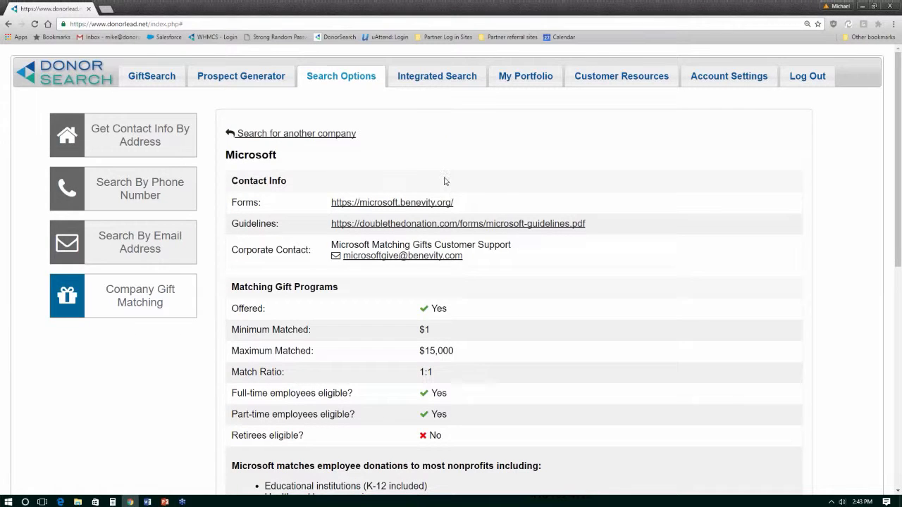
pyautogui.moveTo(402, 256)
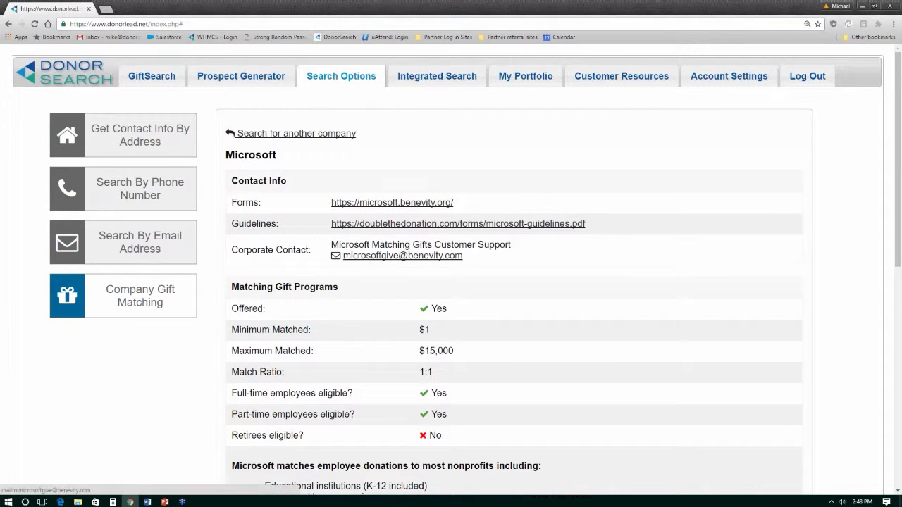
pyautogui.scroll(-3)
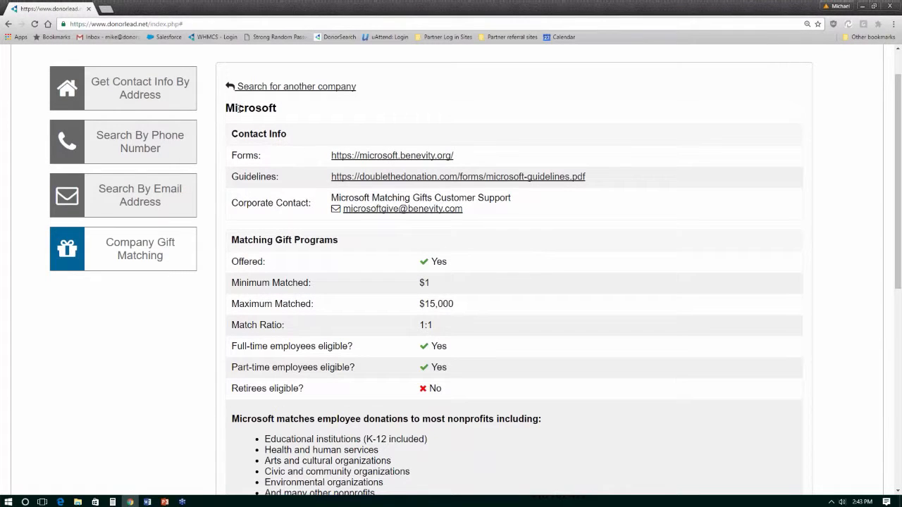
pyautogui.scroll(-3)
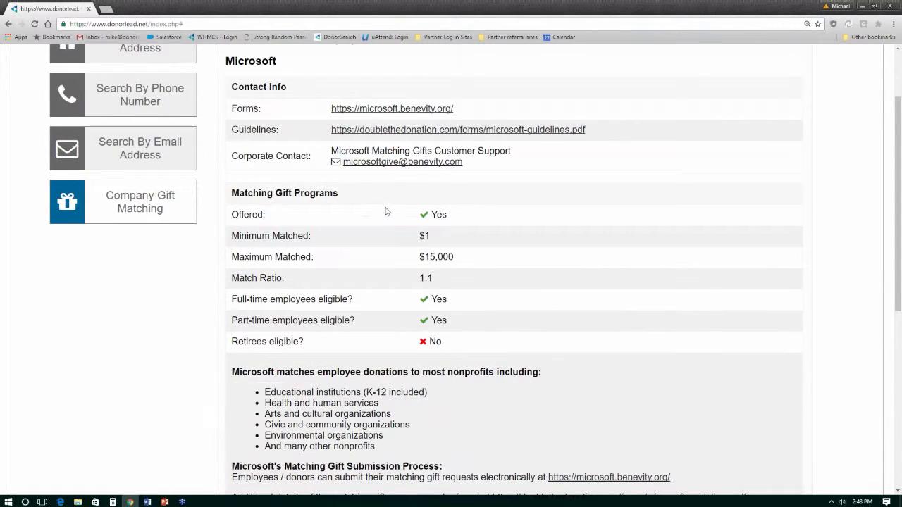
pyautogui.moveTo(404, 356)
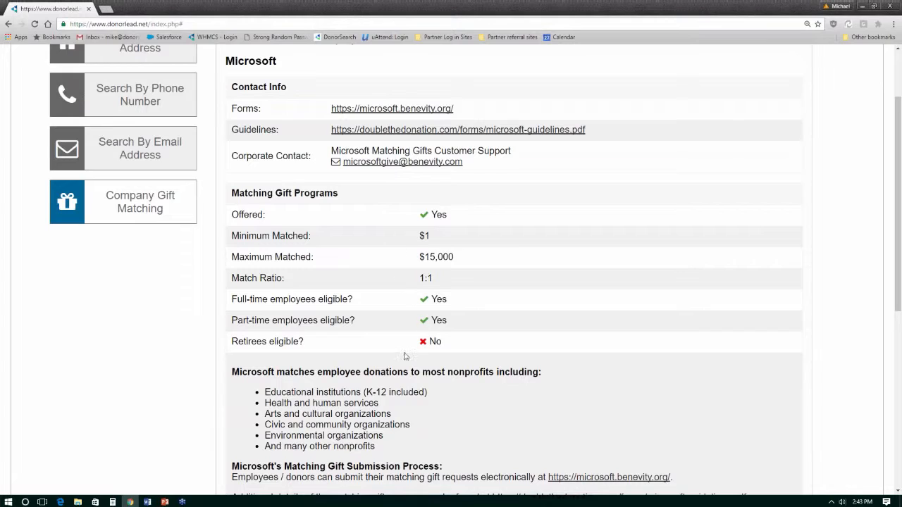
pyautogui.moveTo(476, 416)
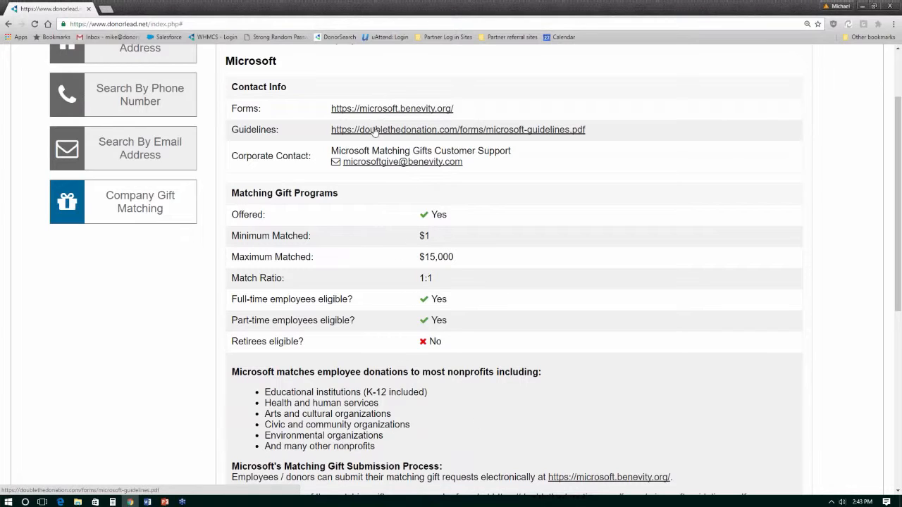
pyautogui.moveTo(403, 161)
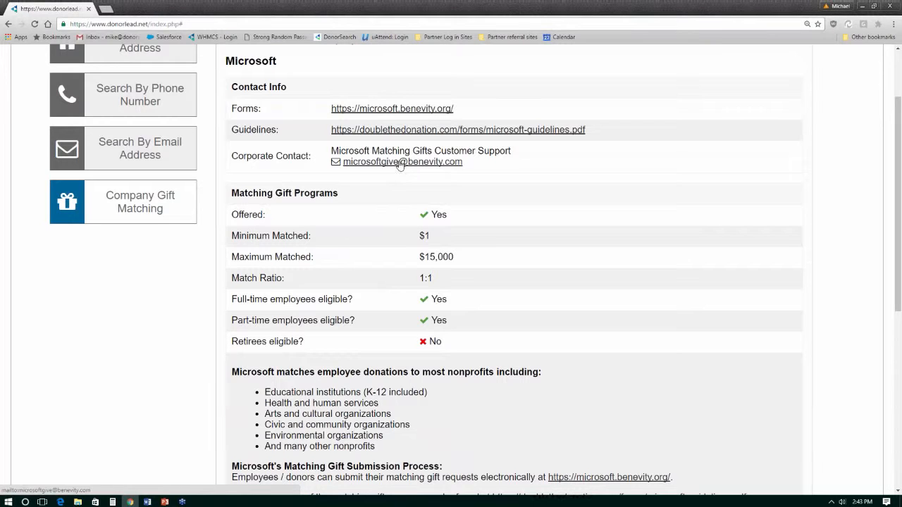
pyautogui.scroll(-3)
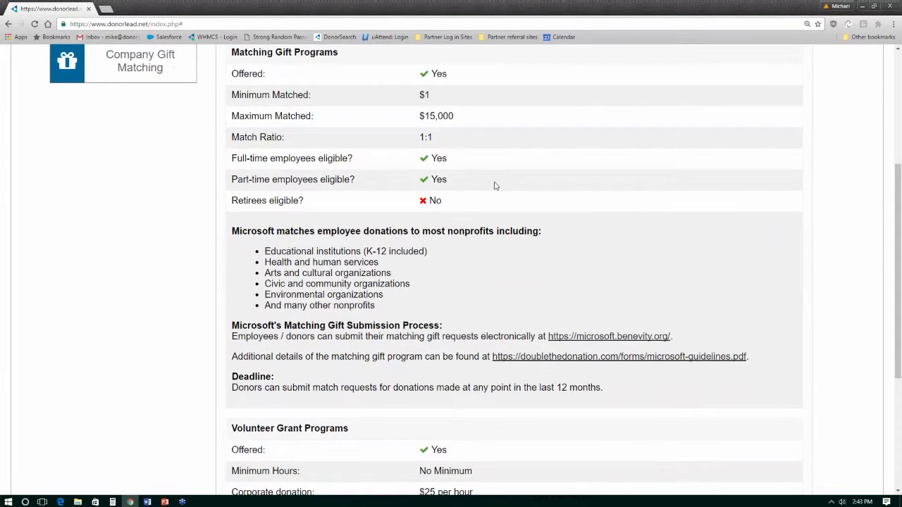
pyautogui.scroll(-3)
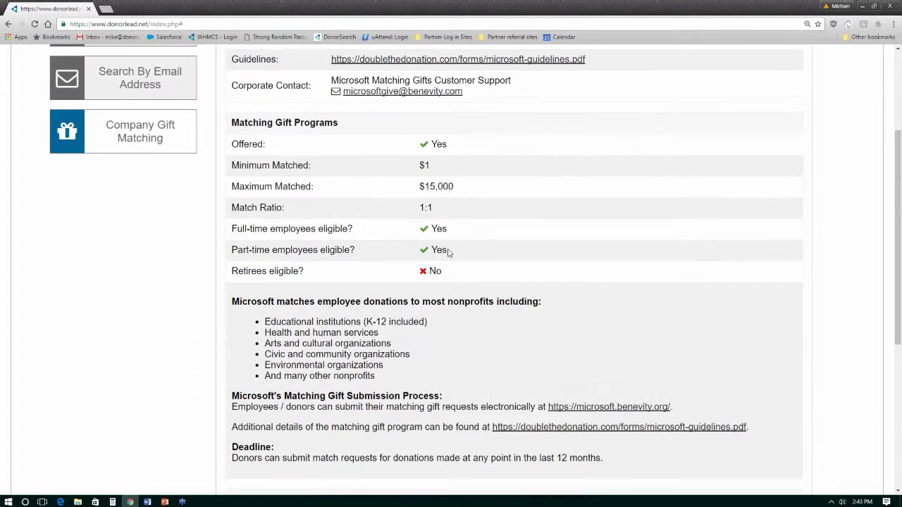
pyautogui.scroll(-3)
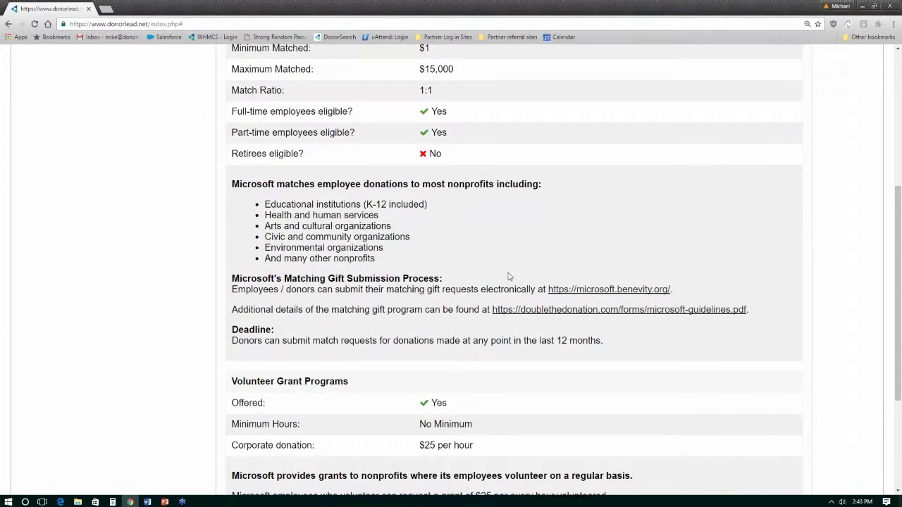
pyautogui.scroll(-3)
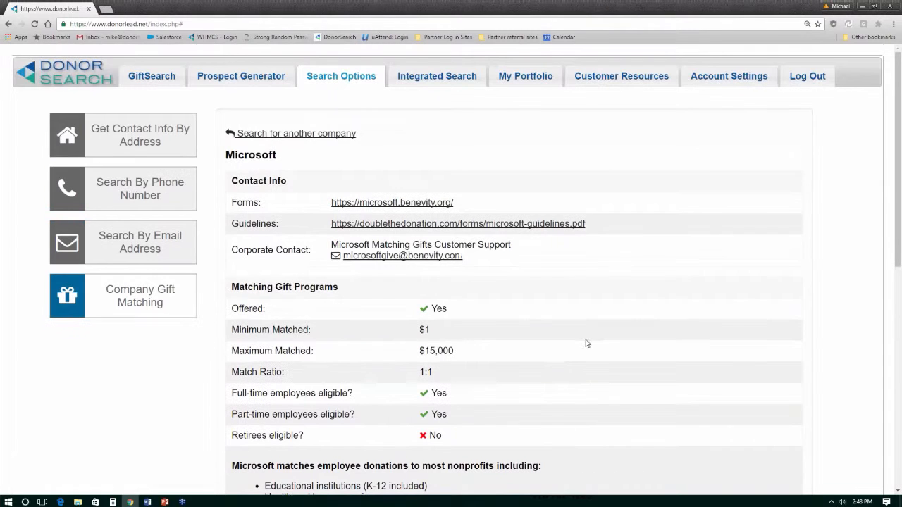
pyautogui.scroll(-3)
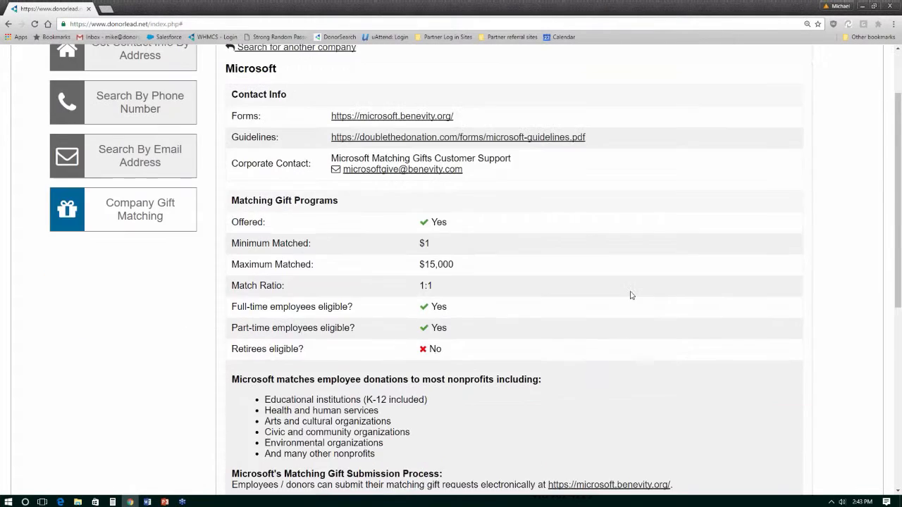
pyautogui.scroll(-3)
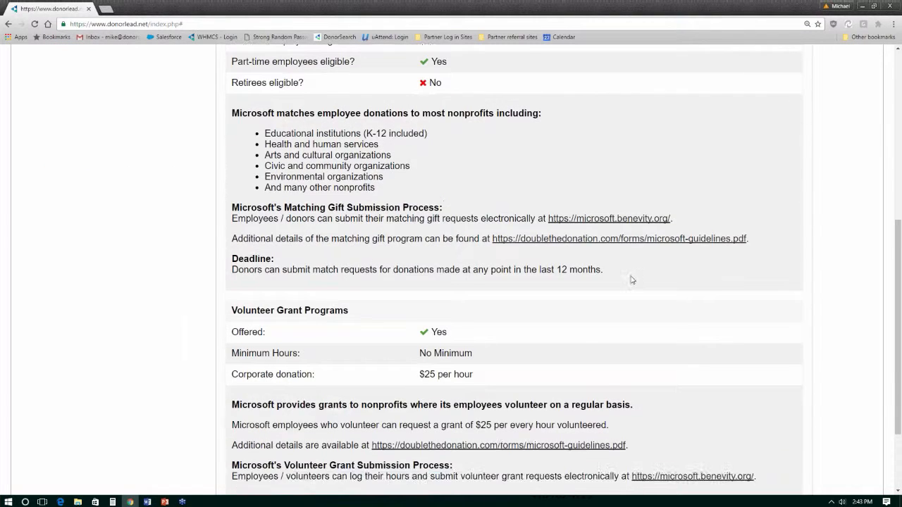
pyautogui.scroll(3)
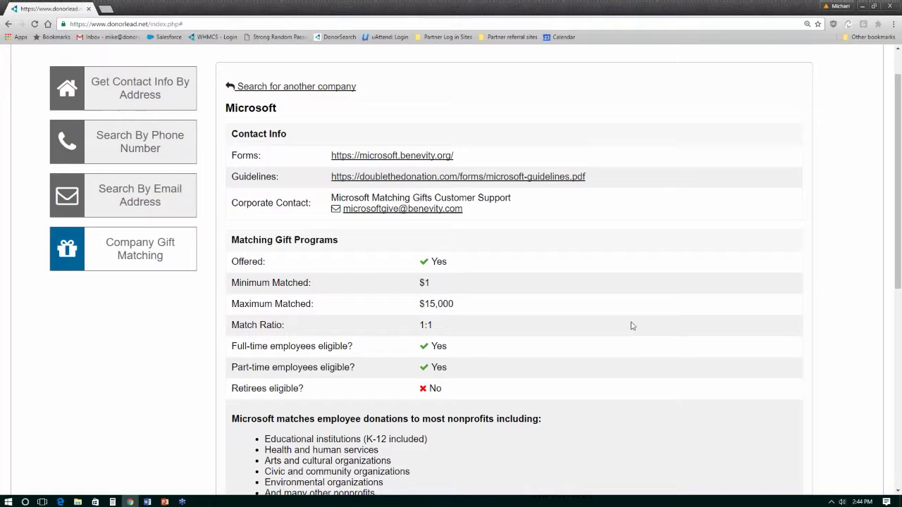
pyautogui.moveTo(510, 243)
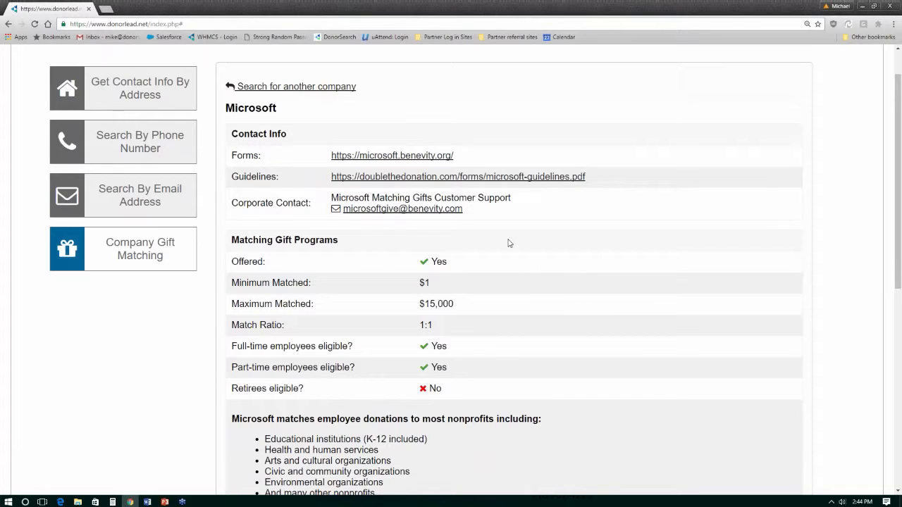
pyautogui.moveTo(446, 183)
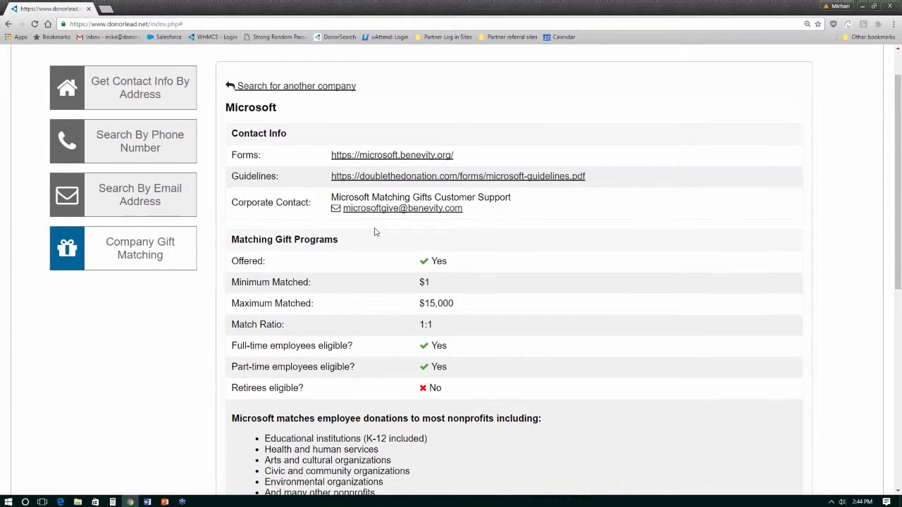
pyautogui.scroll(-3)
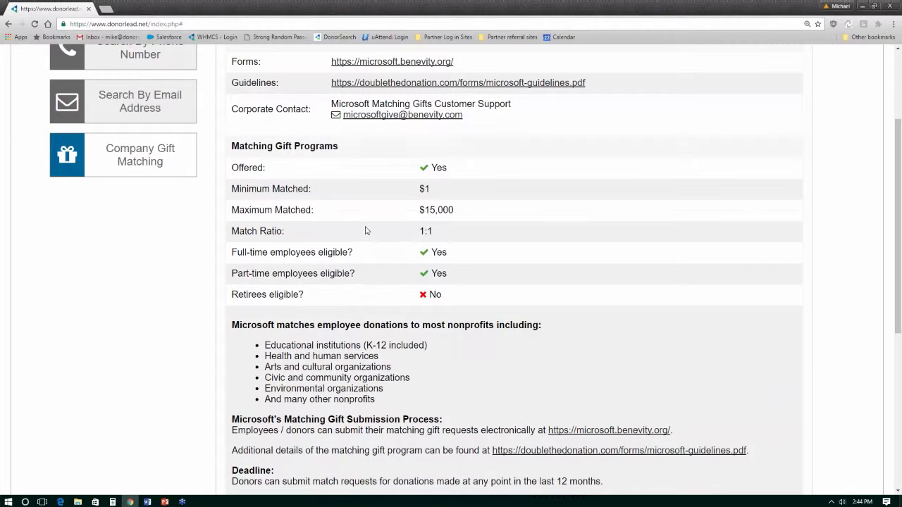
pyautogui.scroll(-3)
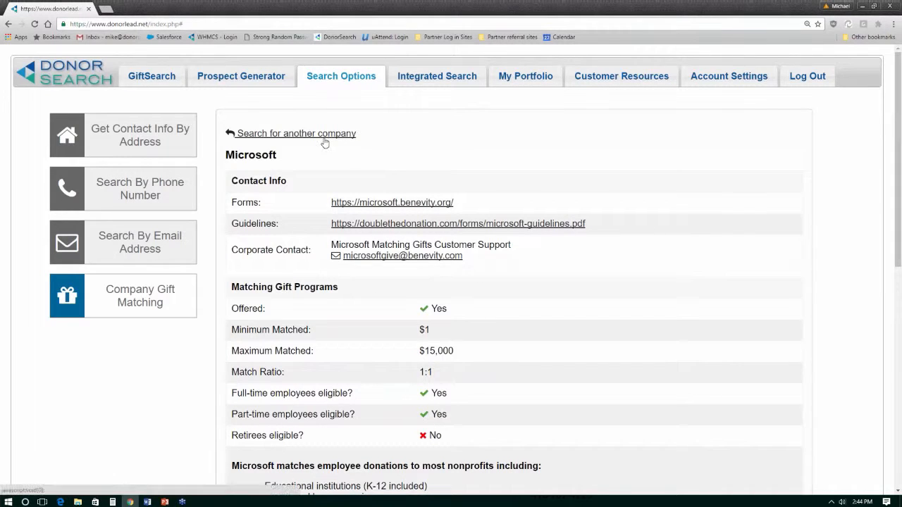
# Go to My Portfolio and view the Demo Data portfolio
pyautogui.click(525, 76)
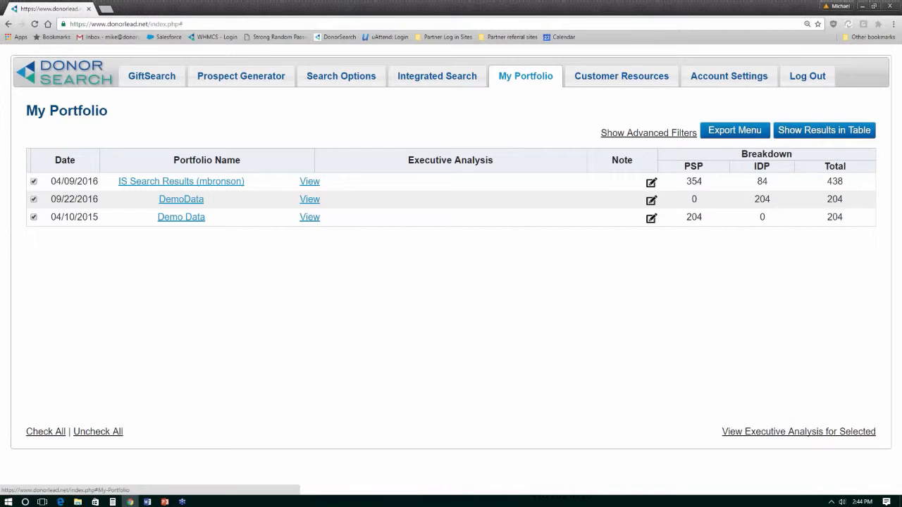
pyautogui.moveTo(519, 260)
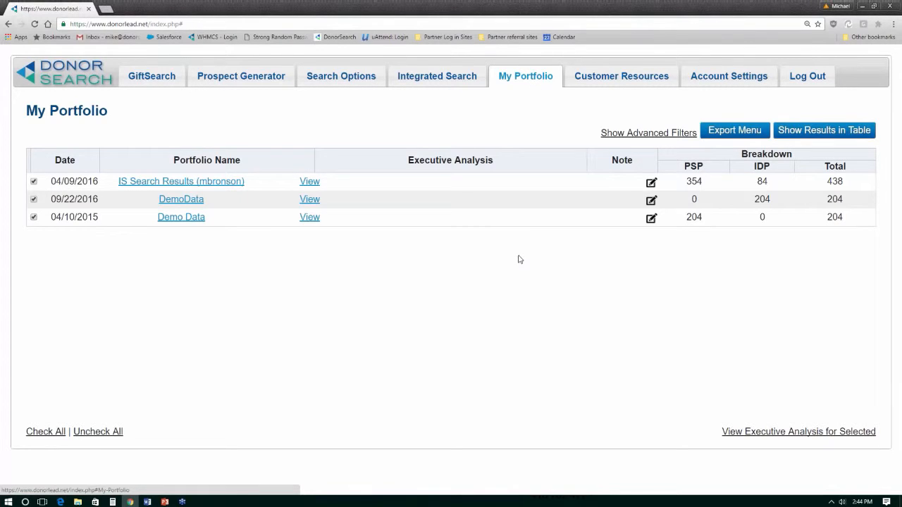
pyautogui.moveTo(224, 224)
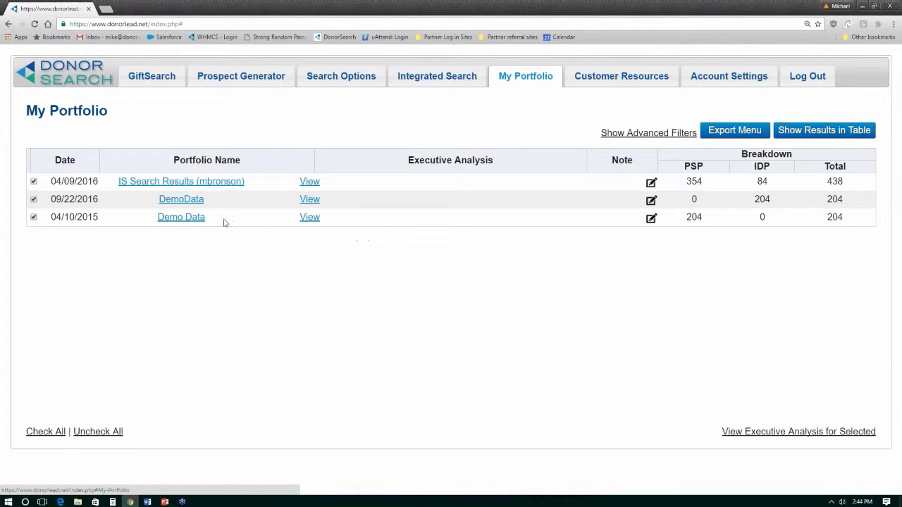
pyautogui.moveTo(347, 239)
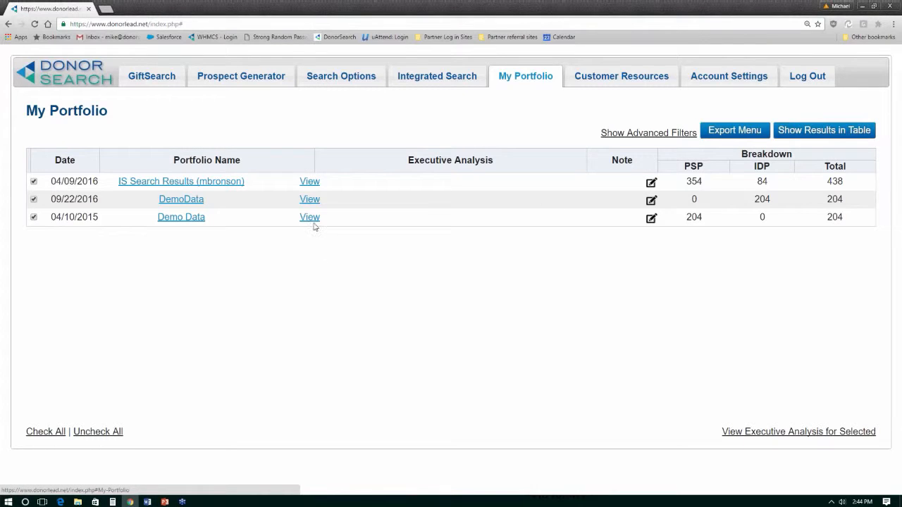
pyautogui.click(309, 217)
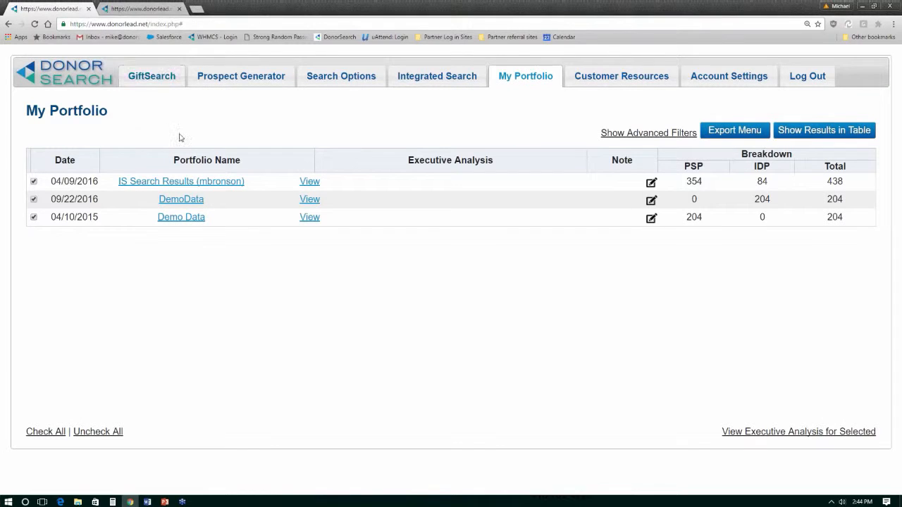
# Open the Demo Data portfolio as a prospect table of 204 donor records
pyautogui.doubleClick(694, 217)
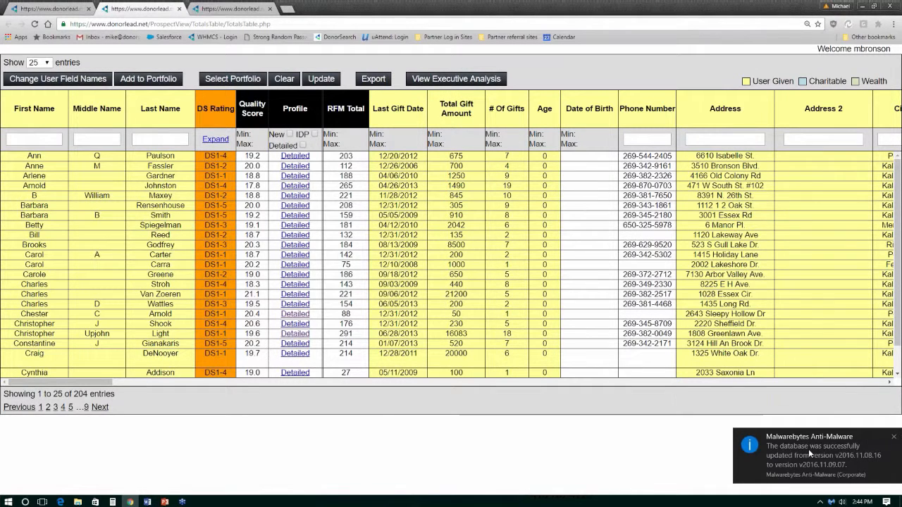
pyautogui.moveTo(789, 451)
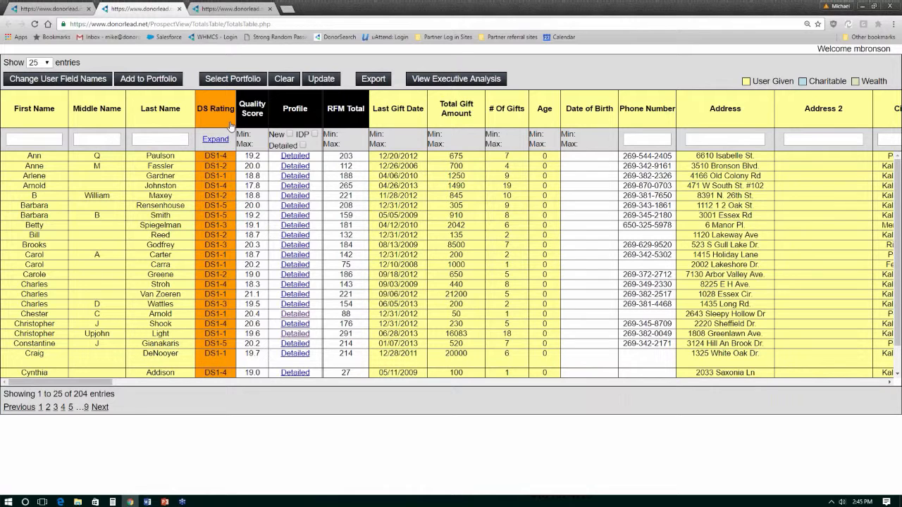
pyautogui.moveTo(45, 166)
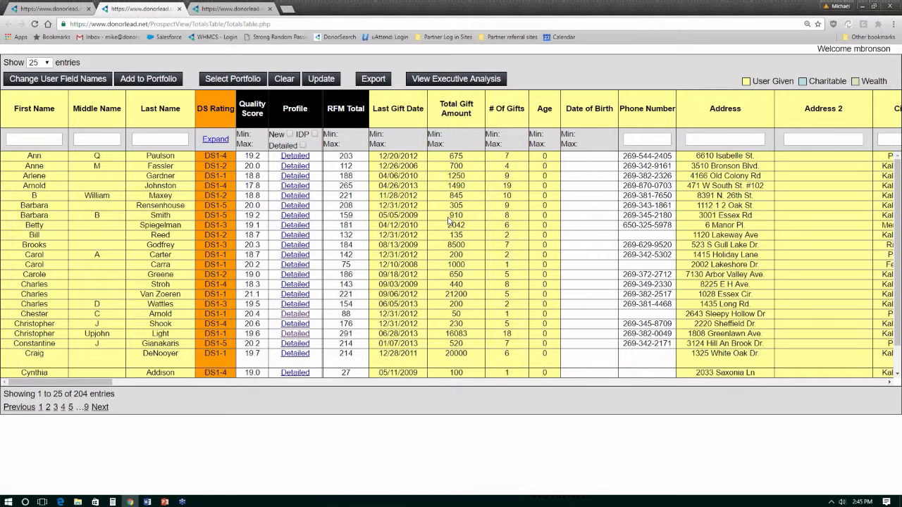
pyautogui.moveTo(103, 372)
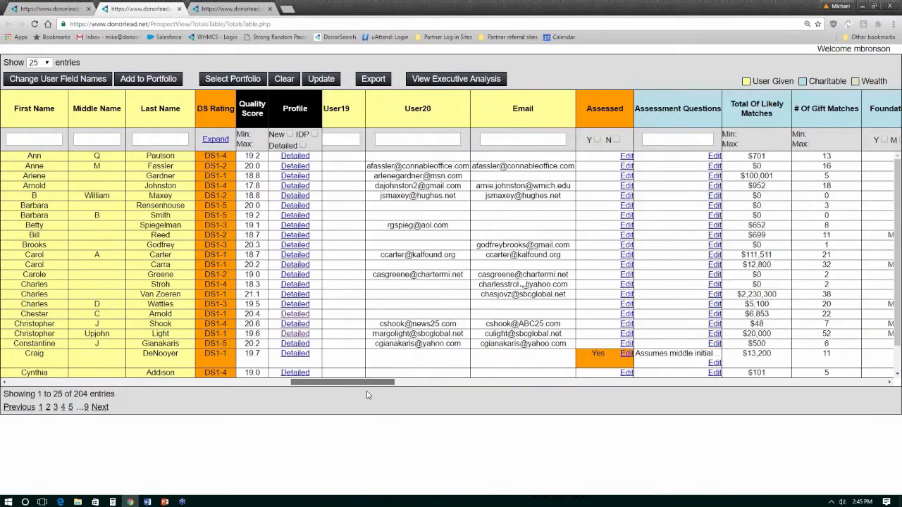
# Scroll through the NonProfit, Real Estate, Education and REP/DEM columns, then back
pyautogui.hscroll(3)
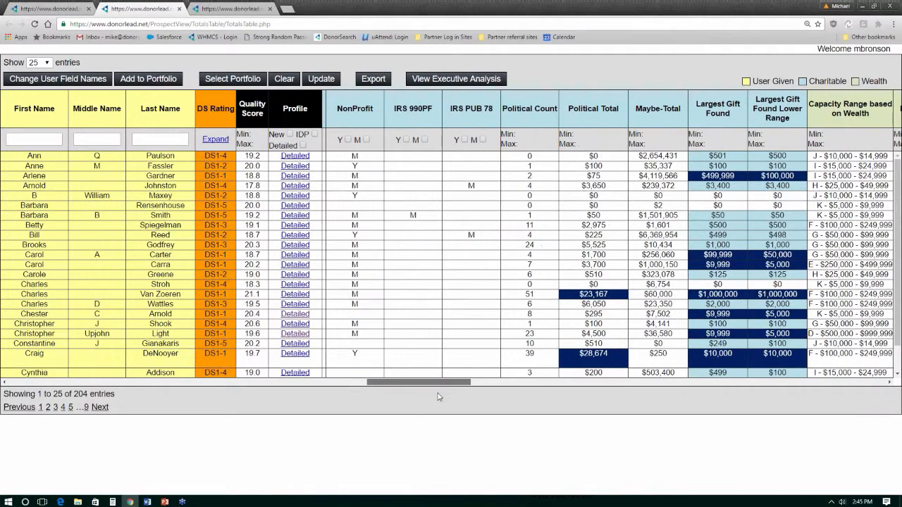
pyautogui.hscroll(3)
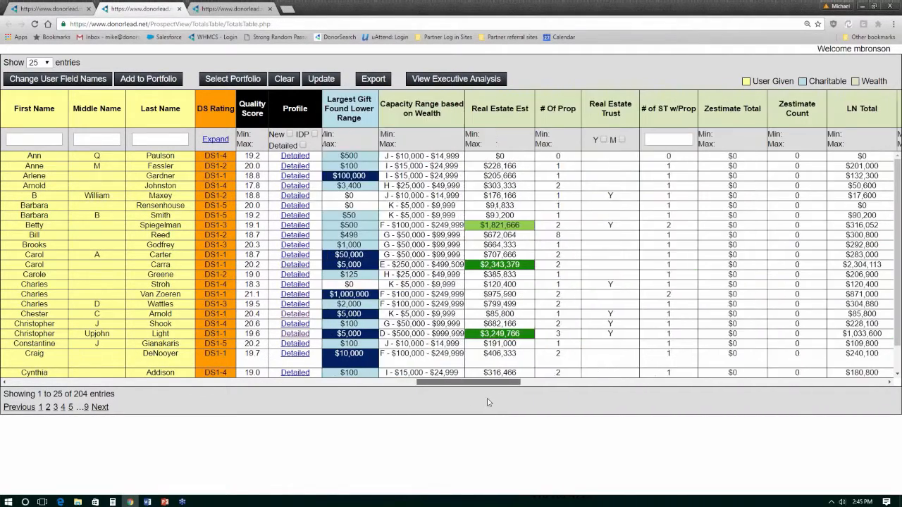
pyautogui.hscroll(3)
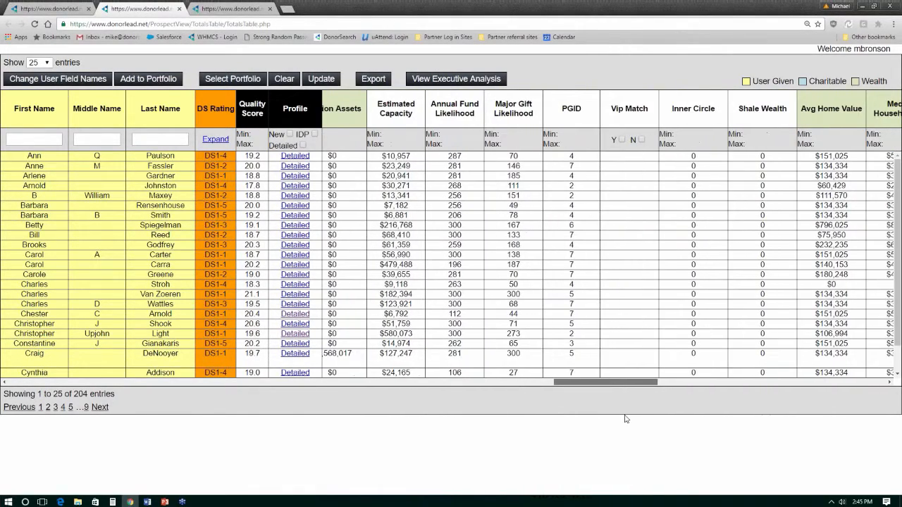
pyautogui.hscroll(3)
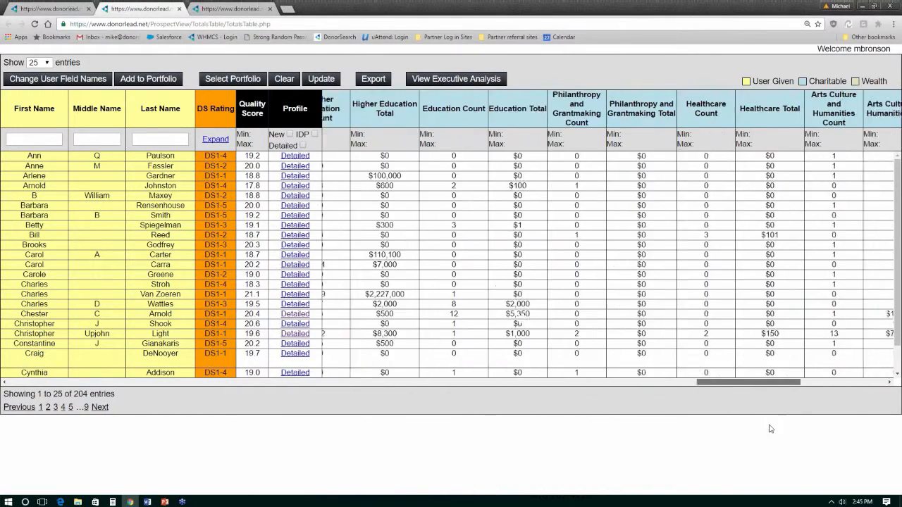
pyautogui.hscroll(3)
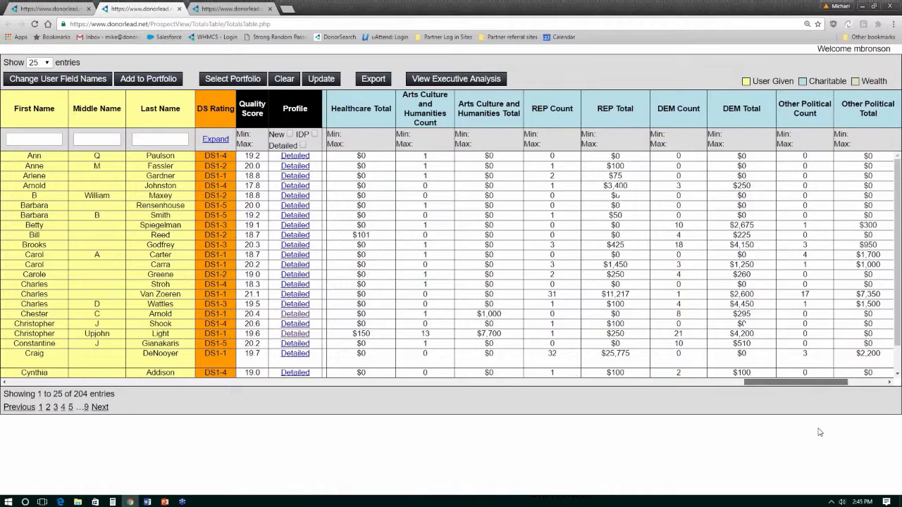
pyautogui.hscroll(3)
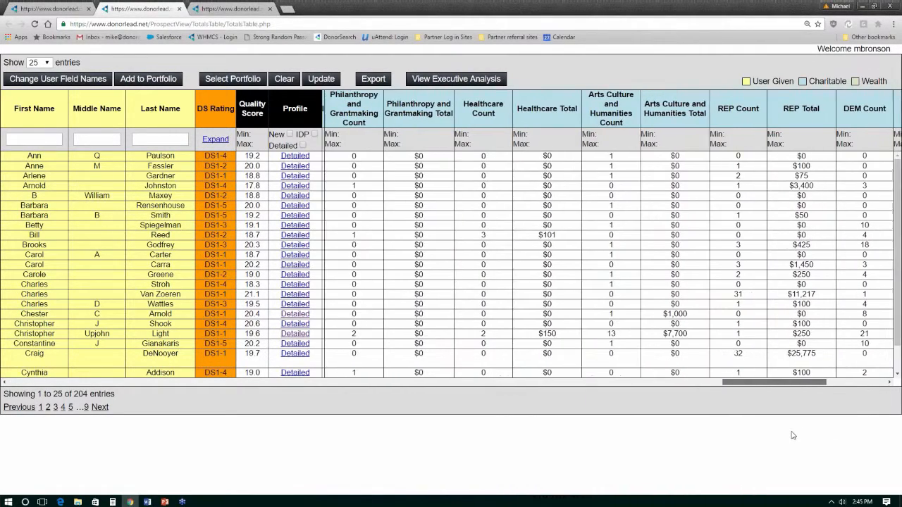
pyautogui.hscroll(-3)
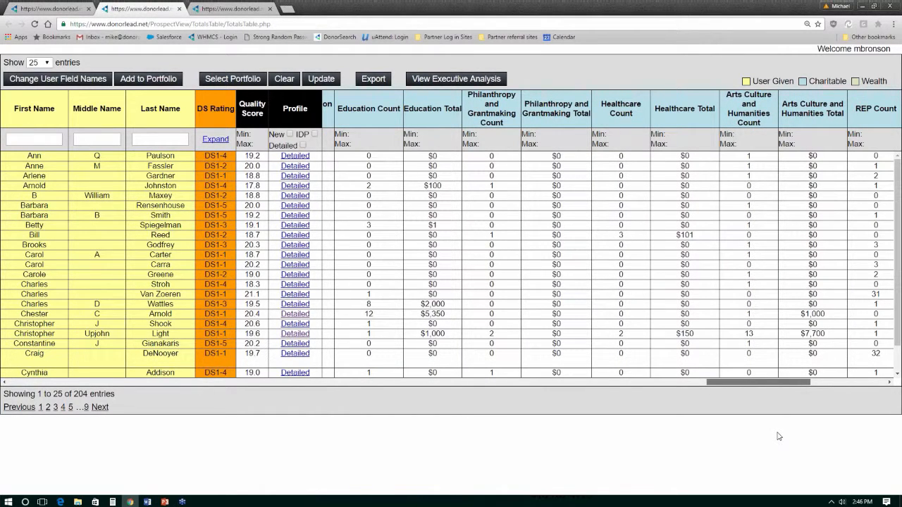
pyautogui.hscroll(3)
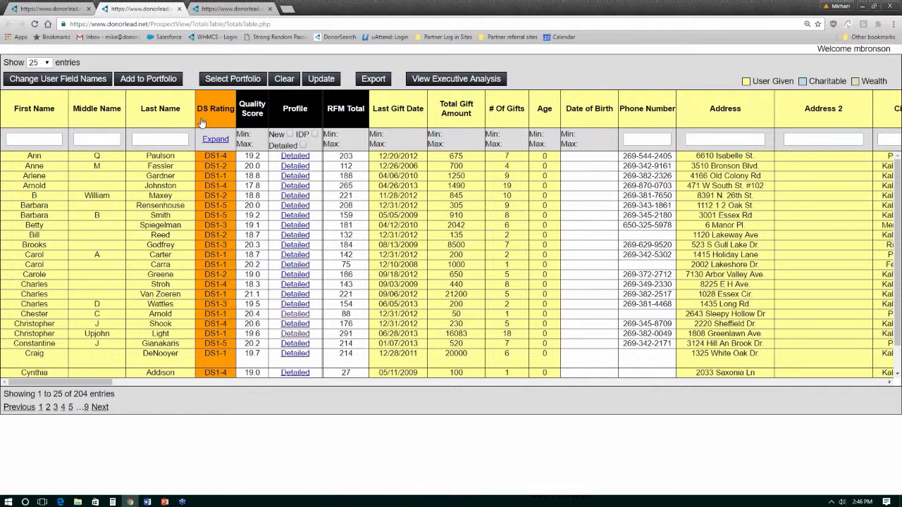
# Sort the prospect table by DS Rating, then by RFM Total
pyautogui.click(215, 109)
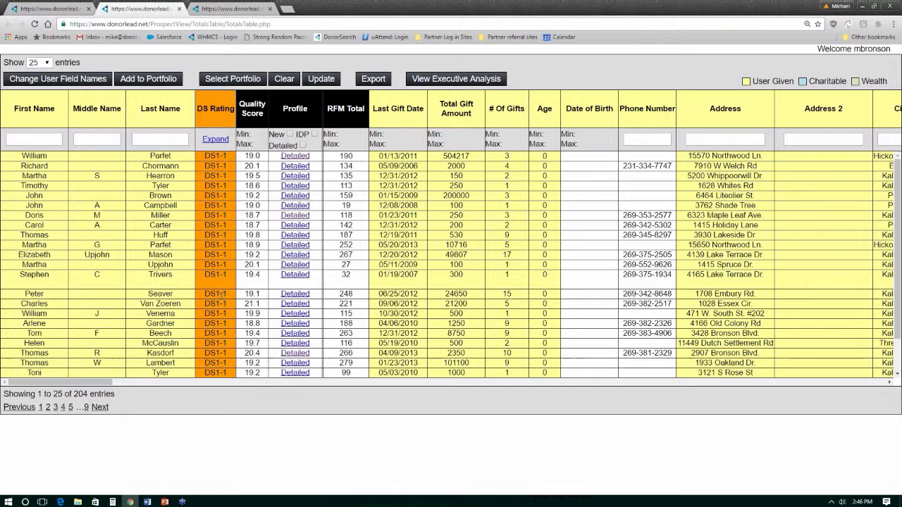
pyautogui.moveTo(345, 117)
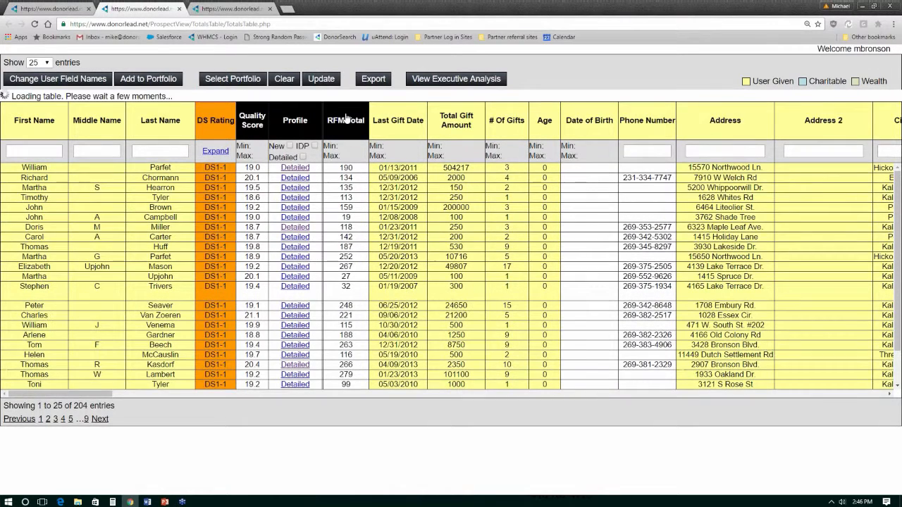
pyautogui.click(345, 108)
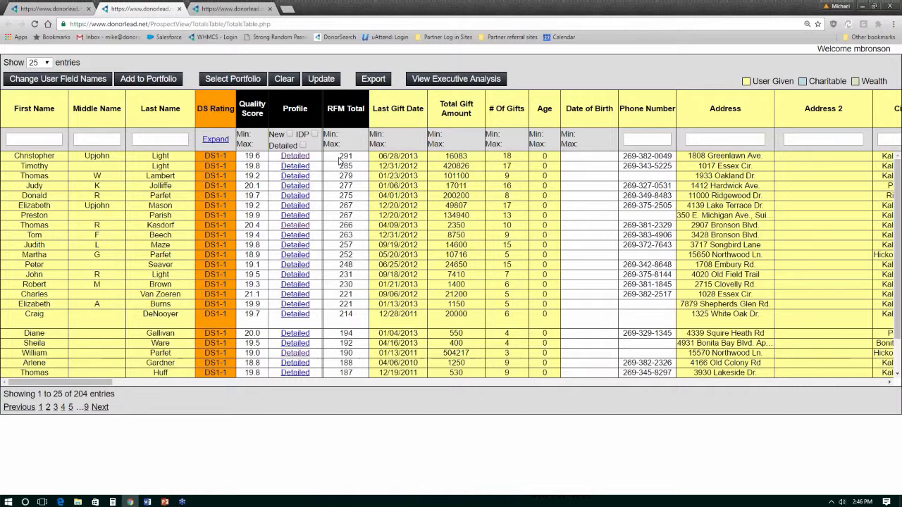
pyautogui.moveTo(317, 110)
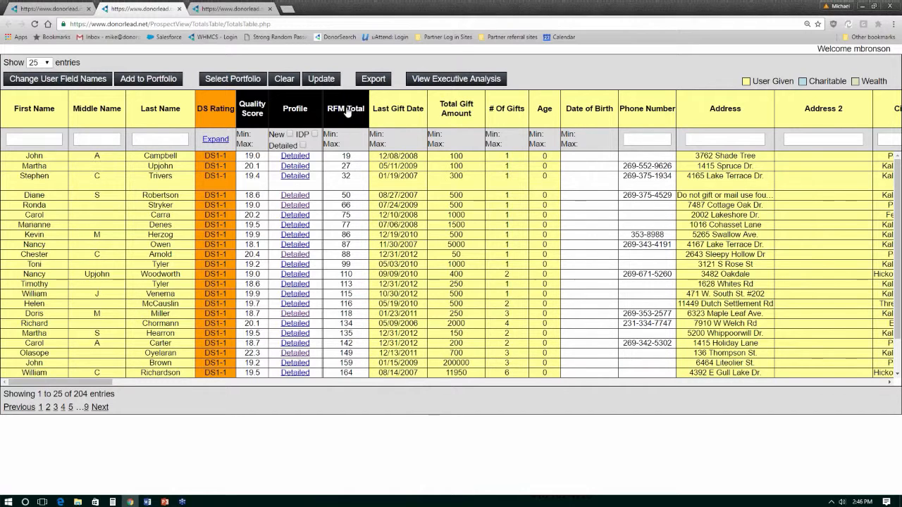
pyautogui.moveTo(510, 113)
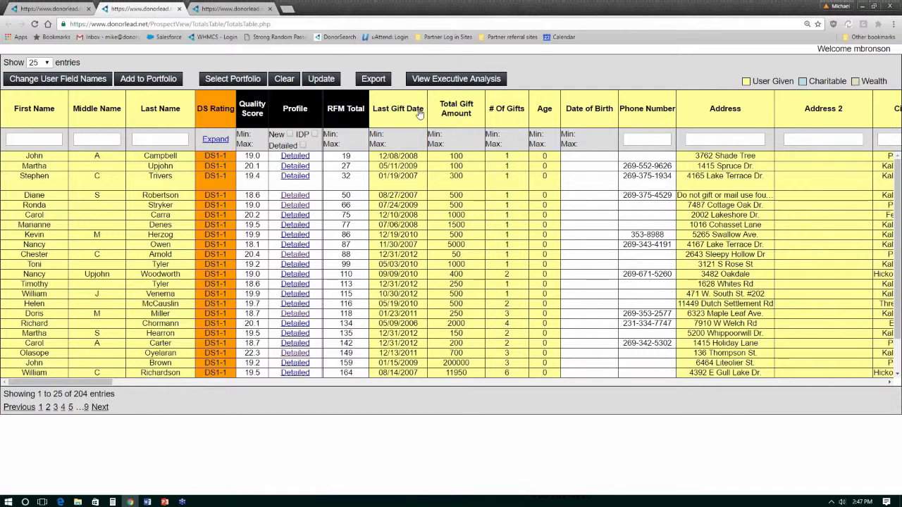
pyautogui.moveTo(335, 127)
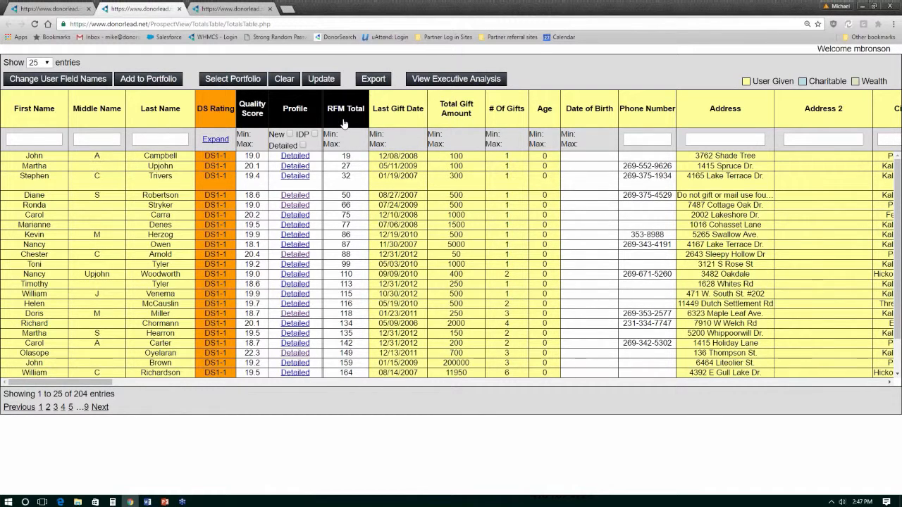
pyautogui.moveTo(353, 157)
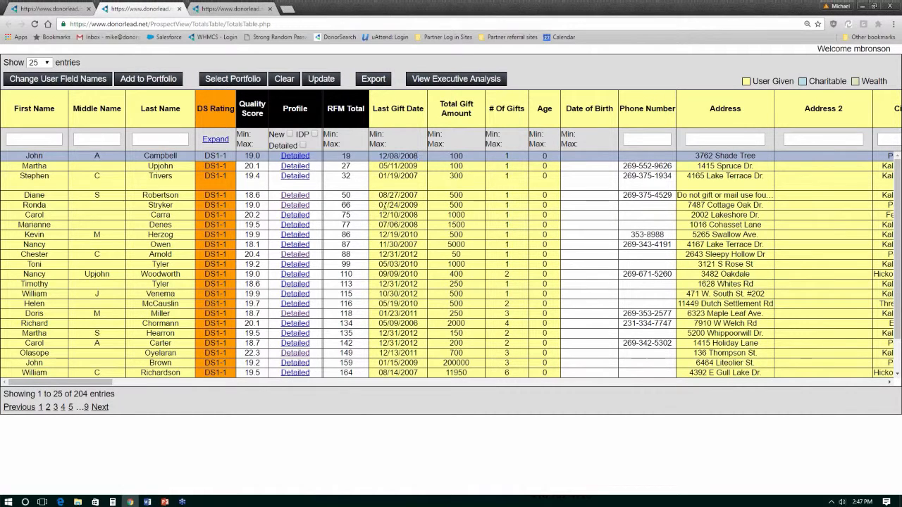
# Select the prospect with last gift 07/24/2009, then the one with RFM Total 88
pyautogui.click(397, 205)
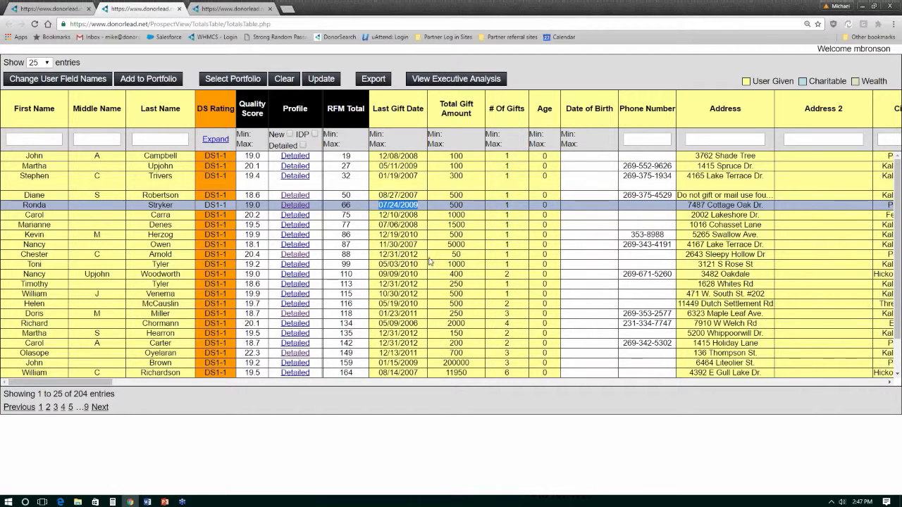
pyautogui.moveTo(440, 256)
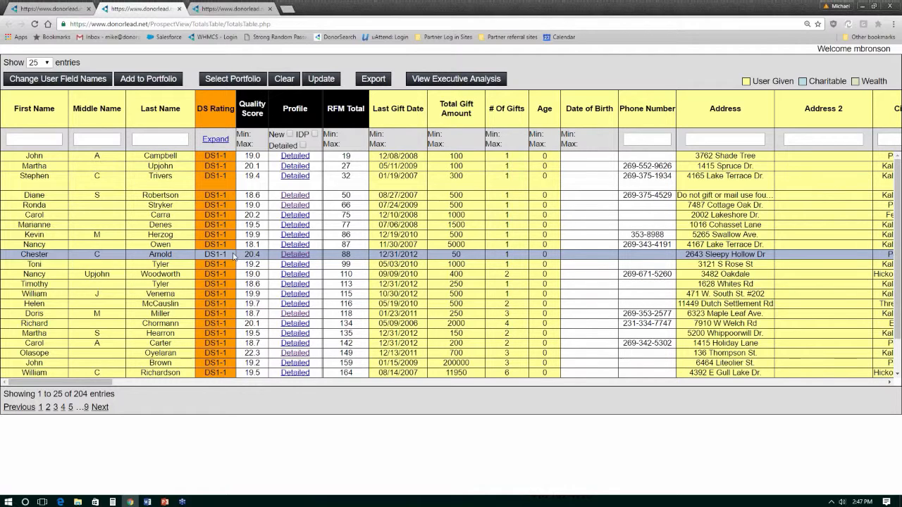
pyautogui.click(215, 255)
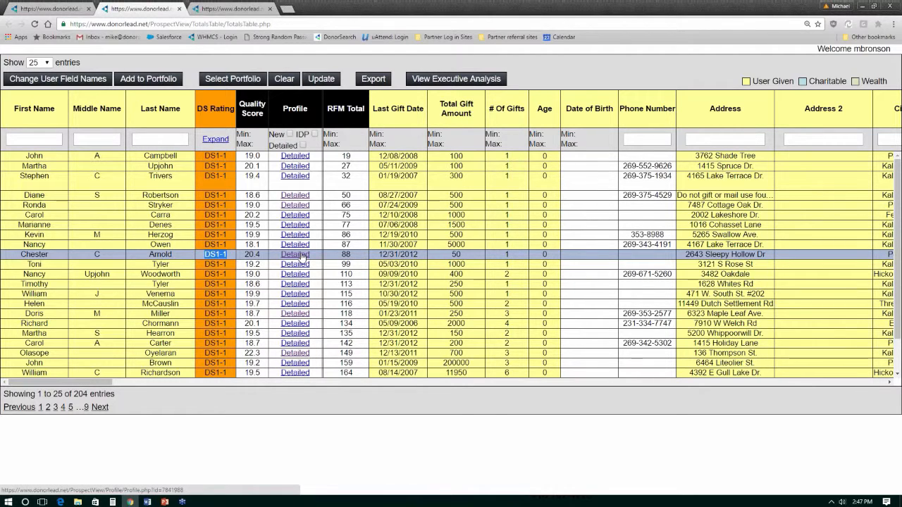
pyautogui.moveTo(293, 259)
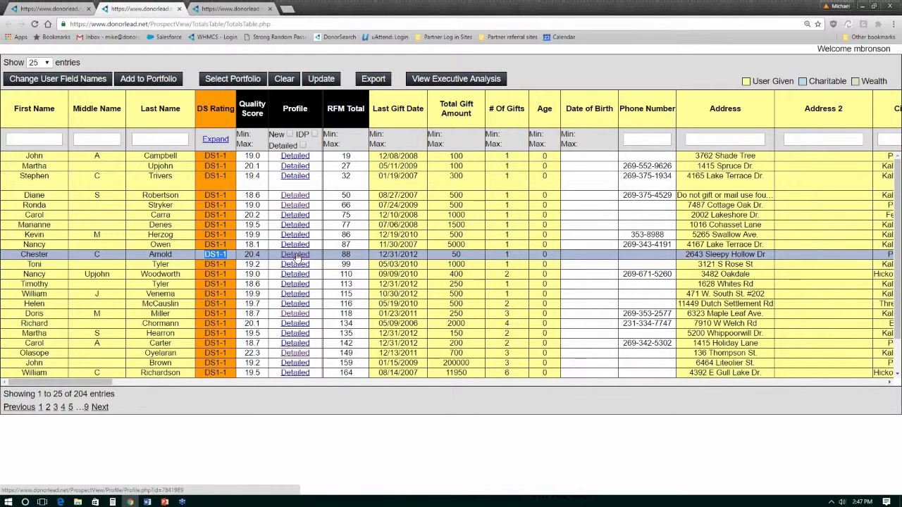
pyautogui.click(295, 255)
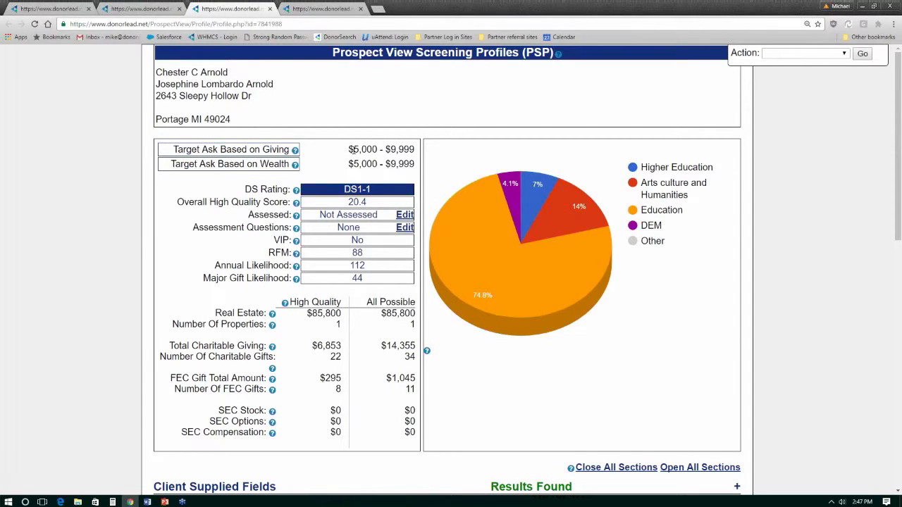
pyautogui.scroll(-3)
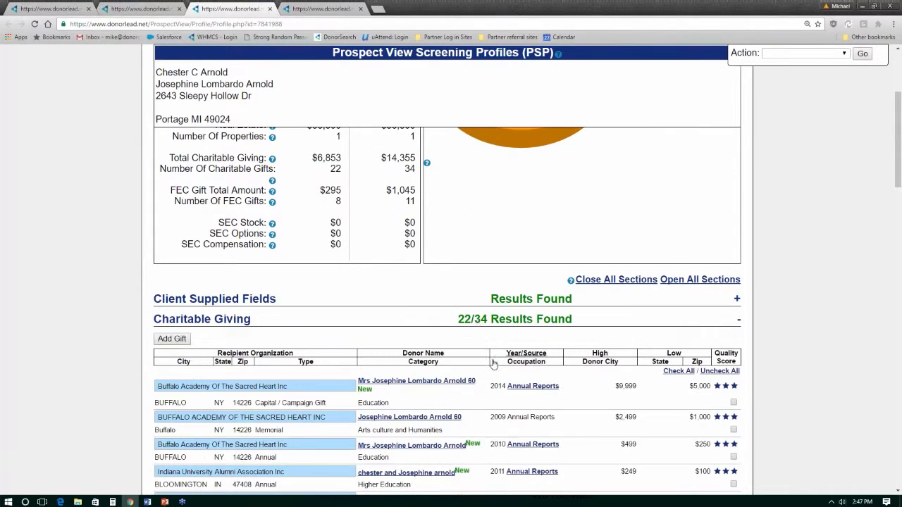
pyautogui.scroll(-3)
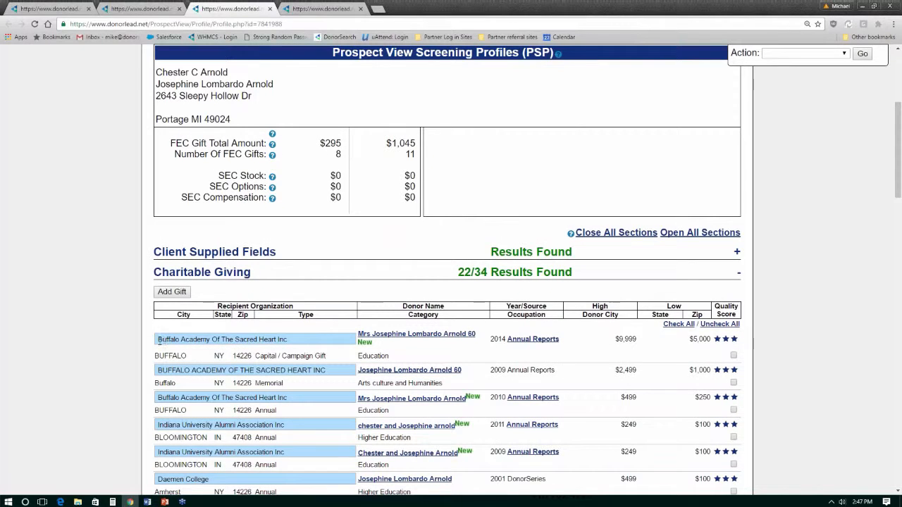
pyautogui.scroll(-3)
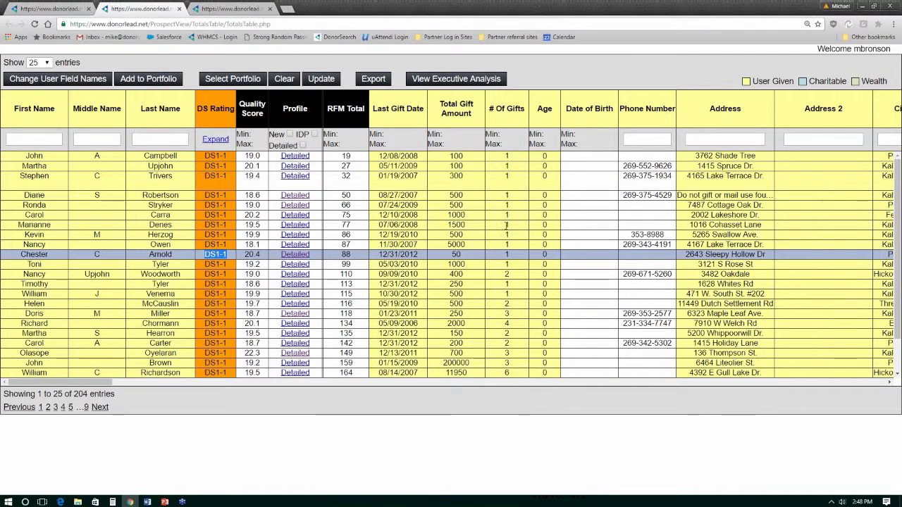
pyautogui.moveTo(530, 254)
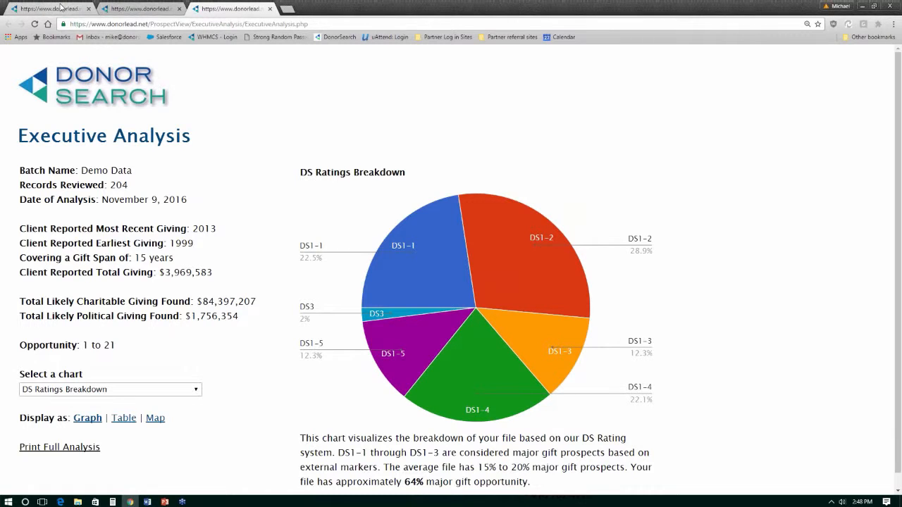
pyautogui.click(525, 76)
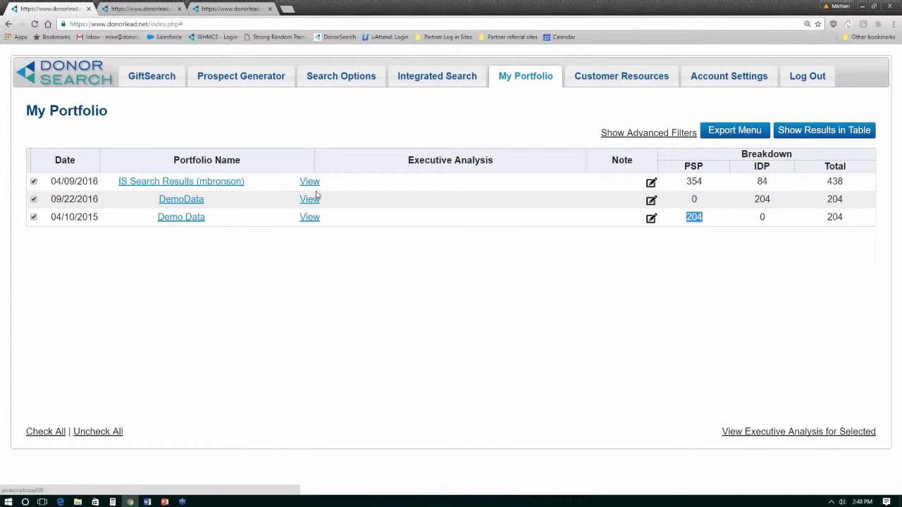
pyautogui.moveTo(310, 199)
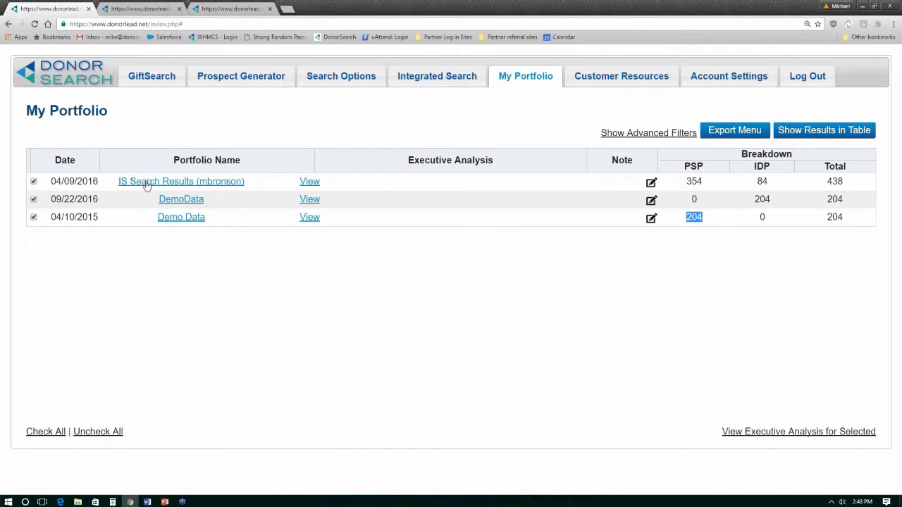
pyautogui.moveTo(437, 174)
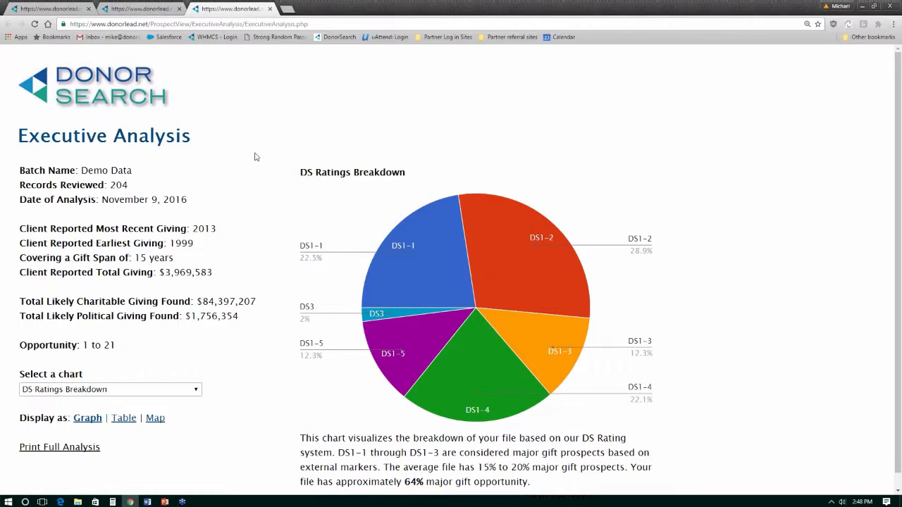
pyautogui.moveTo(260, 155)
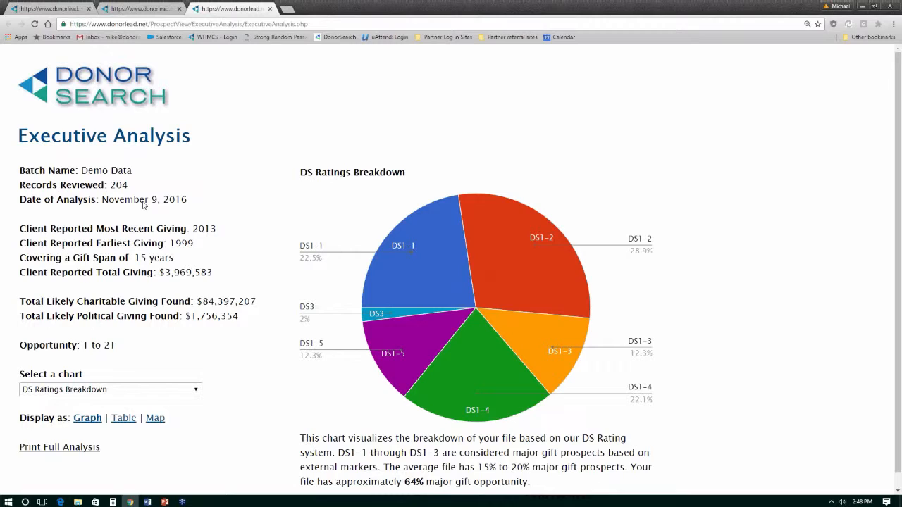
pyautogui.moveTo(415, 278)
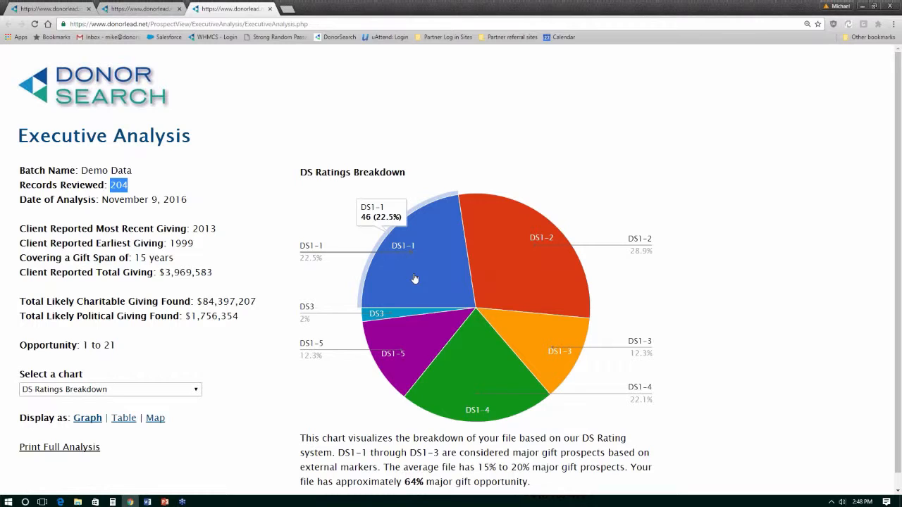
pyautogui.moveTo(516, 272)
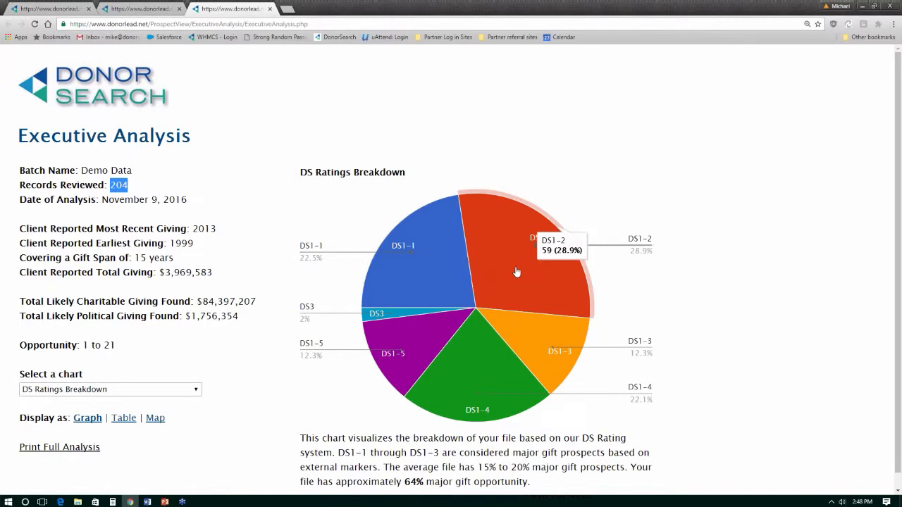
pyautogui.moveTo(512, 268)
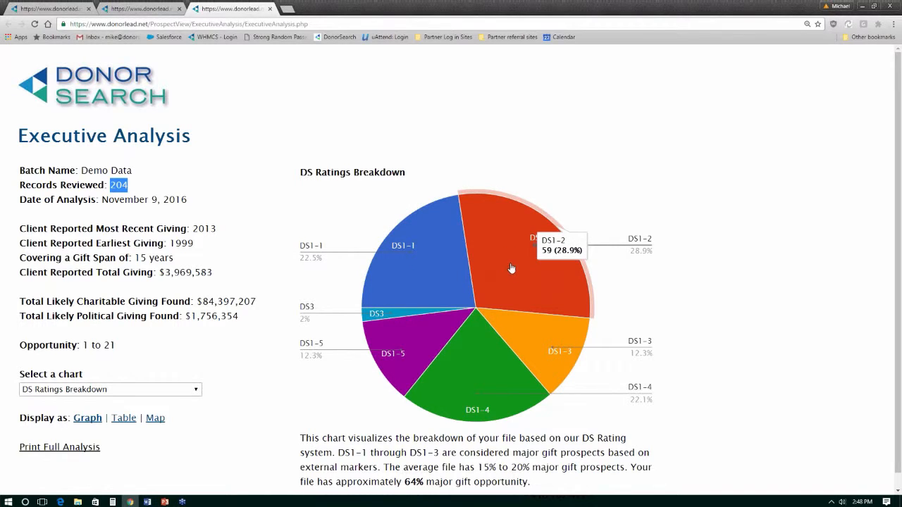
pyautogui.moveTo(529, 339)
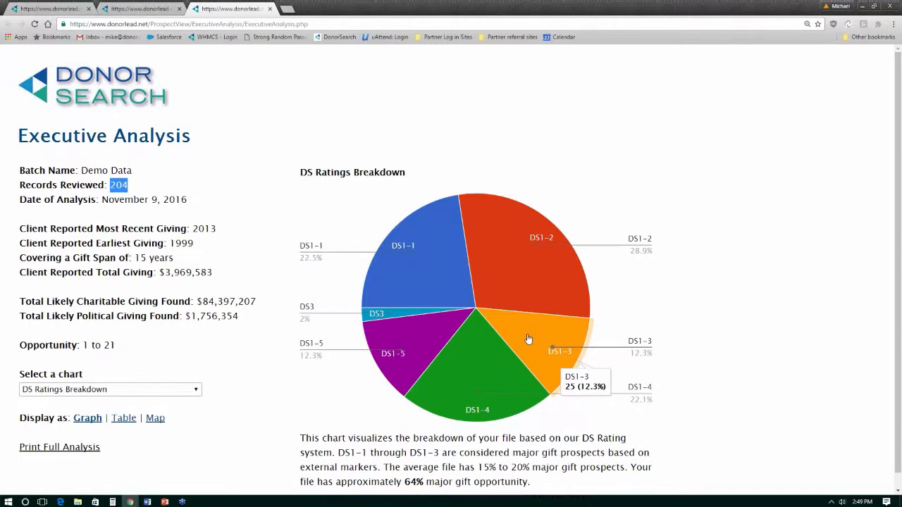
pyautogui.scroll(-3)
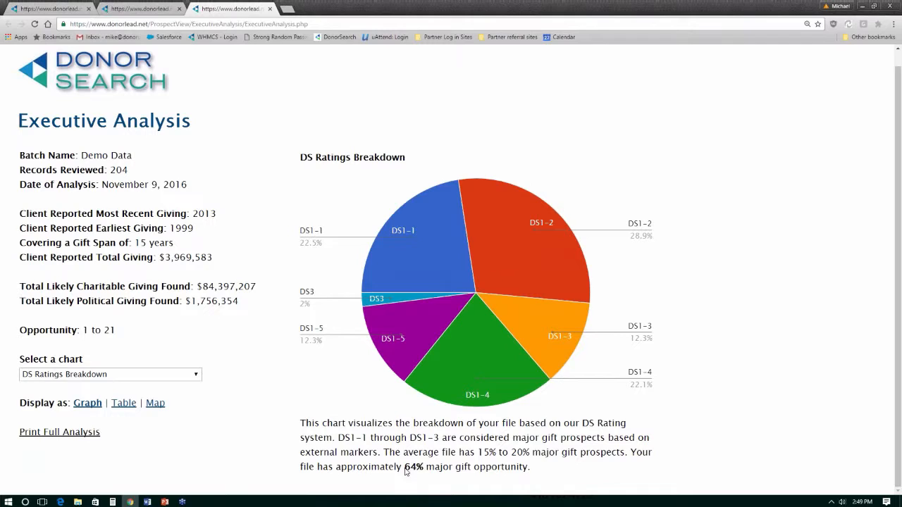
pyautogui.moveTo(405, 466); pyautogui.dragTo(528, 466)
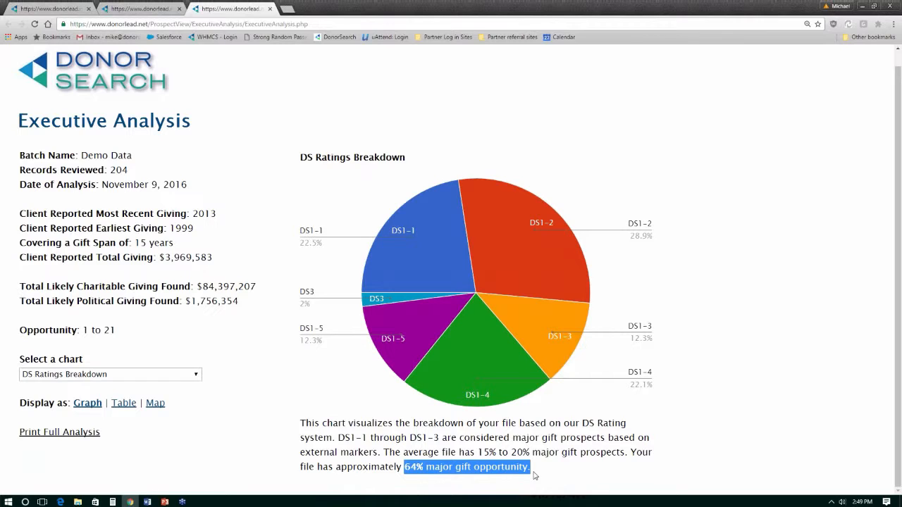
pyautogui.moveTo(282, 269)
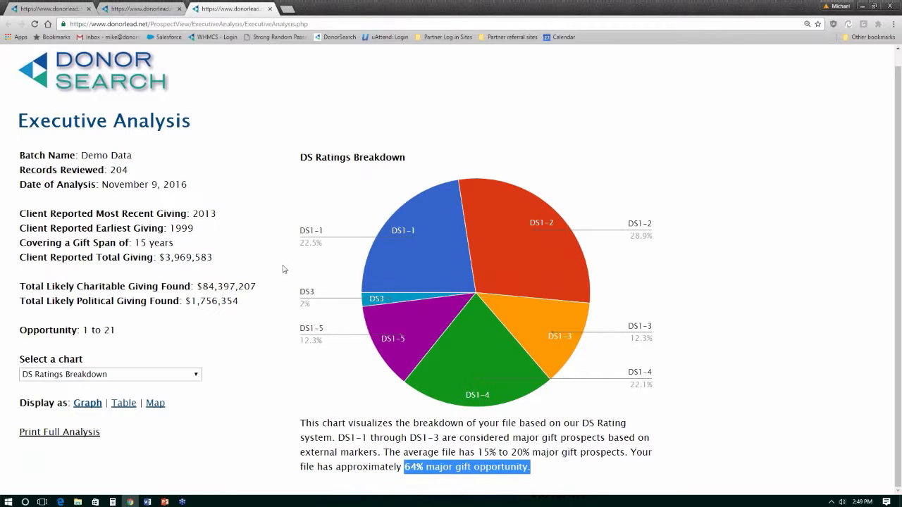
pyautogui.moveTo(148, 253)
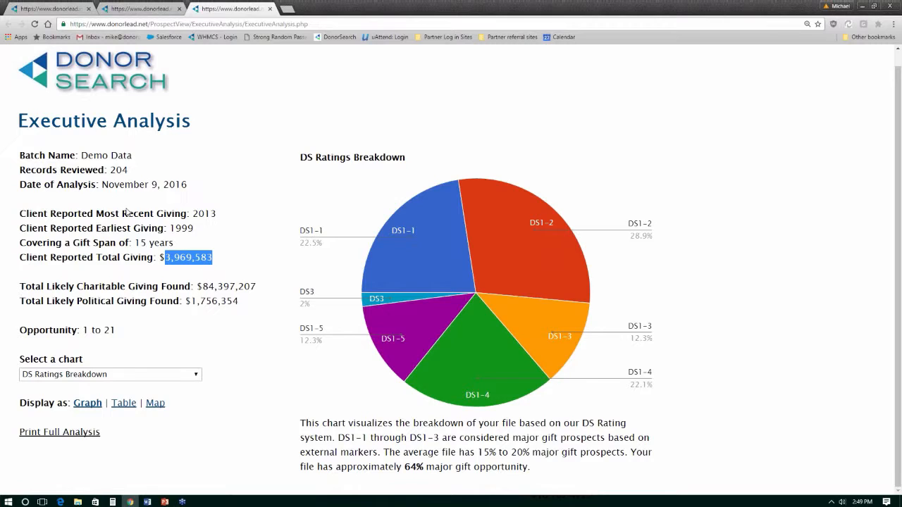
pyautogui.doubleClick(119, 170)
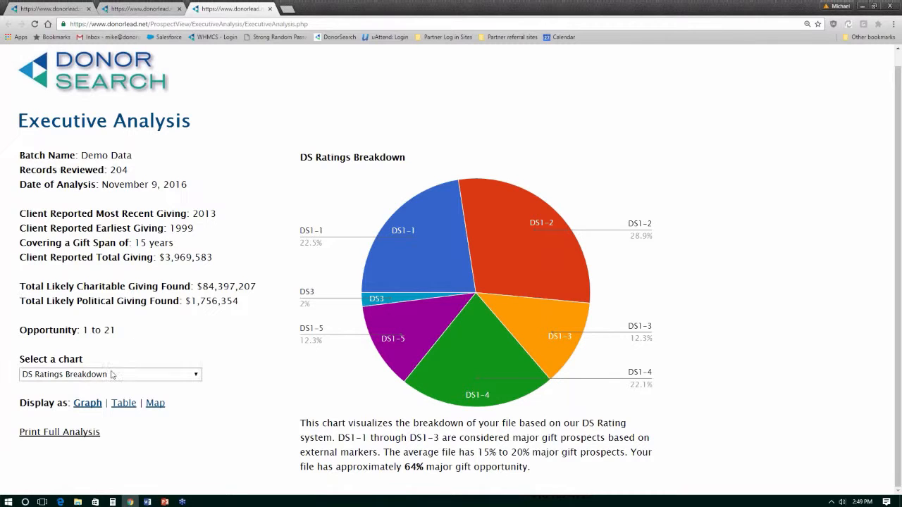
pyautogui.click(111, 374)
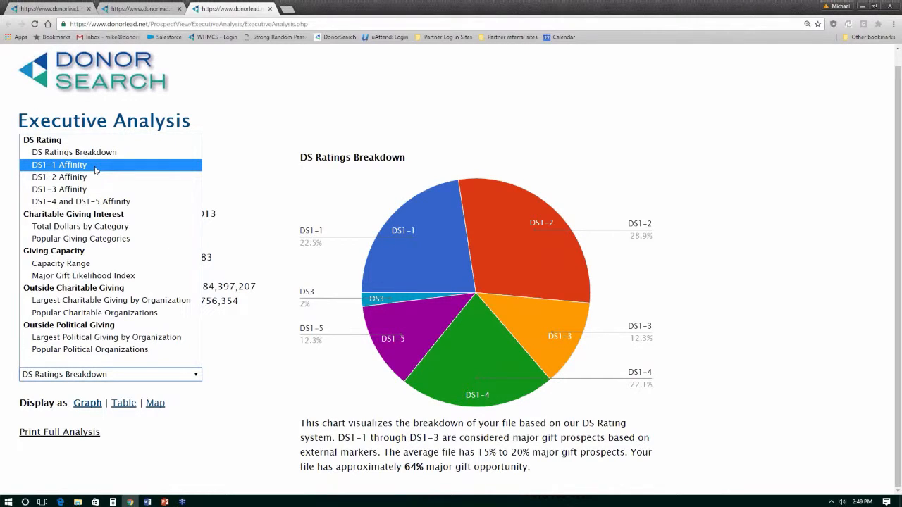
# Show the DS1-1 Affinity chart and review its top-quartile (14) and bottom-quartile (3) donor lists
pyautogui.click(60, 164)
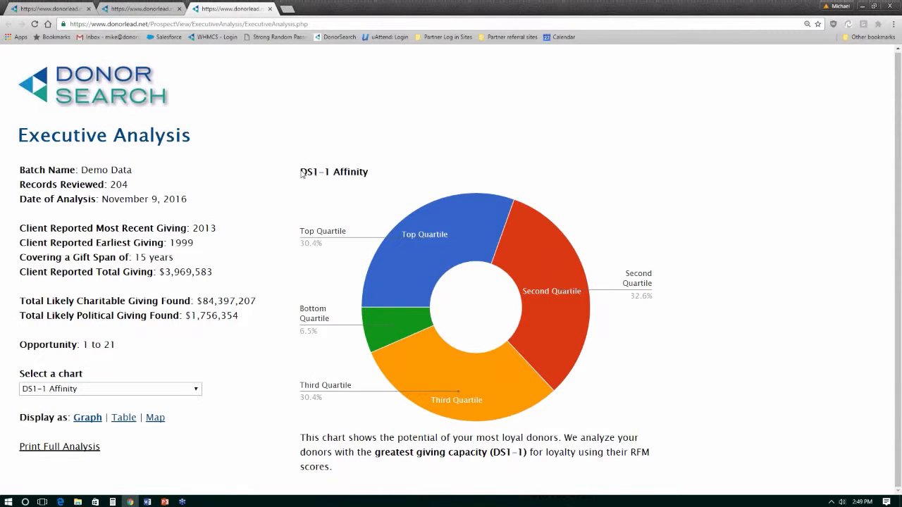
pyautogui.moveTo(461, 247)
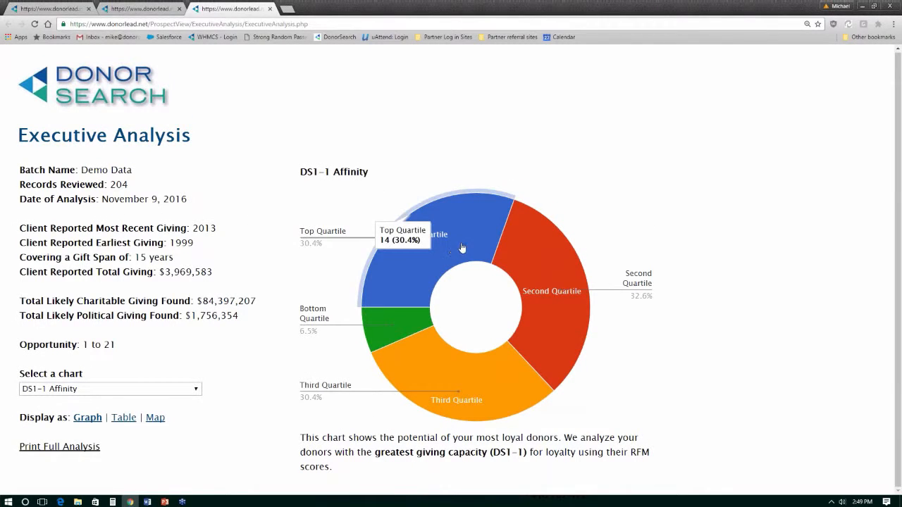
pyautogui.moveTo(466, 370)
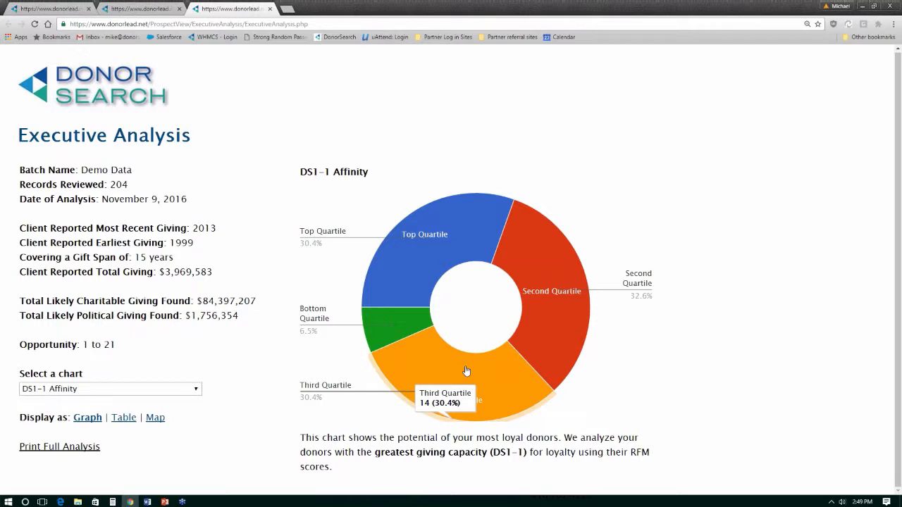
pyautogui.moveTo(445, 254)
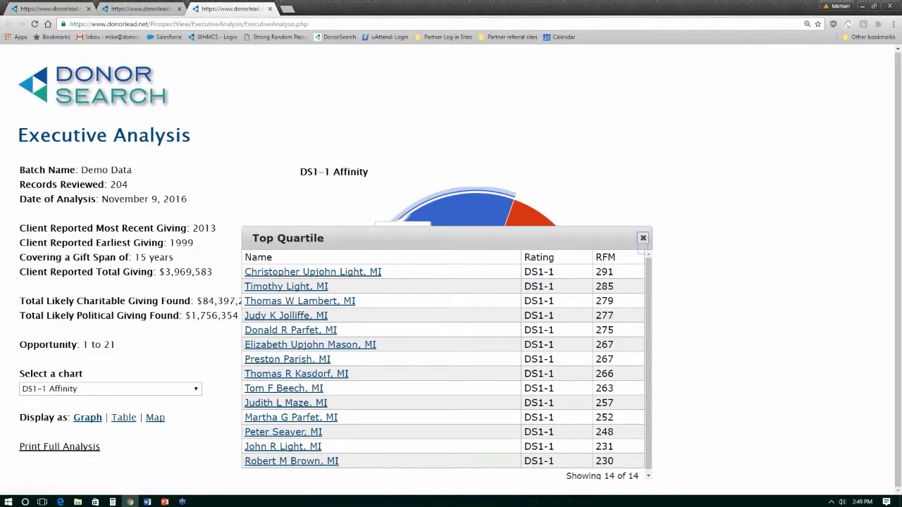
pyautogui.click(642, 238)
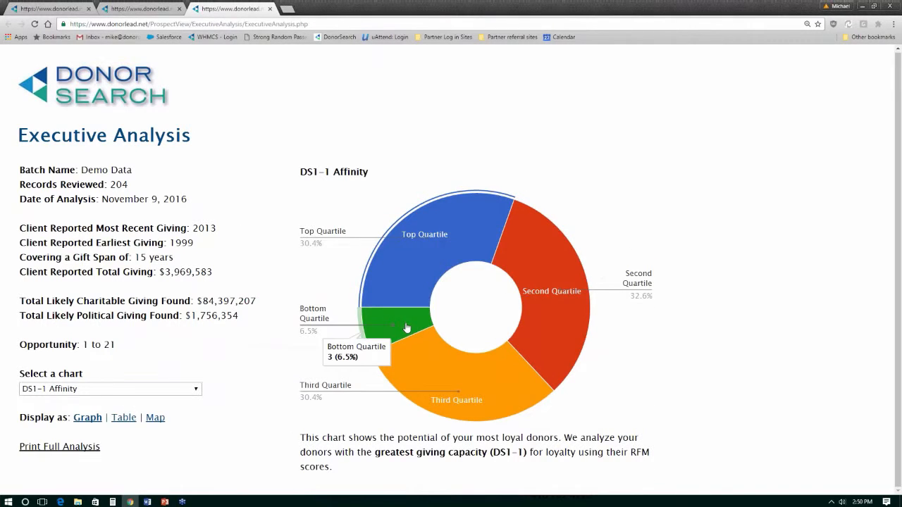
pyautogui.click(407, 327)
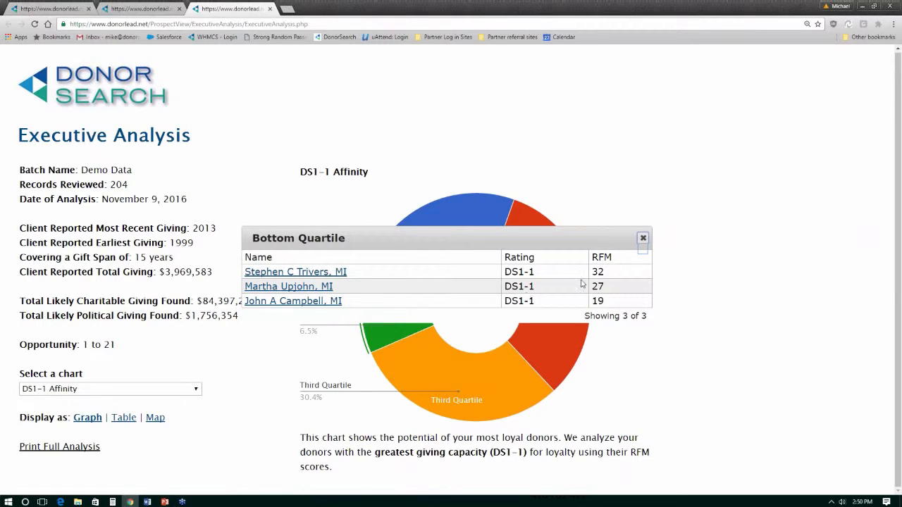
pyautogui.moveTo(582, 284)
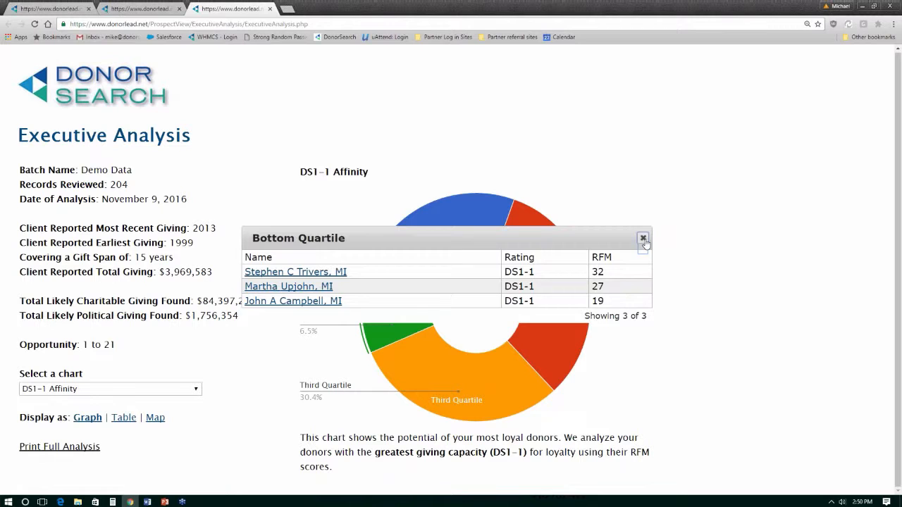
pyautogui.click(642, 238)
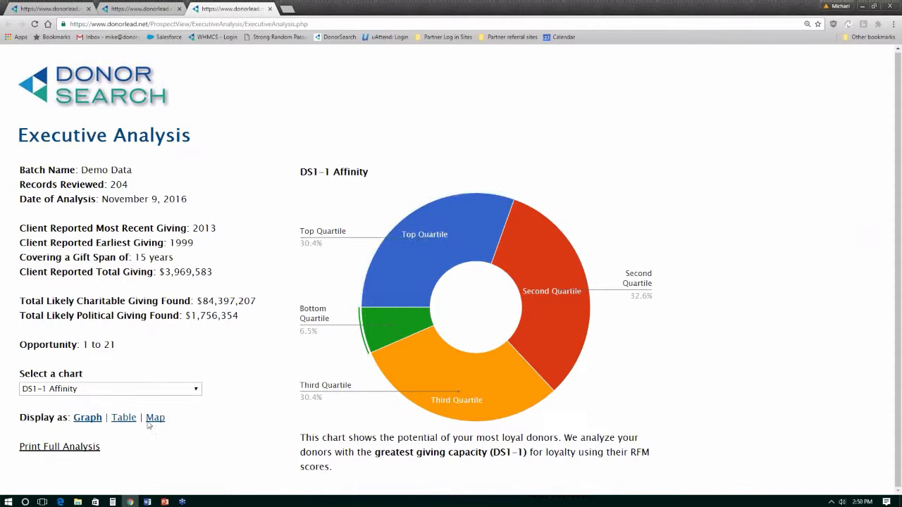
pyautogui.click(109, 388)
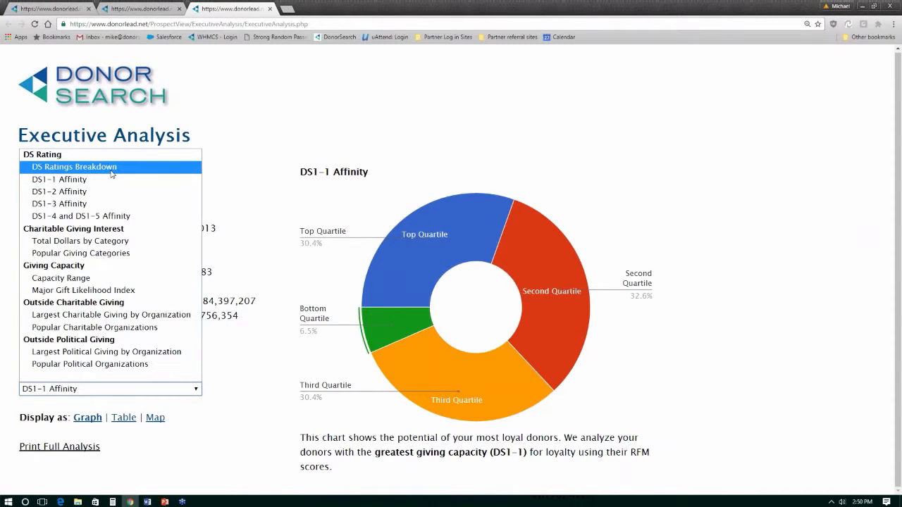
# Show the DS Ratings Breakdown as a counts table (46 DS1-1), then as a map
pyautogui.click(74, 167)
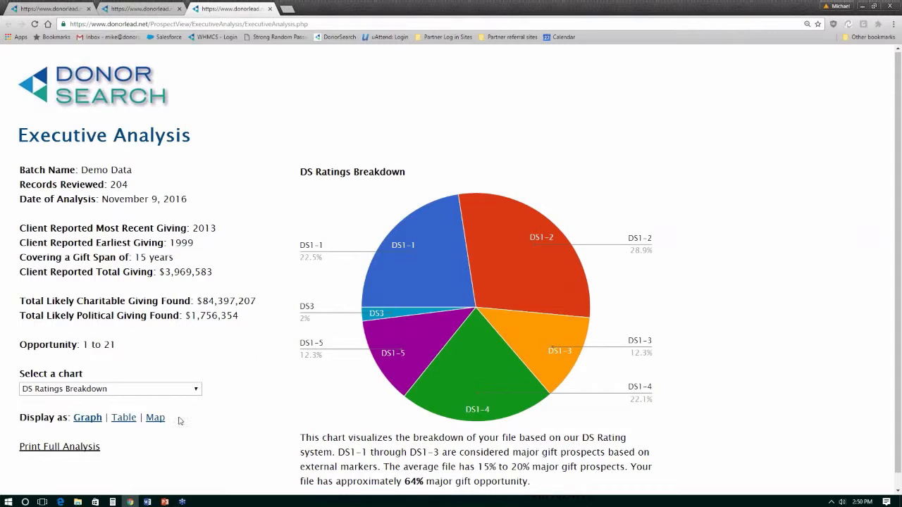
pyautogui.click(123, 417)
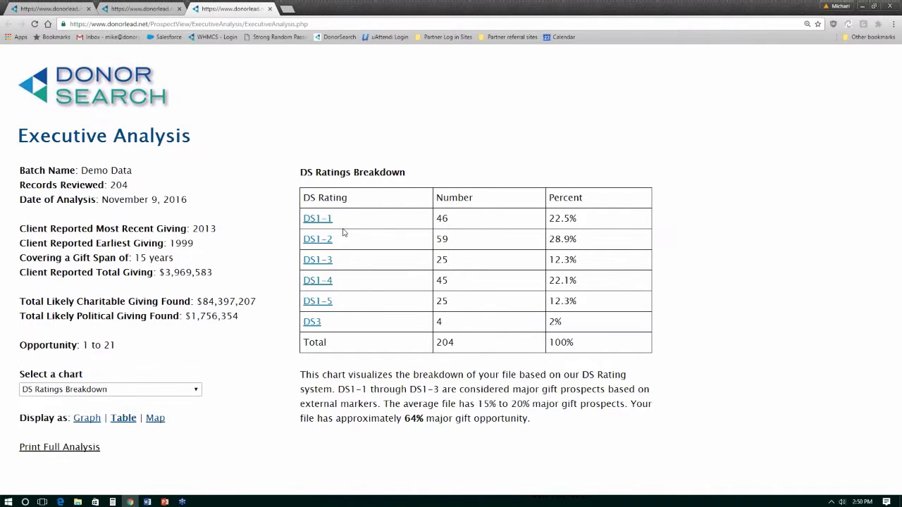
pyautogui.moveTo(201, 378)
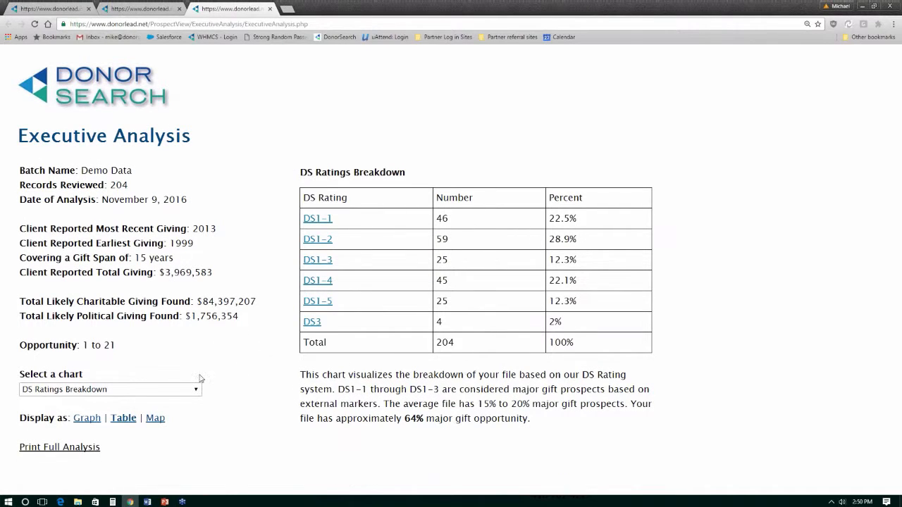
pyautogui.click(154, 418)
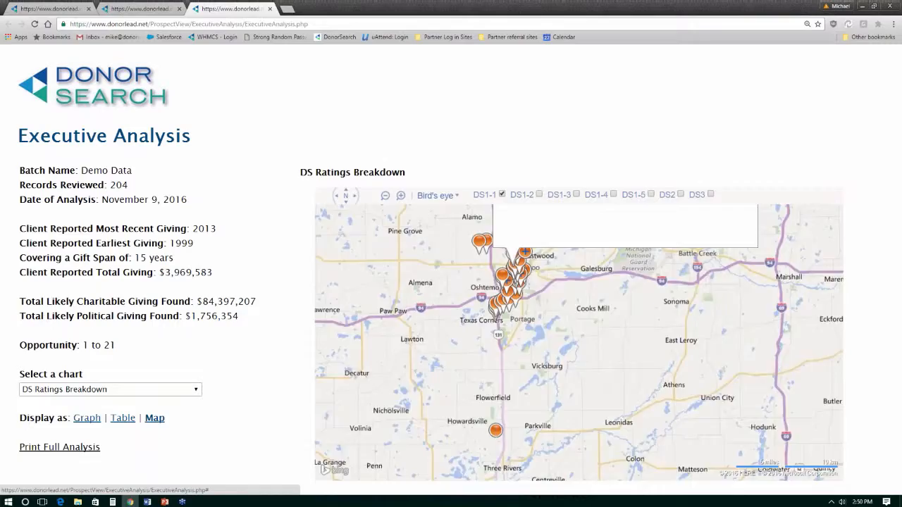
# Zoom in on one DS1-1 donor's location, then return to the pie chart
pyautogui.click(435, 195)
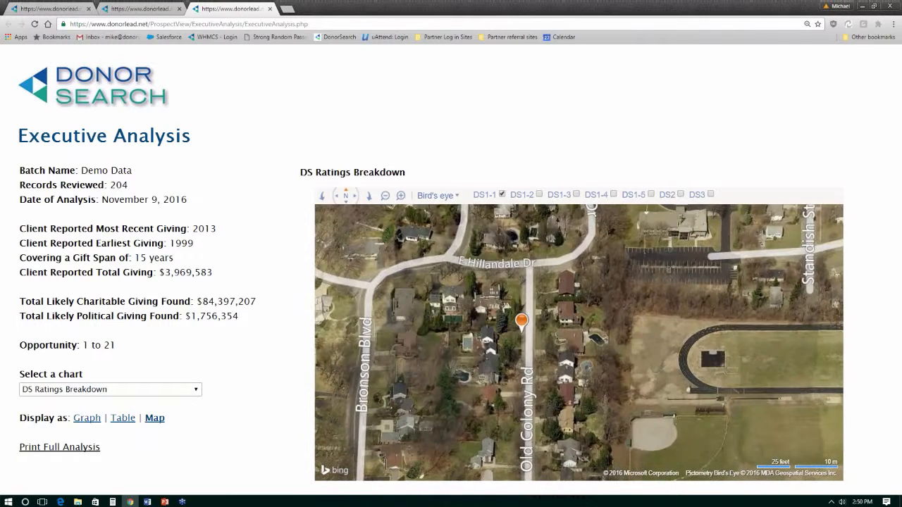
pyautogui.click(87, 418)
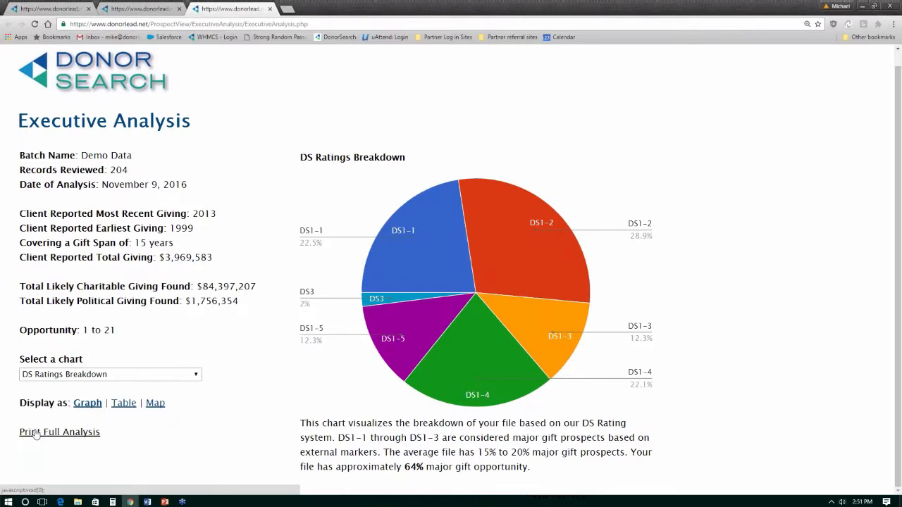
pyautogui.moveTo(67, 446)
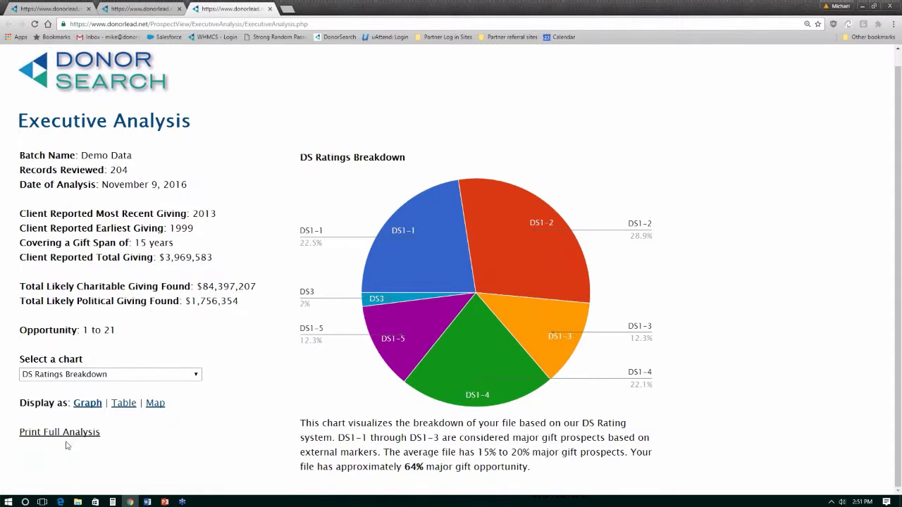